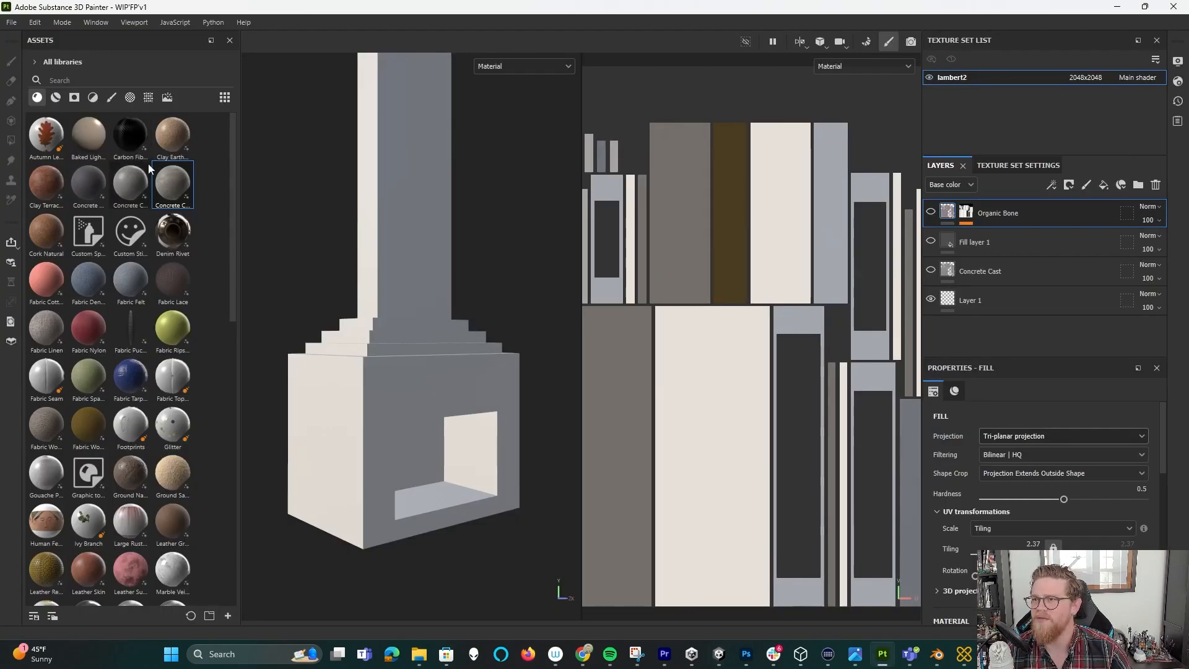
# Start a new project from the File menu and browse for a mesh, then dismiss the file browser without choosing one.
pyautogui.click(12, 22)
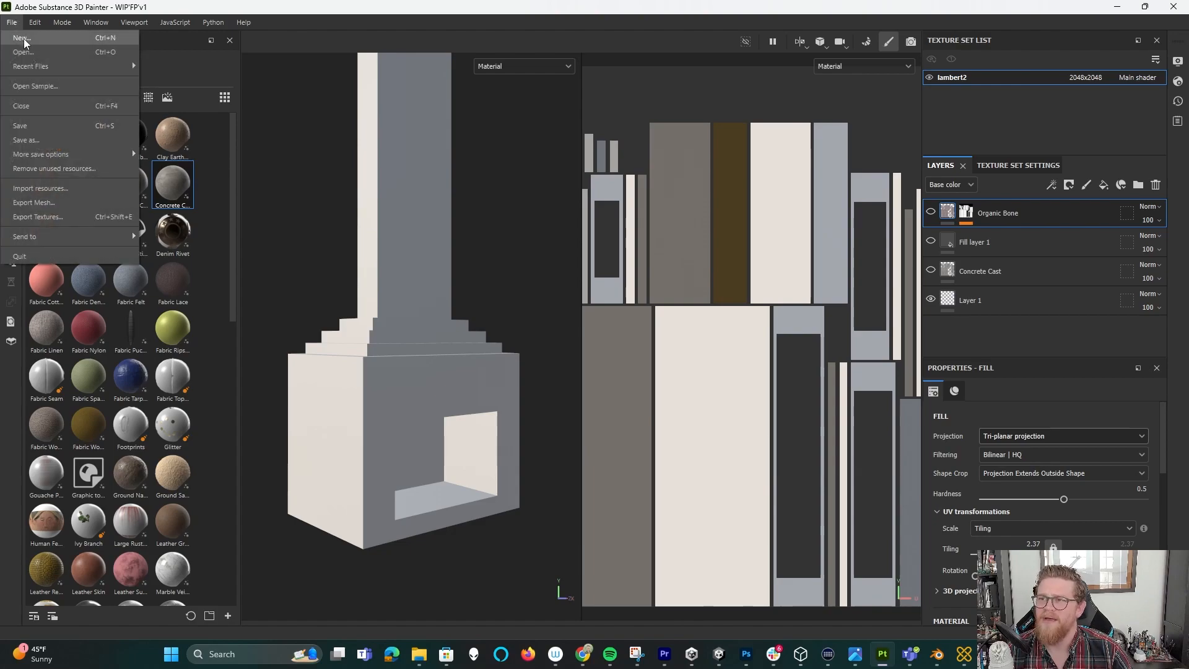
pyautogui.click(21, 38)
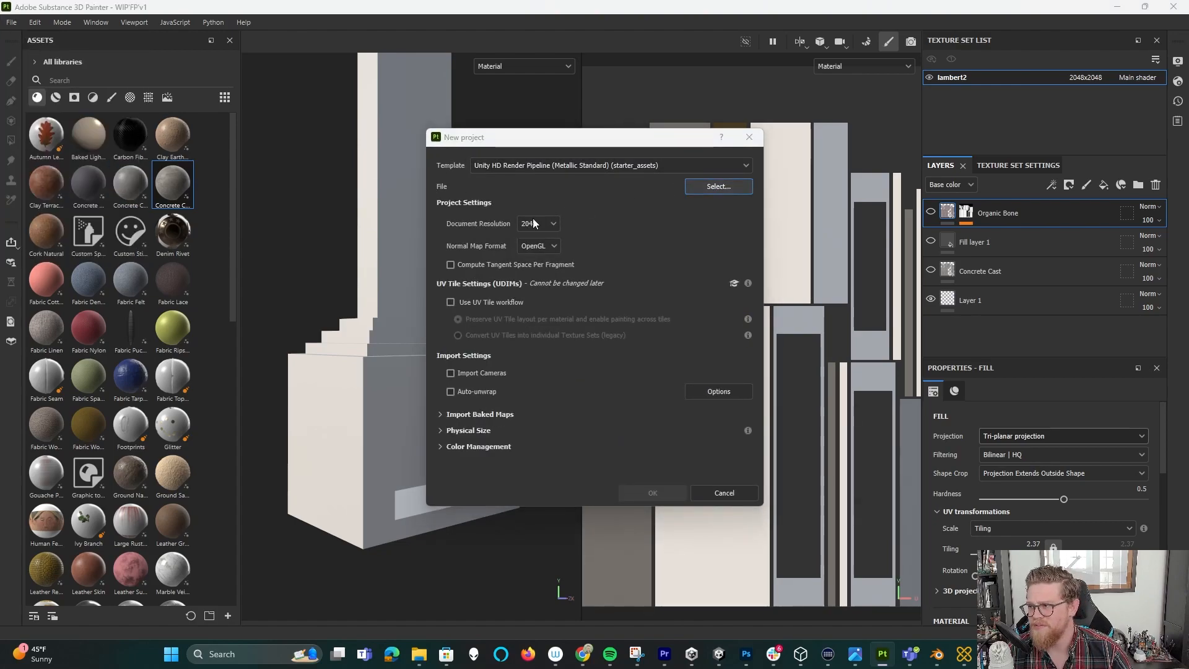
pyautogui.click(717, 186)
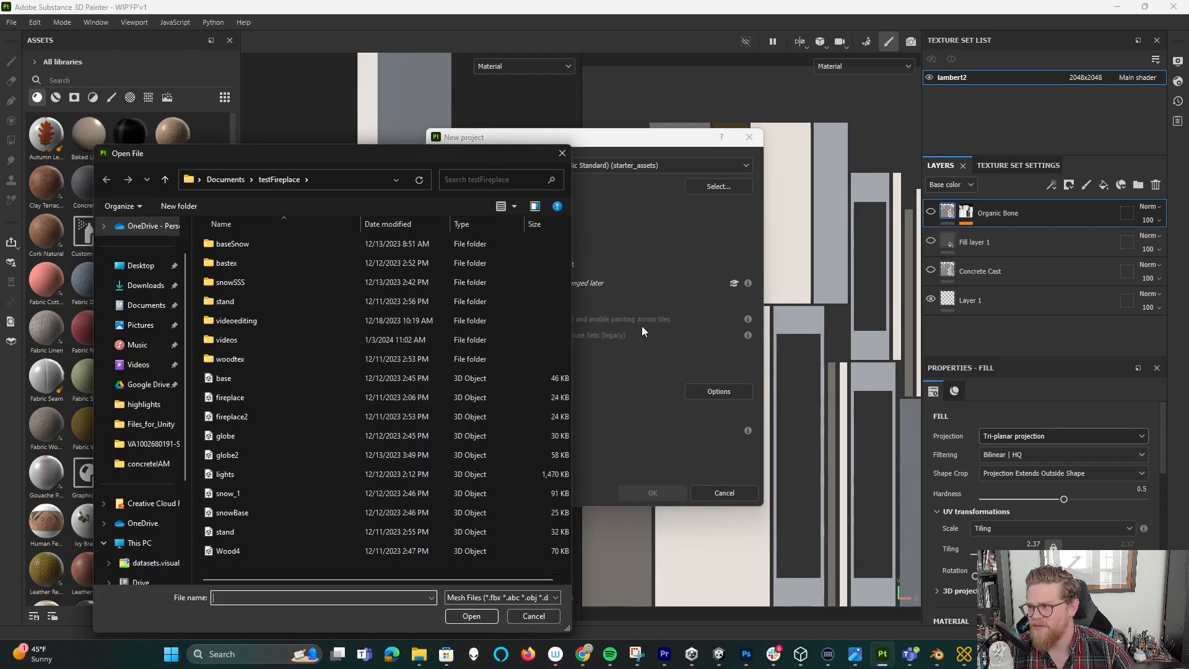
pyautogui.click(533, 616)
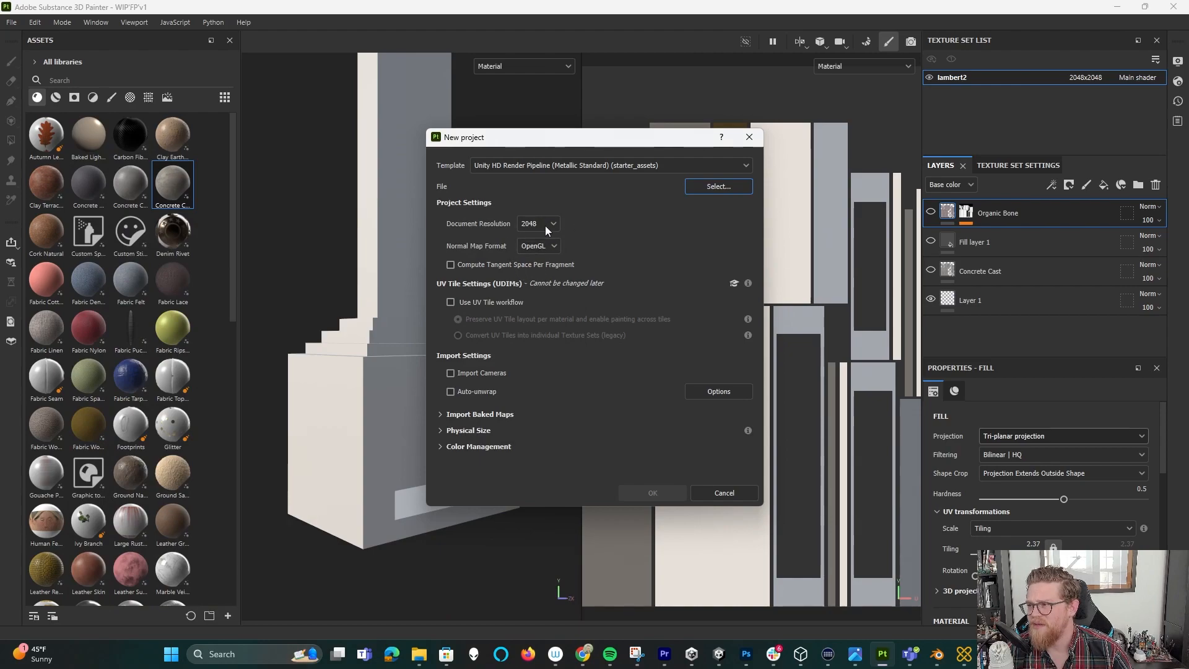
pyautogui.moveTo(600, 222)
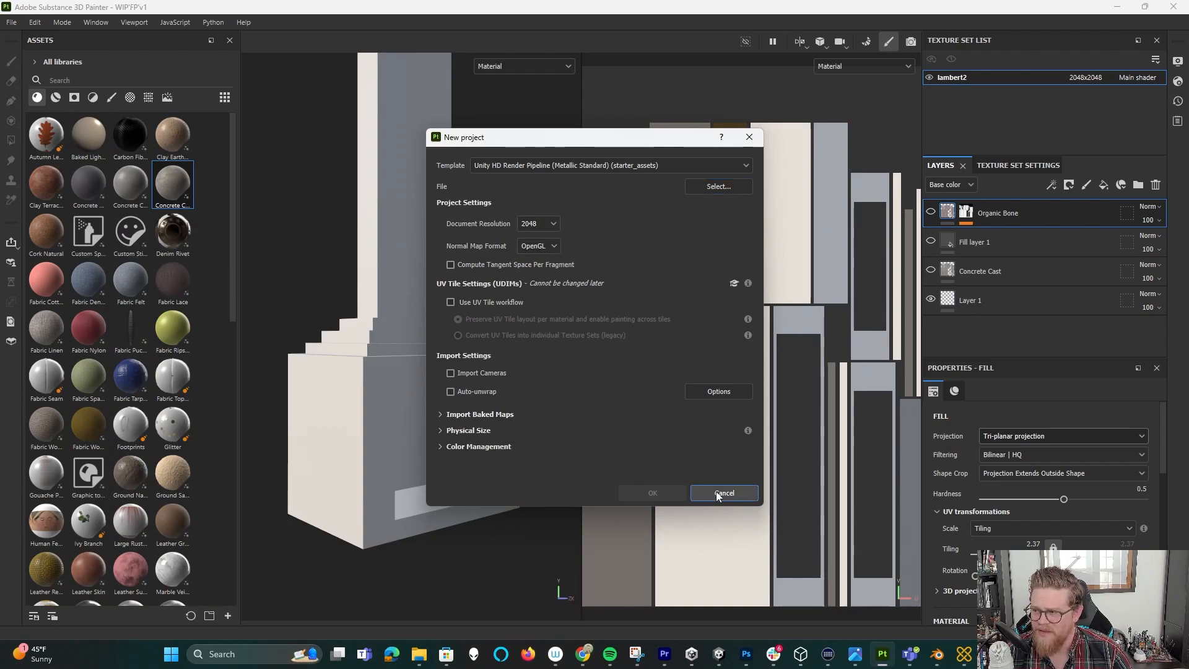
# Cancel the New project dialog to return to the existing fireplace project.
pyautogui.click(722, 493)
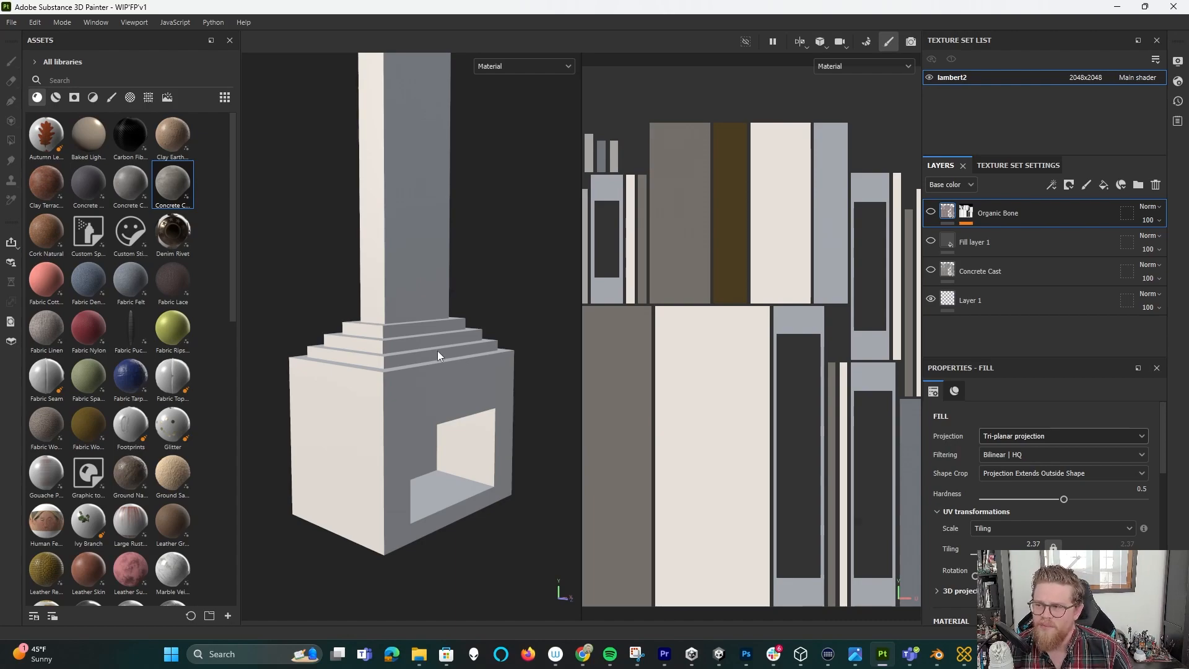
pyautogui.moveTo(486, 278)
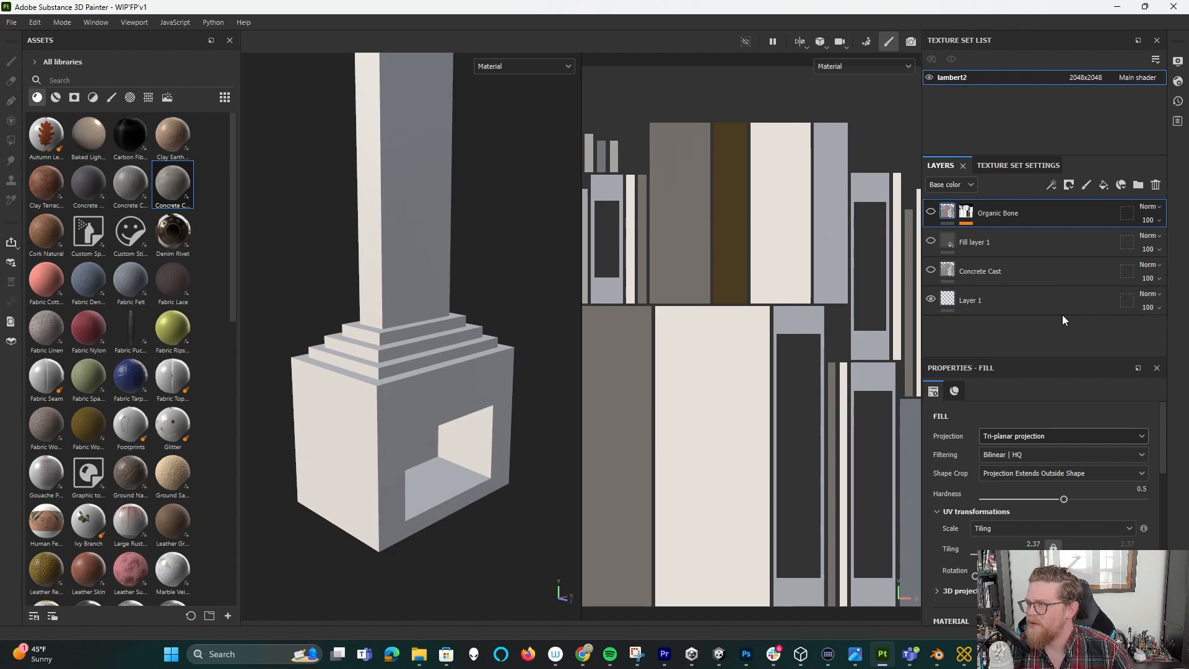
pyautogui.moveTo(528, 232)
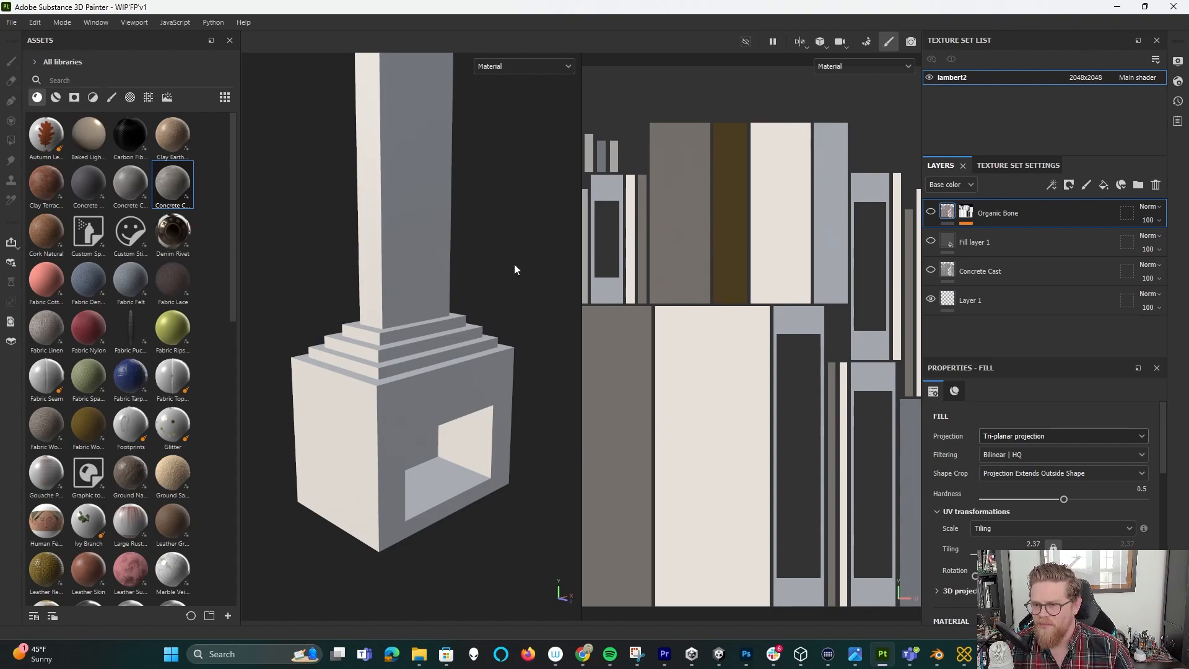
# Add a Concrete Coarse fill layer and switch it to tri-planar projection with tiling 5.62.
pyautogui.click(978, 271)
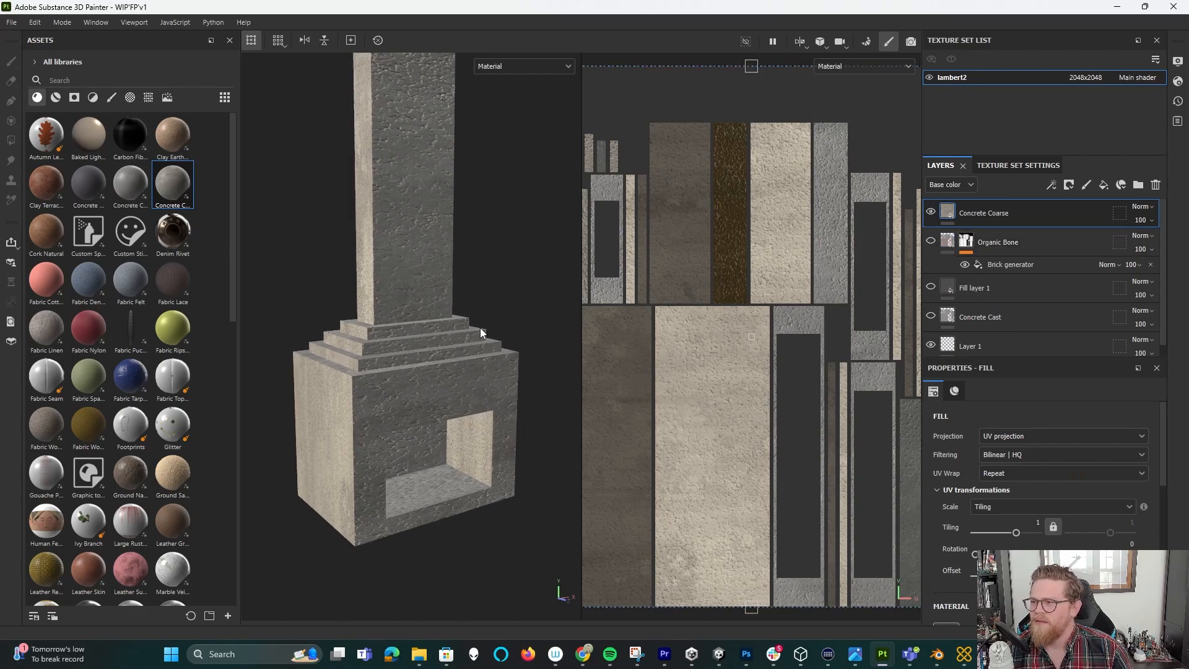
pyautogui.click(1061, 435)
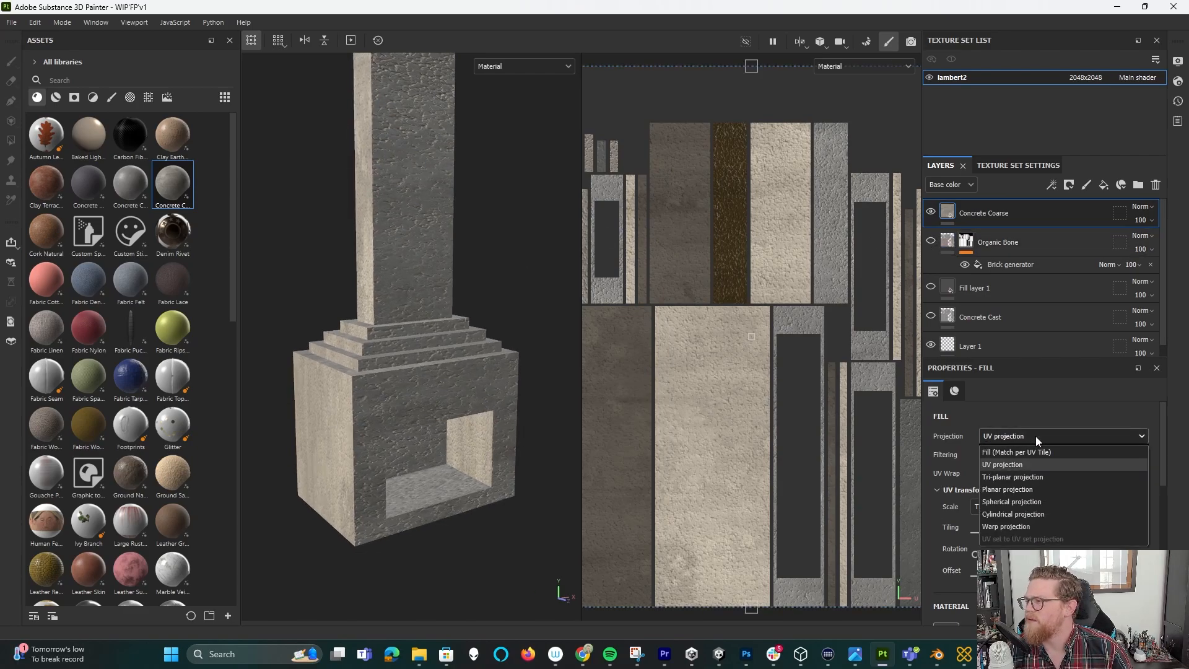
pyautogui.click(1012, 475)
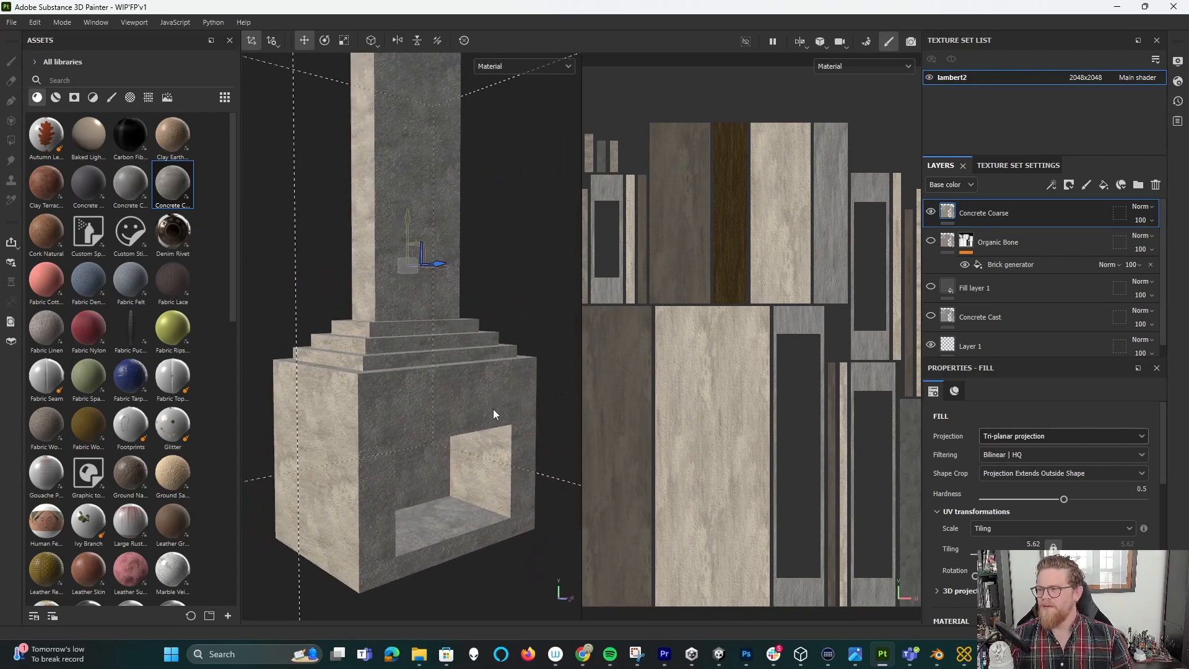
# Set the Concrete Coarse fill's Concrete Color to a darker grey.
pyautogui.scroll(-3)
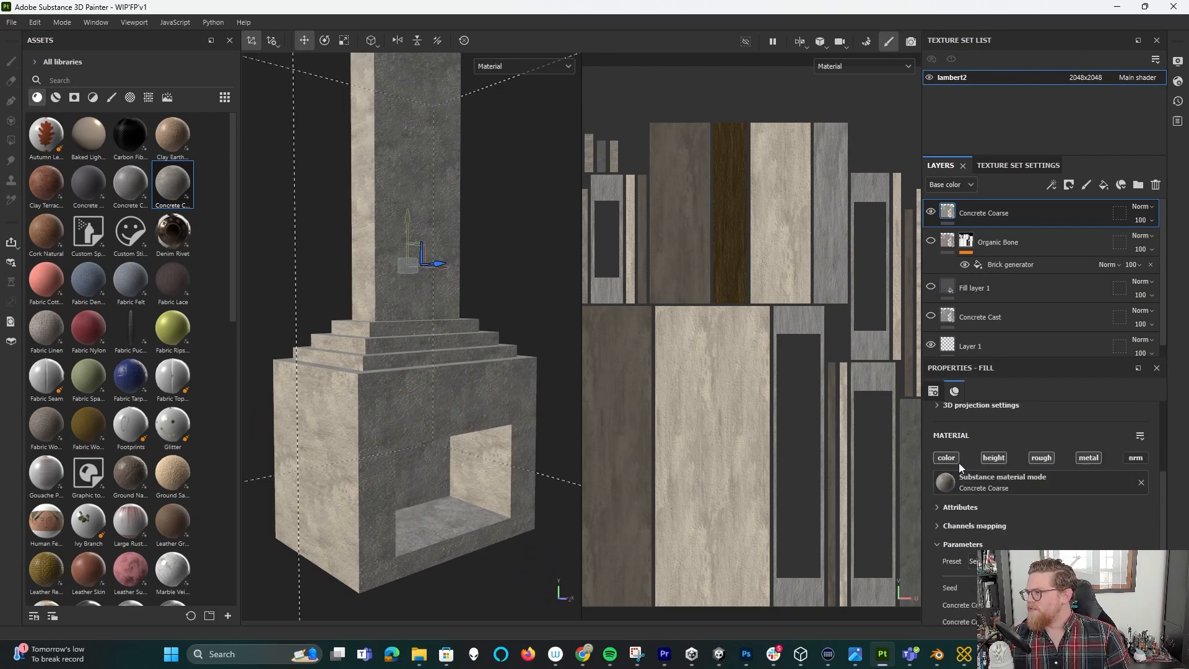
pyautogui.click(999, 530)
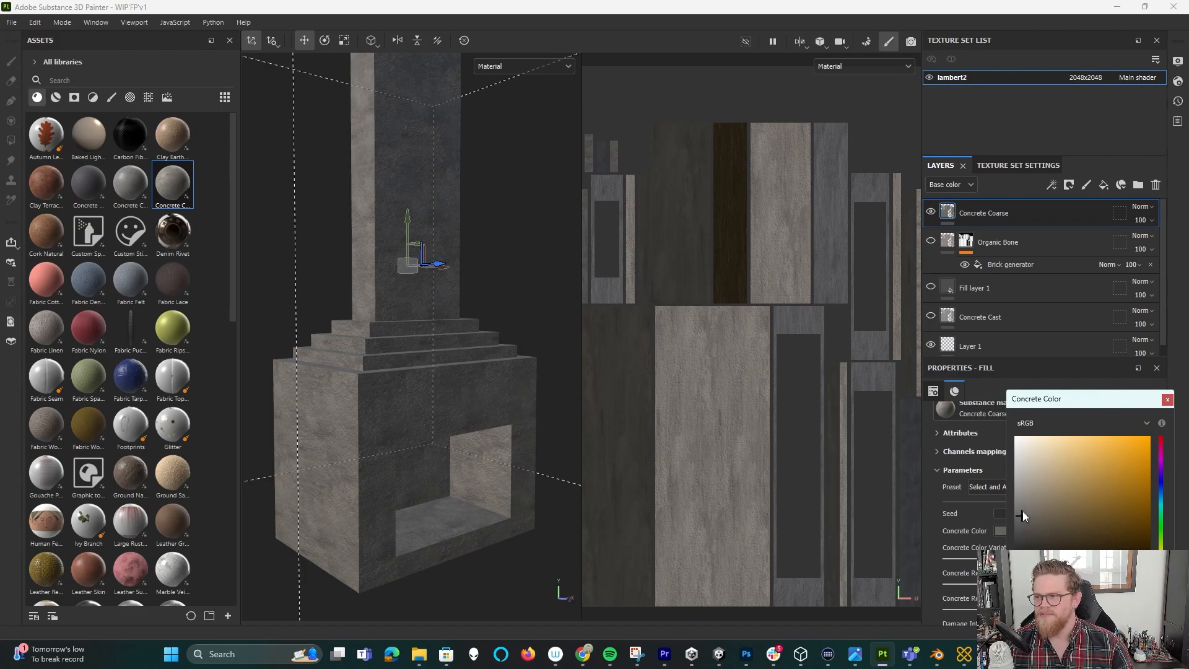
pyautogui.click(1167, 400)
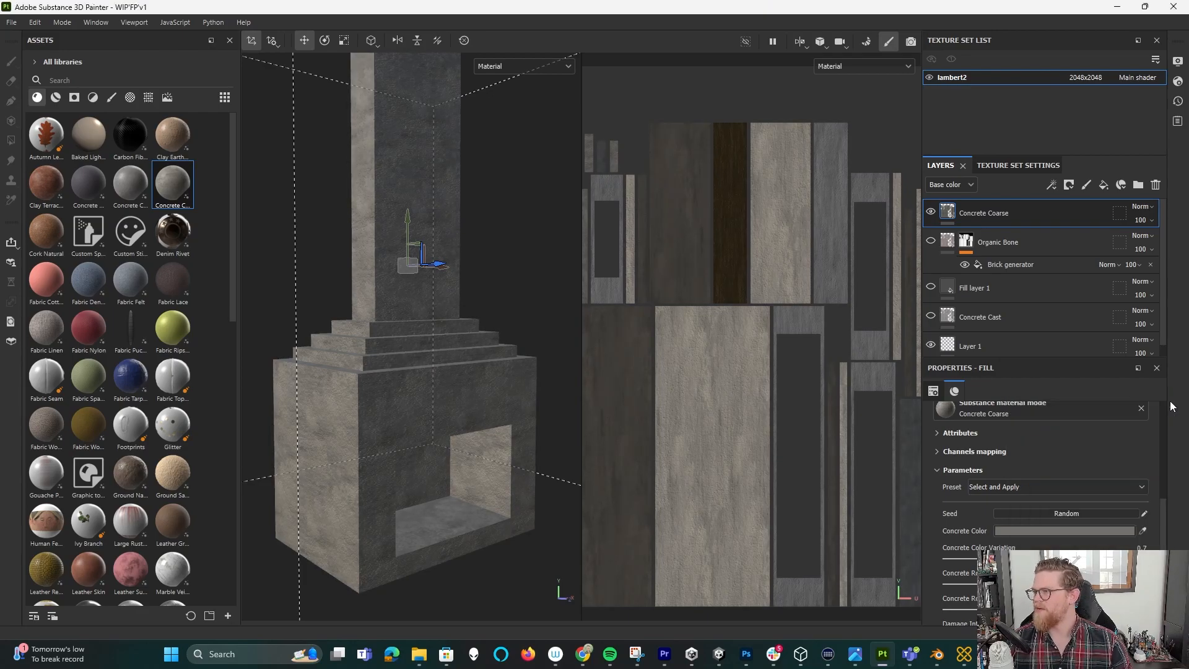
pyautogui.click(998, 242)
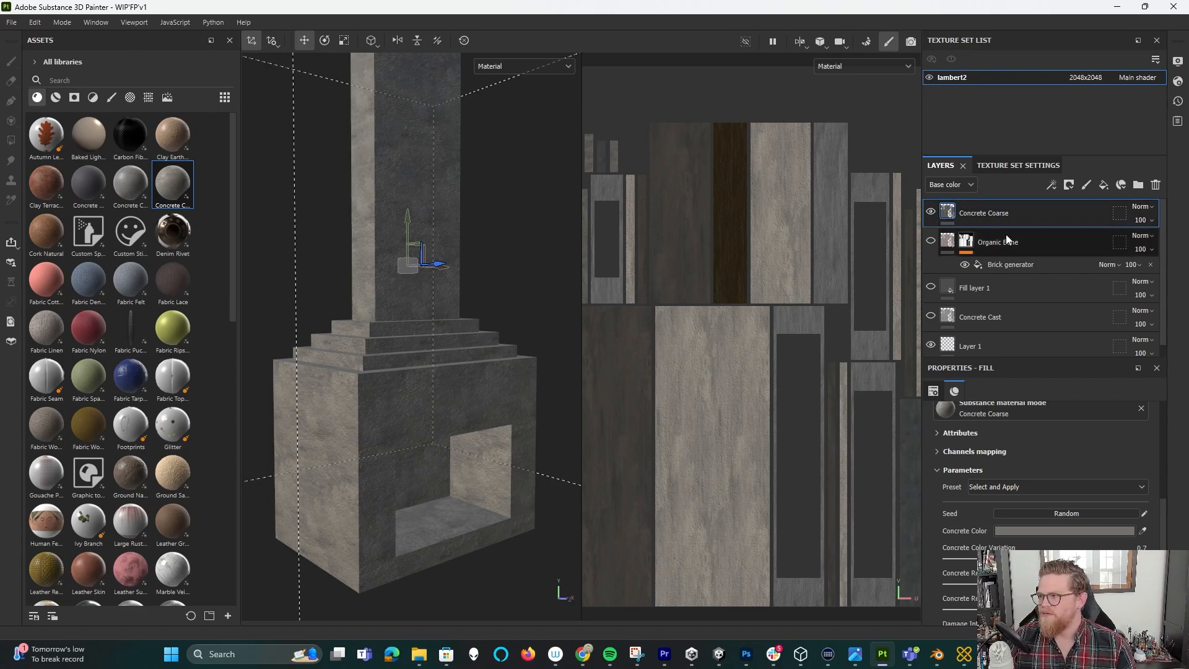
pyautogui.moveTo(150, 372)
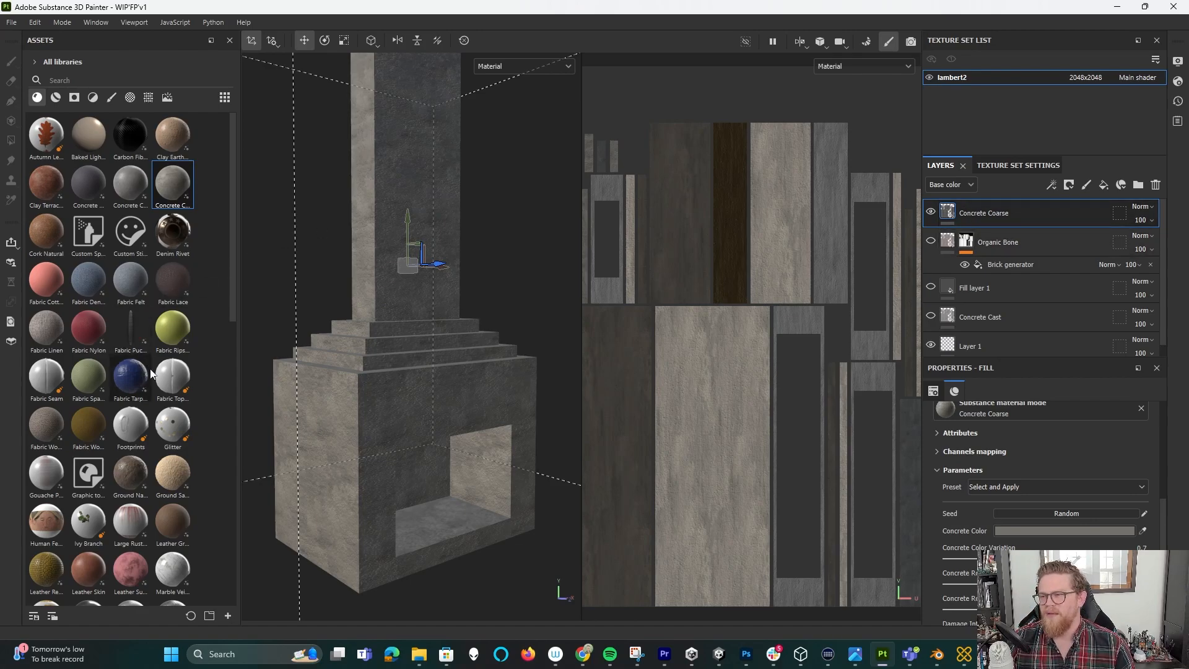
# Browse the Assets materials and try Organic Bone on the top layer of the fireplace.
pyautogui.scroll(-3)
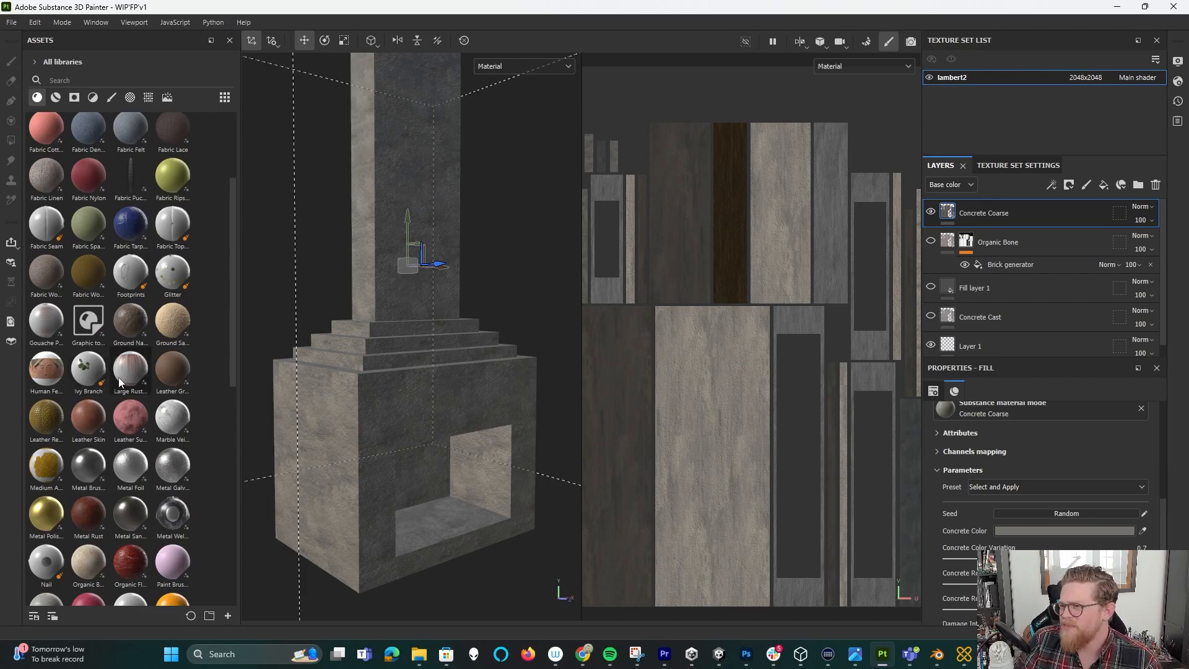
pyautogui.moveTo(114, 353)
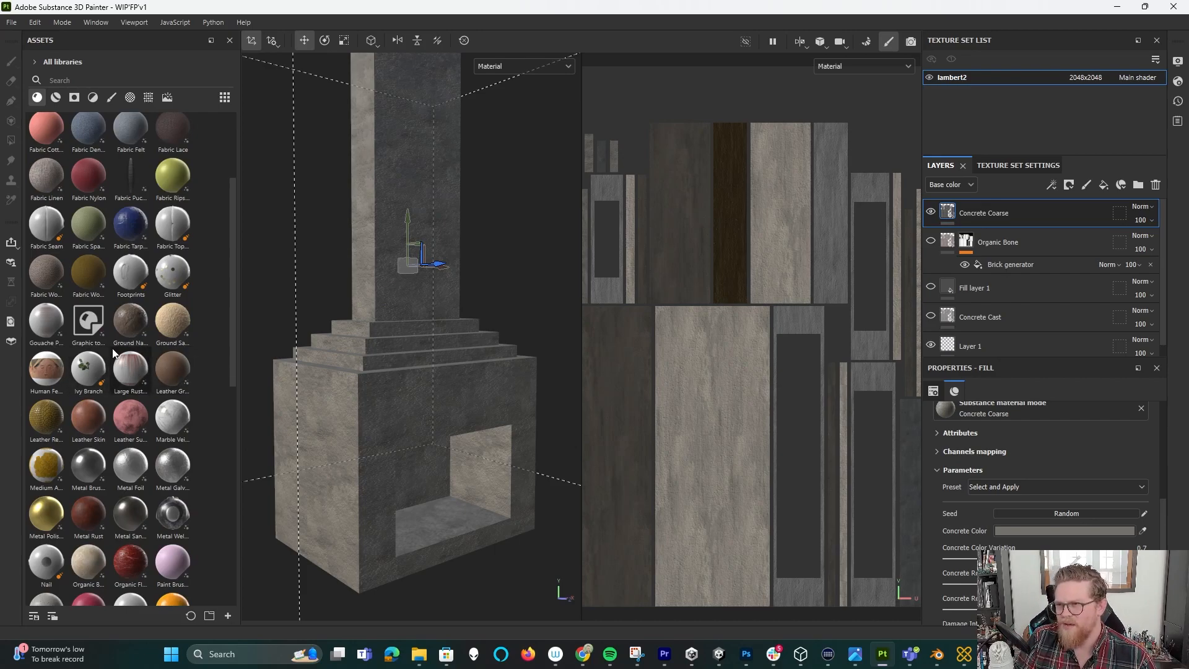
pyautogui.moveTo(228, 288)
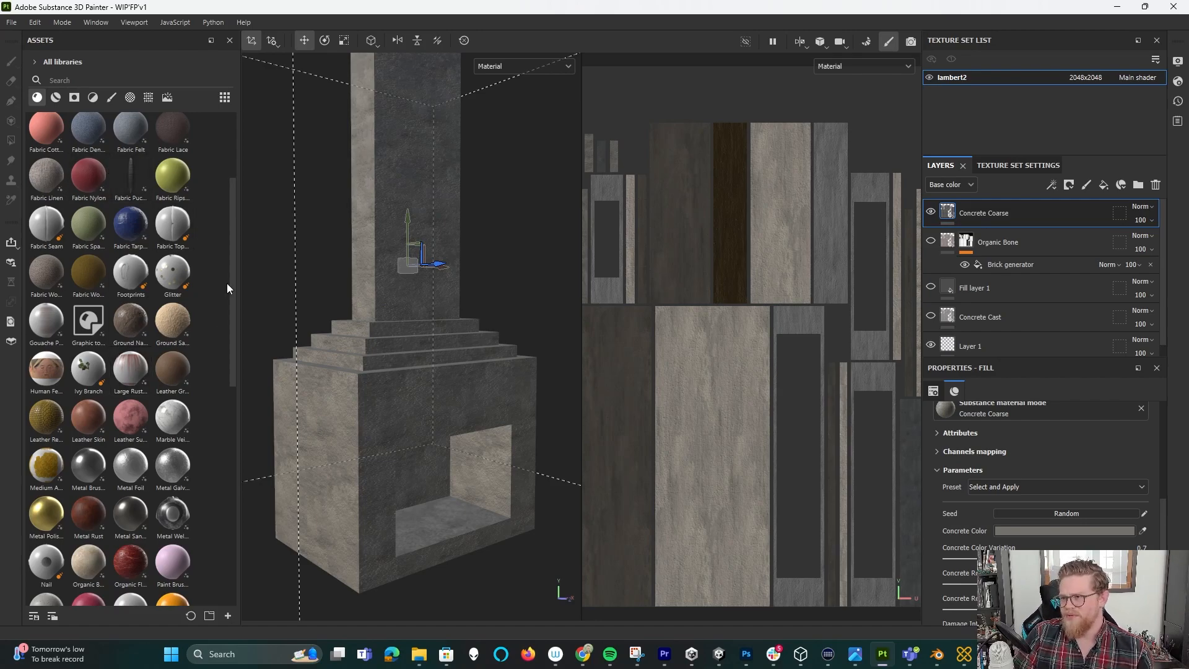
pyautogui.scroll(-3)
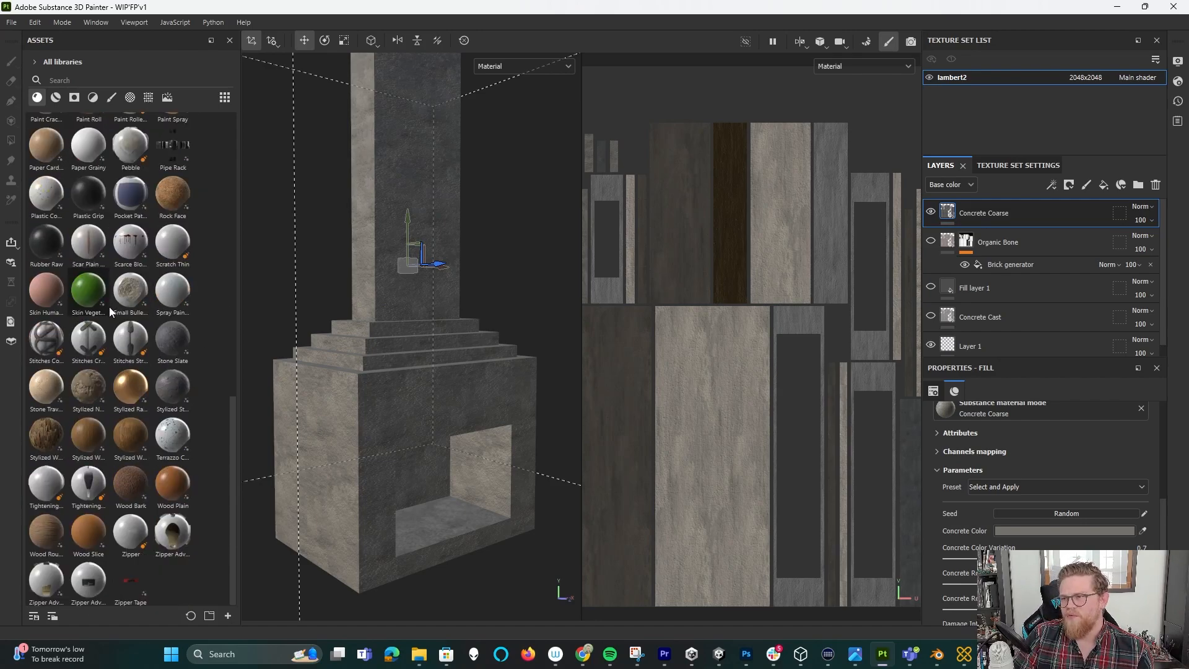
pyautogui.scroll(3)
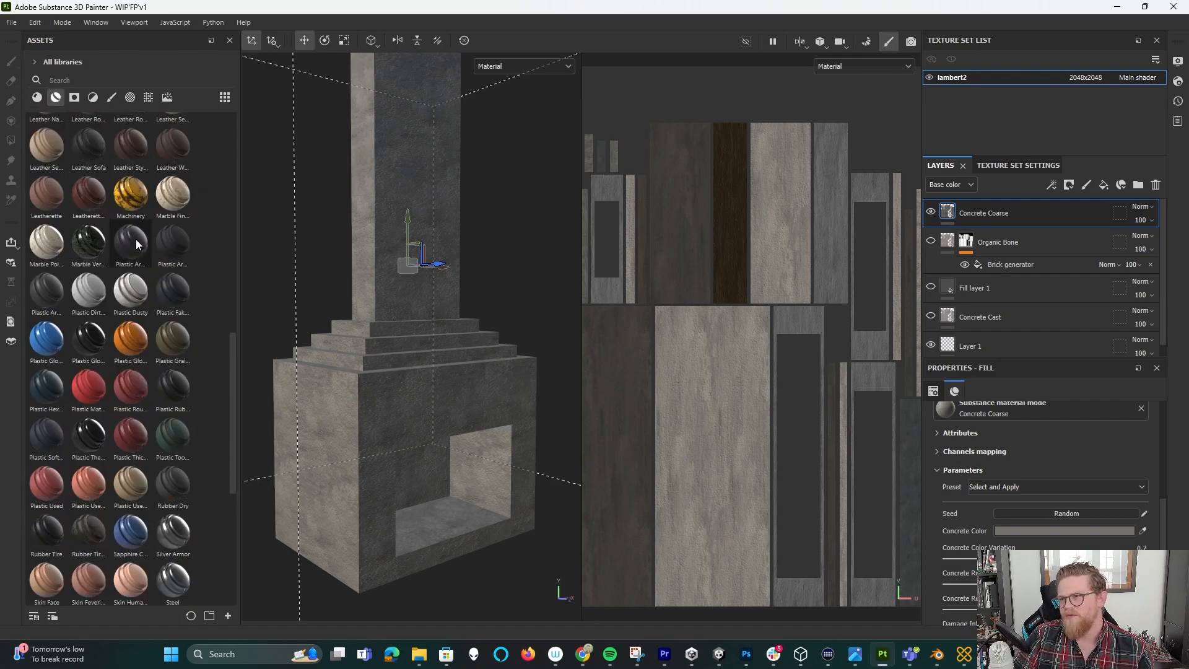
pyautogui.moveTo(201, 234)
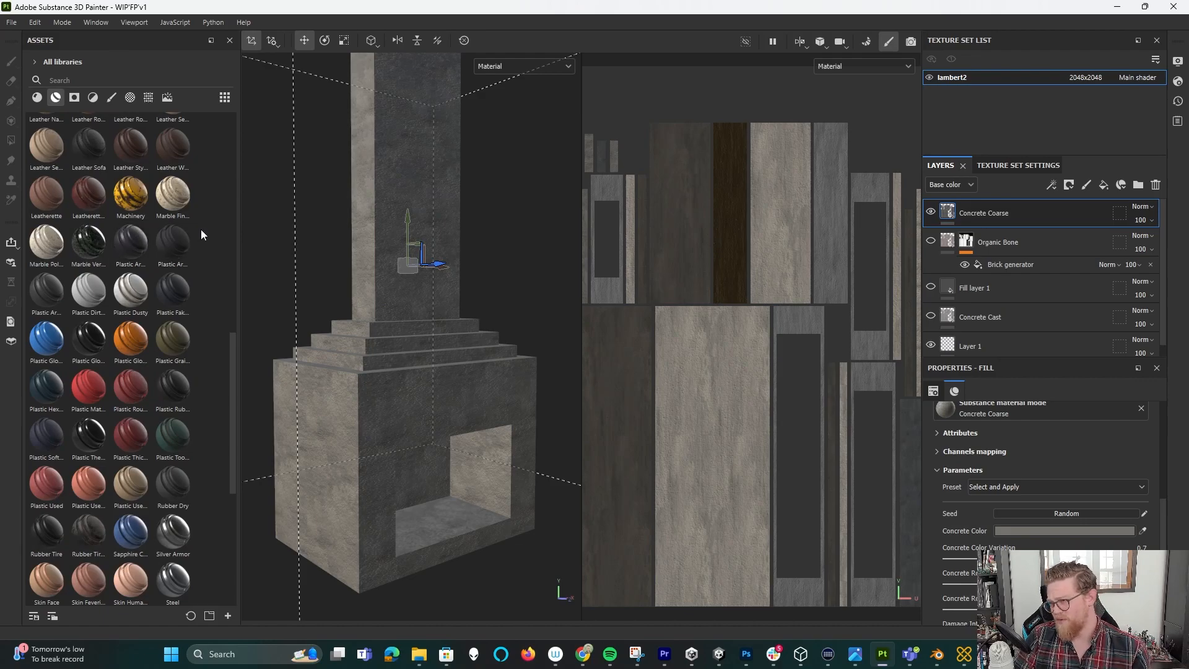
pyautogui.moveTo(130, 289)
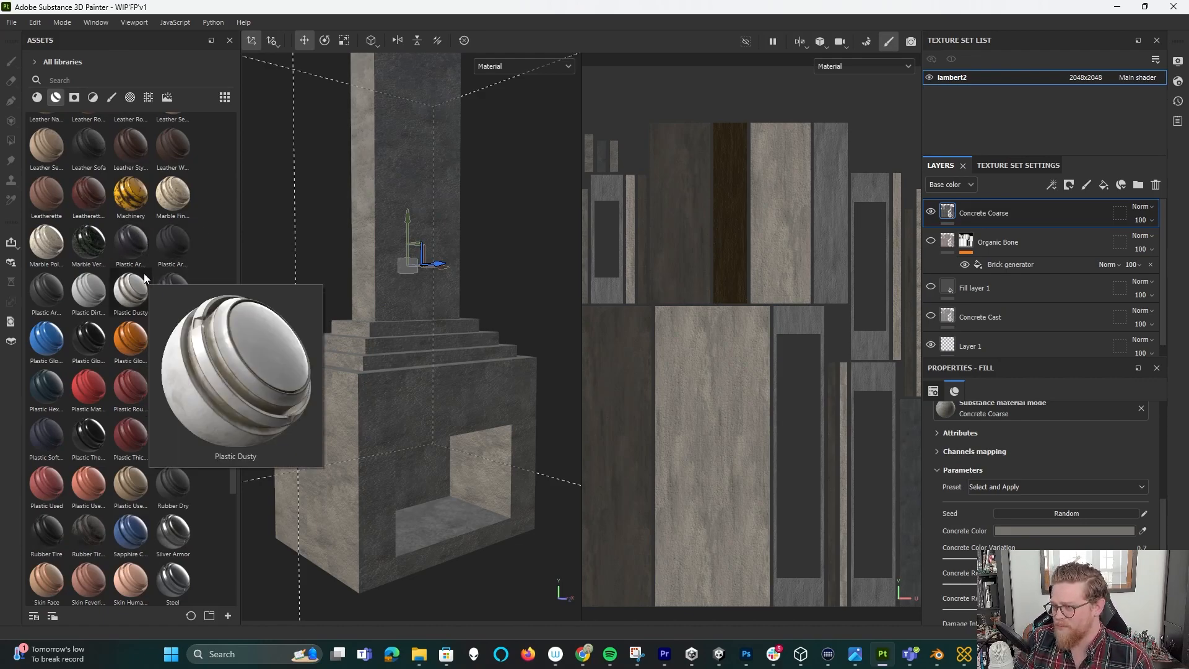
pyautogui.scroll(-3)
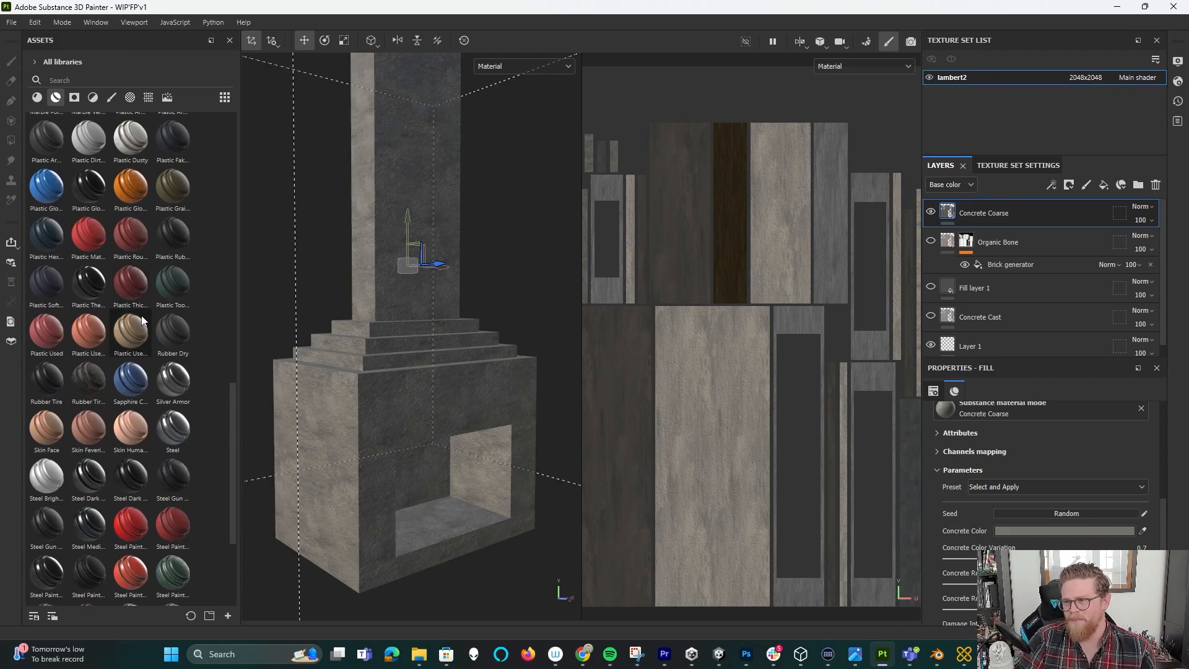
pyautogui.scroll(-3)
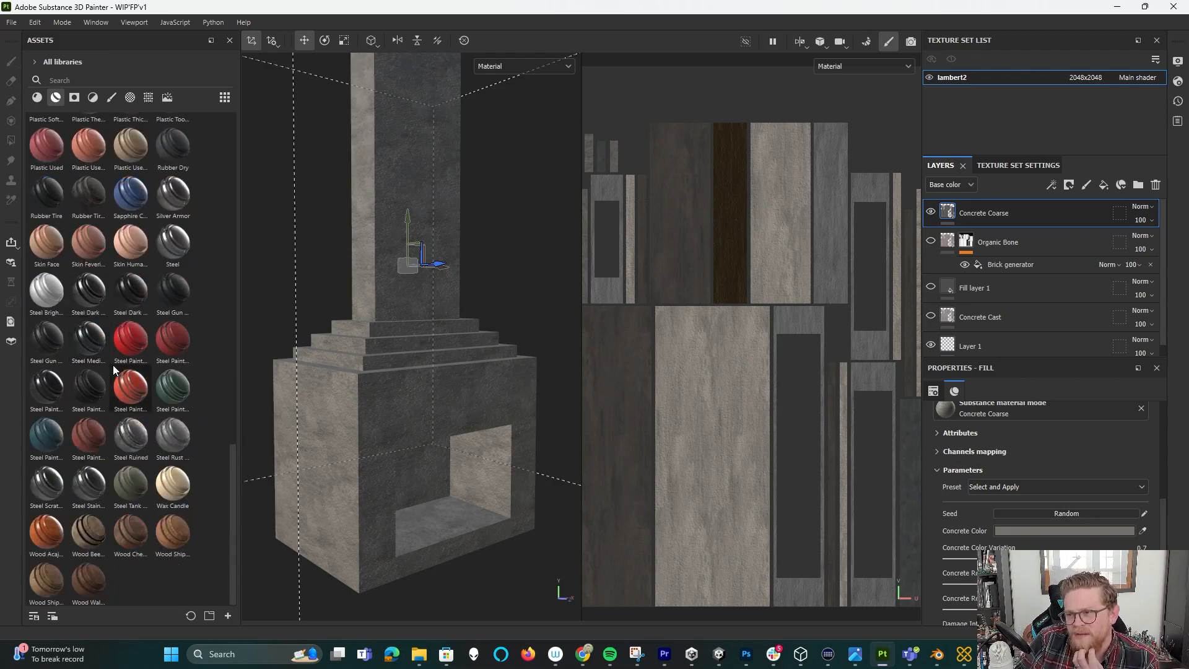
pyautogui.scroll(3)
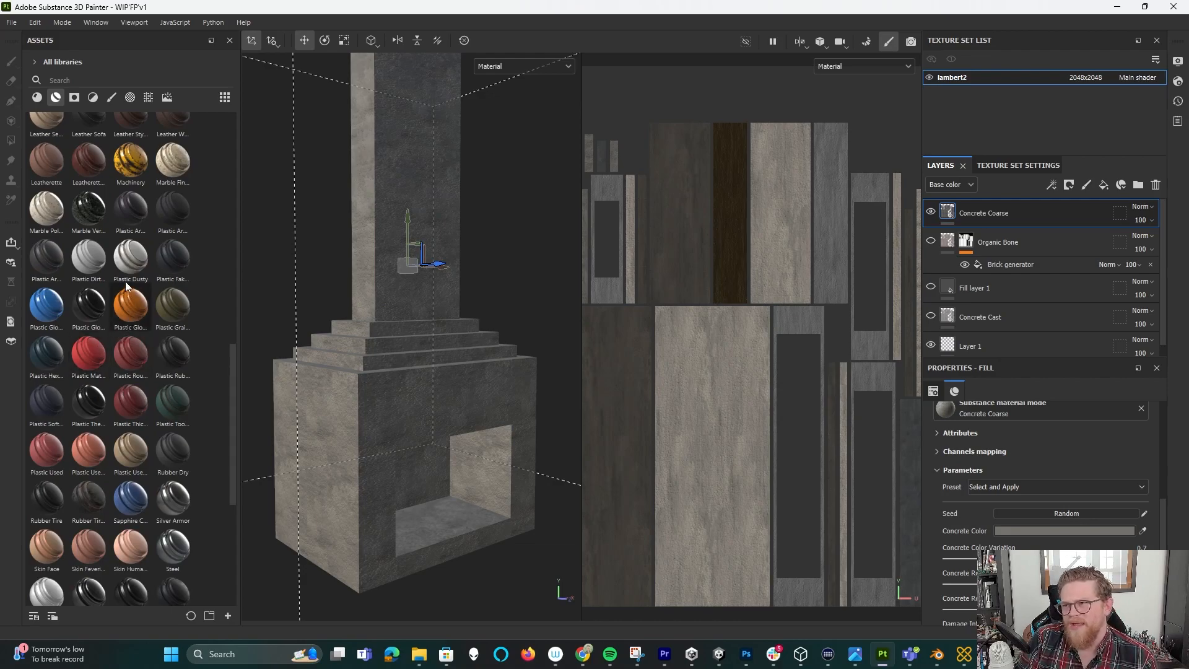
pyautogui.moveTo(36, 260)
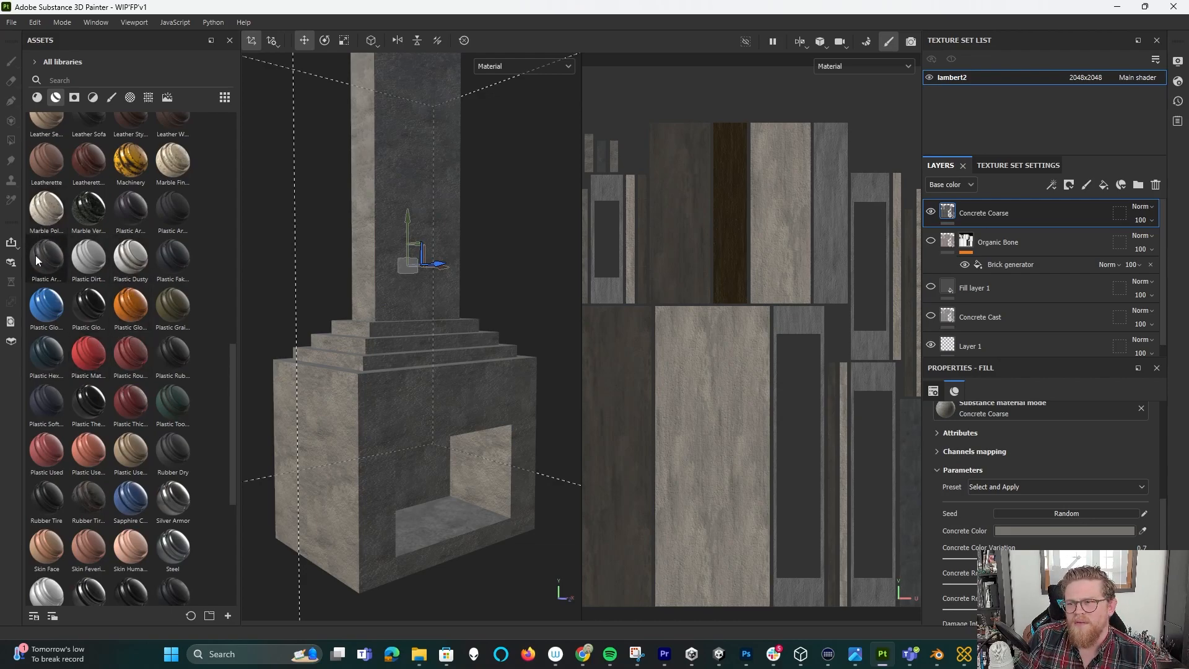
pyautogui.scroll(-3)
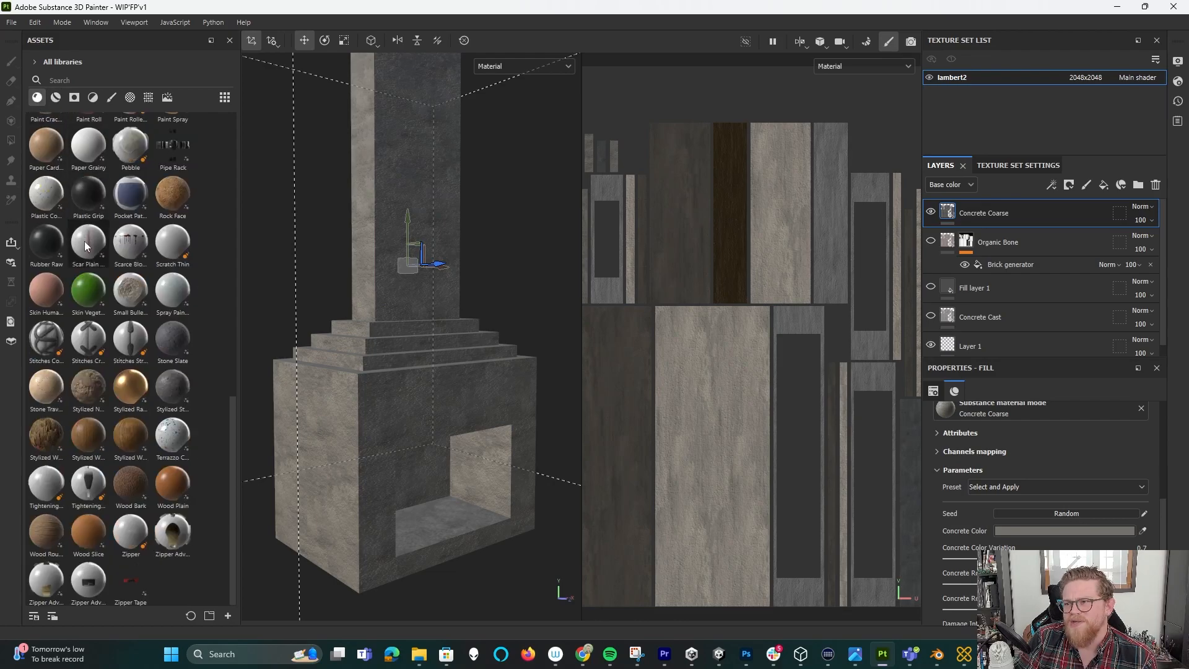
pyautogui.scroll(3)
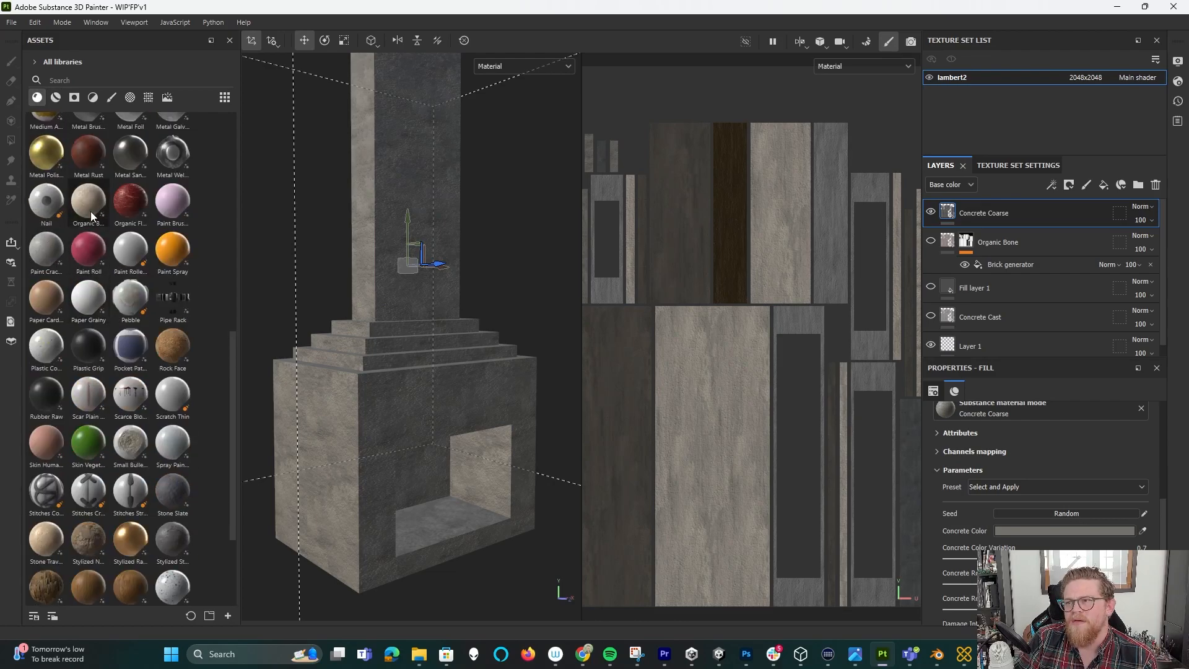
pyautogui.doubleClick(88, 201)
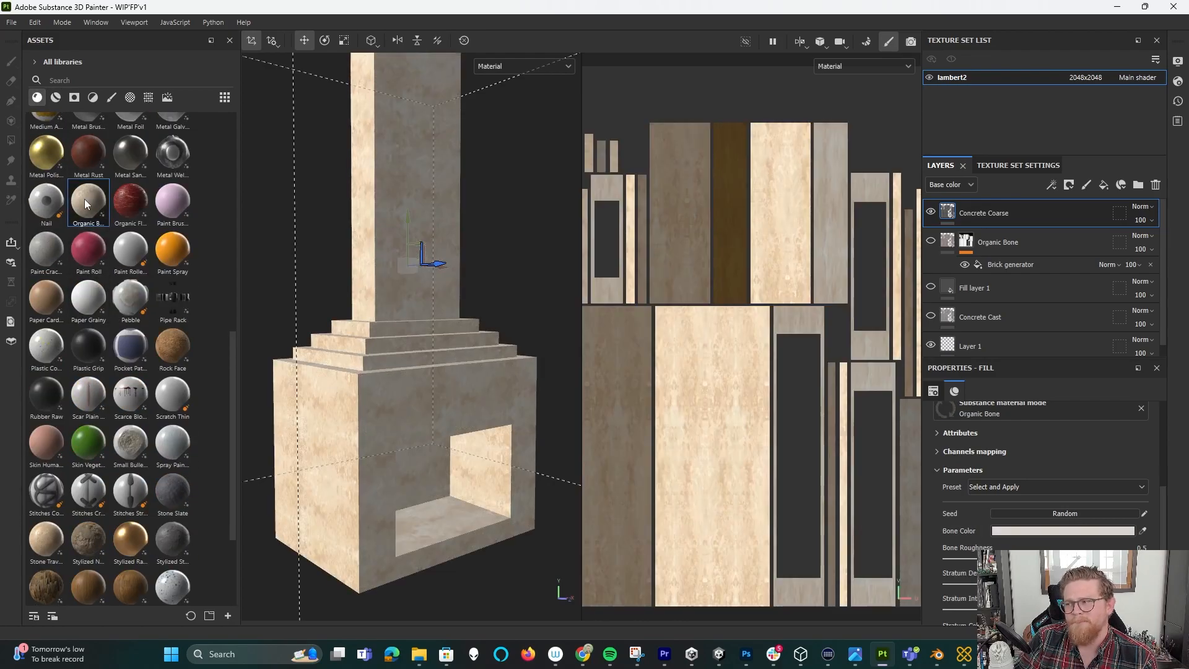
pyautogui.moveTo(86, 203)
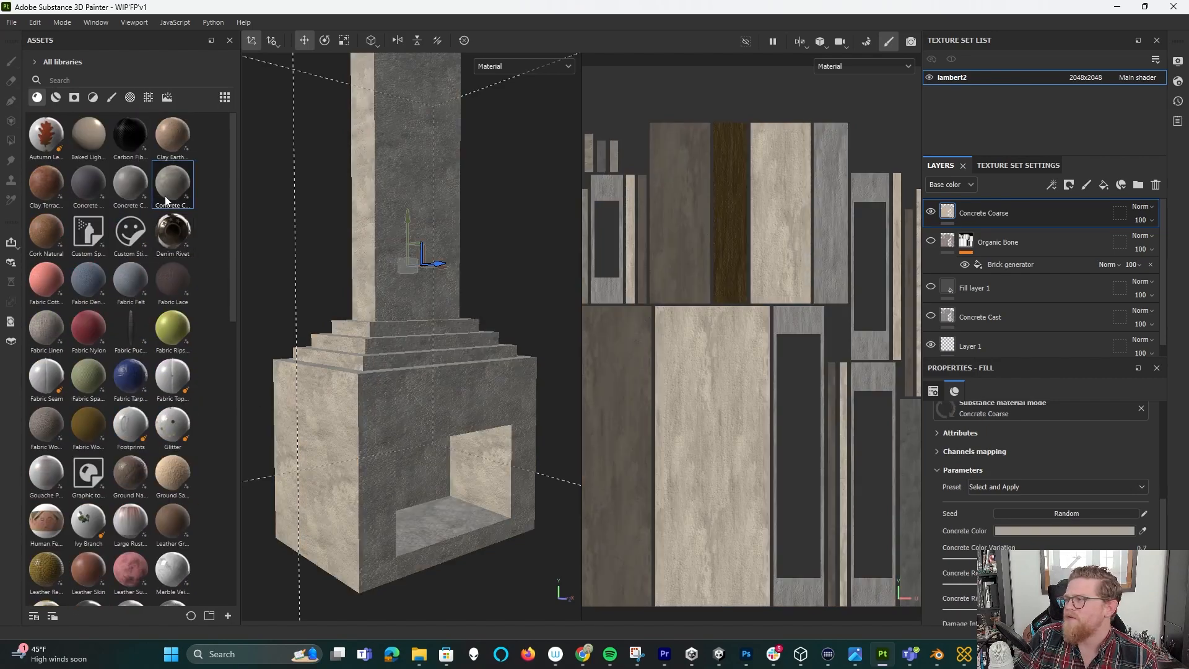
# Select the new Organic Bone layer, set a pale Bone Color and darken the Stratum Color.
pyautogui.scroll(-3)
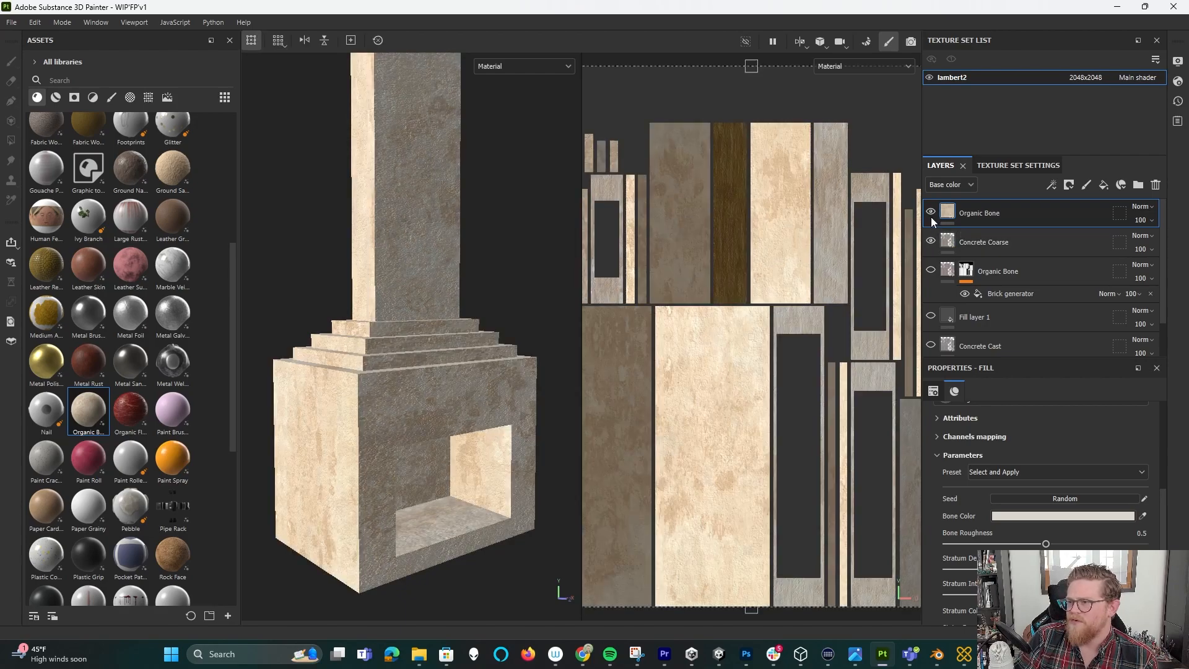
pyautogui.click(930, 213)
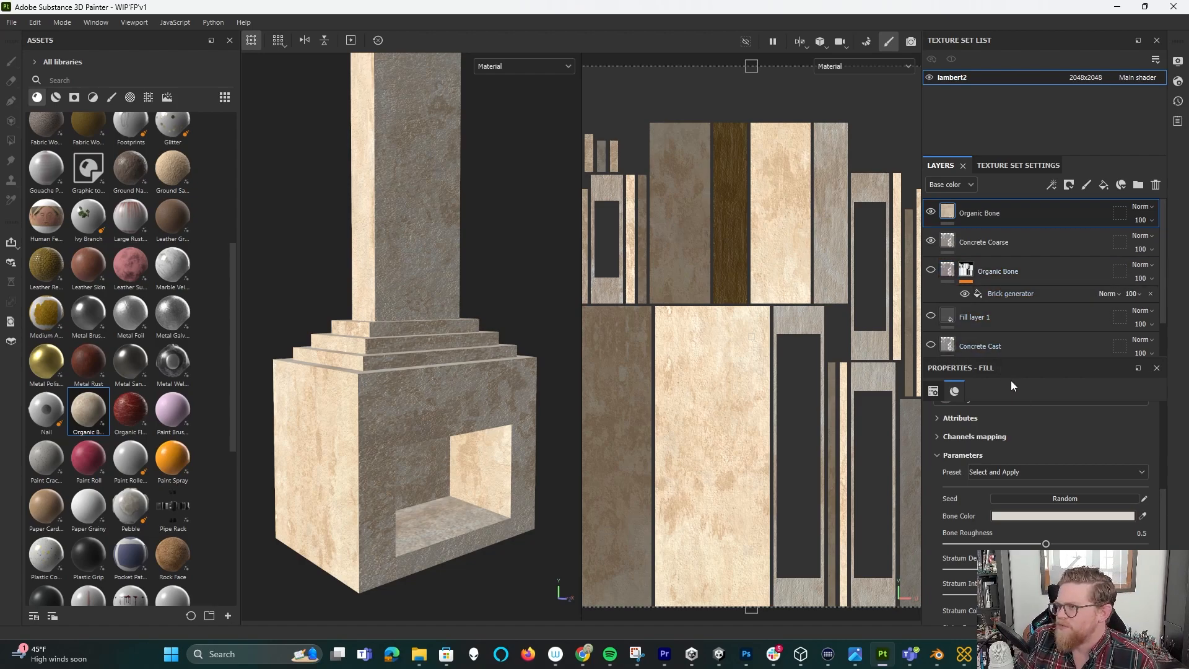
pyautogui.scroll(-3)
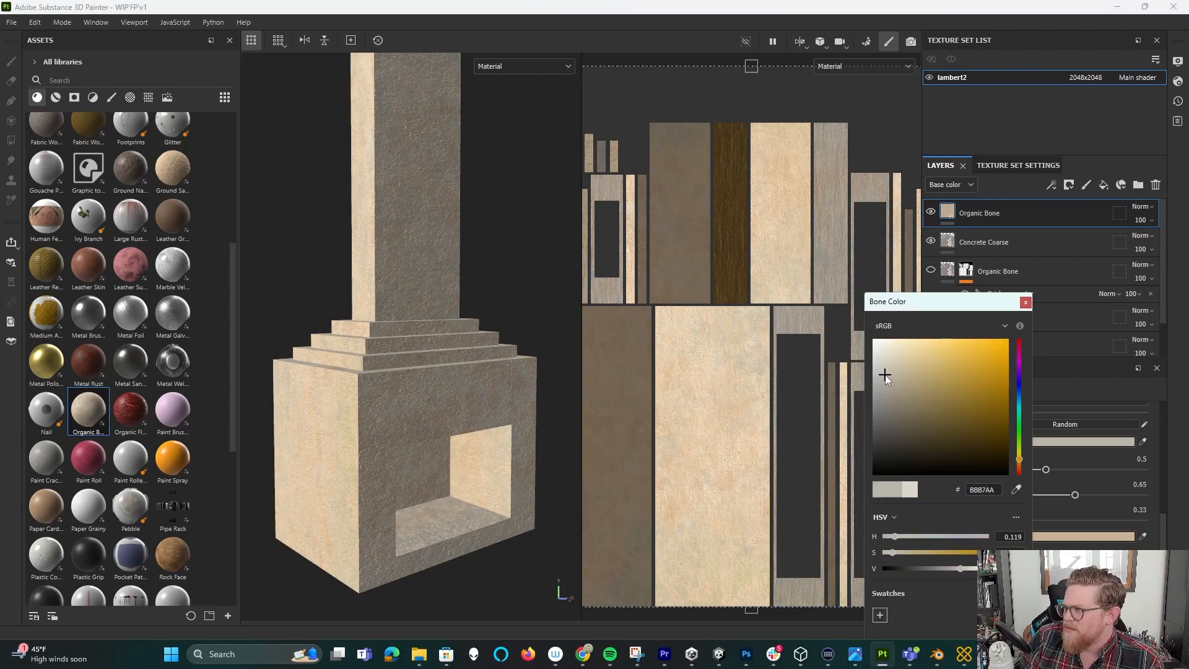
pyautogui.click(1025, 302)
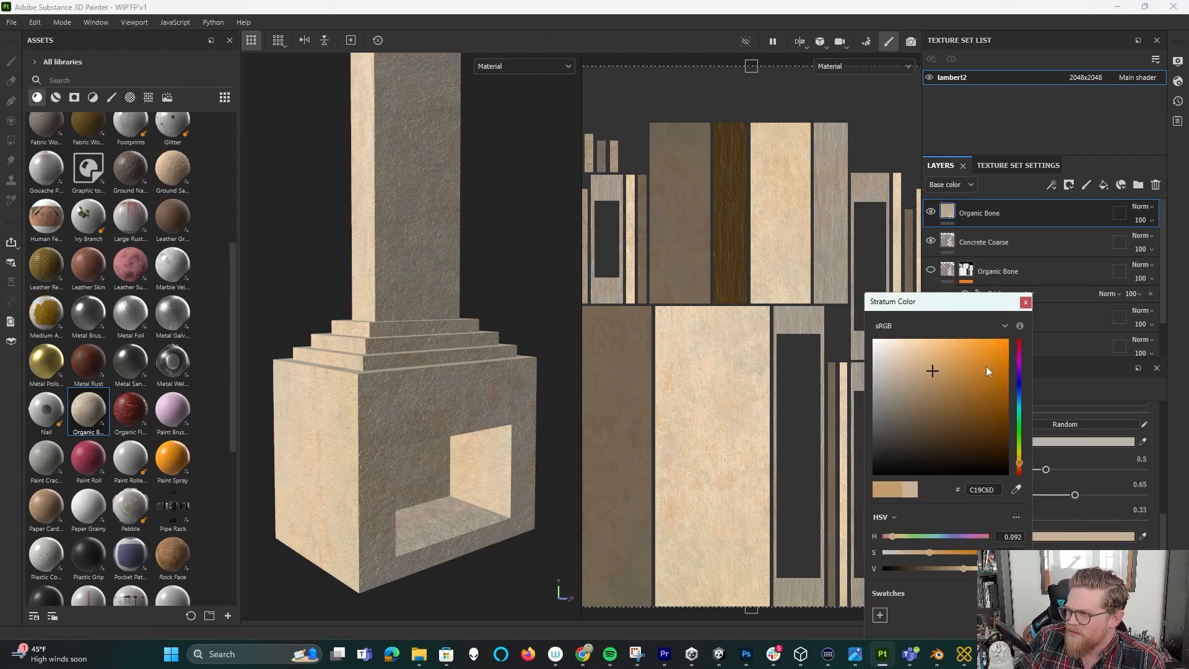
pyautogui.click(882, 411)
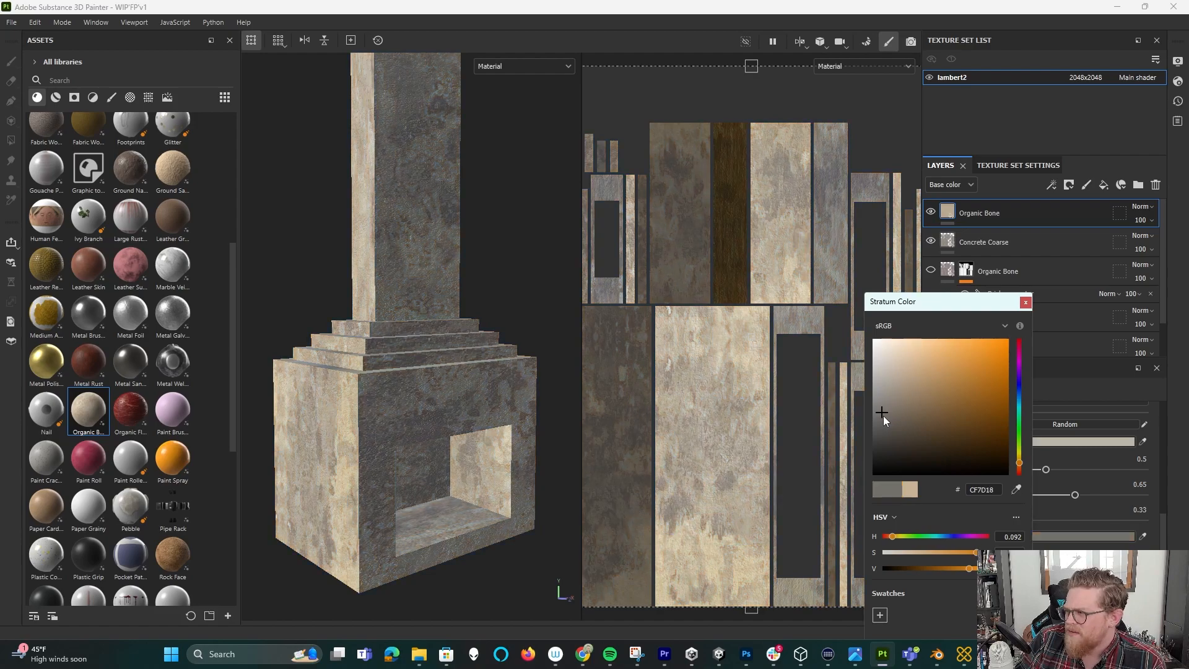
# Retint the Stains Color to a stronger muted red for reddish stains on the fireplace.
pyautogui.click(888, 417)
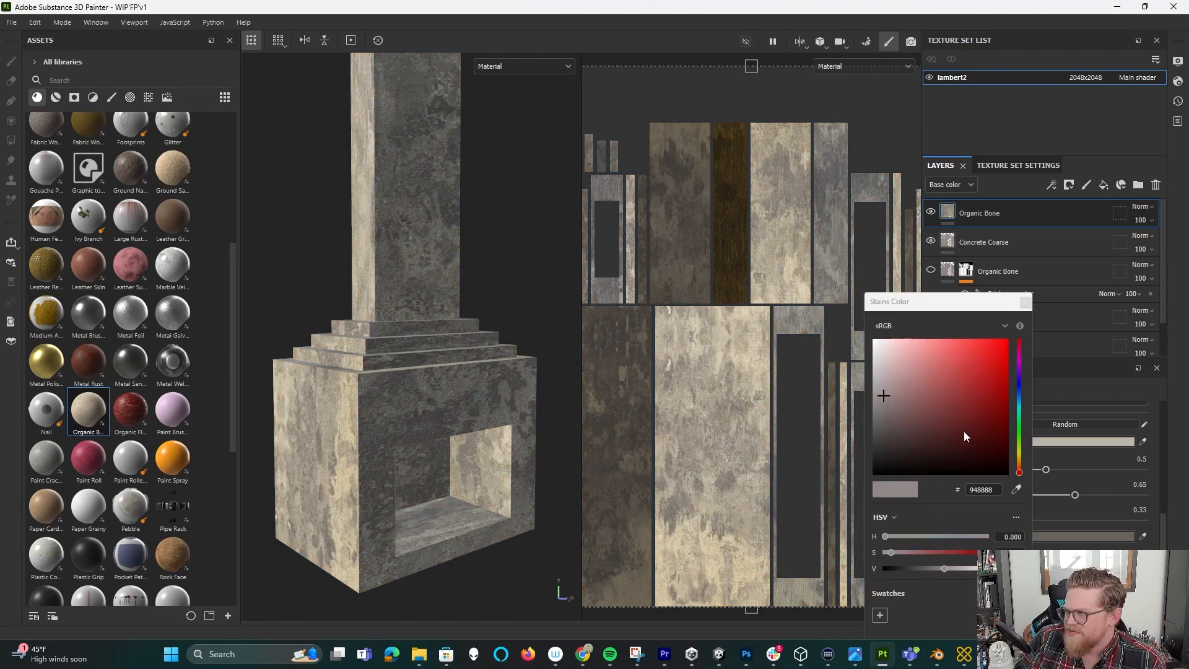
pyautogui.click(926, 395)
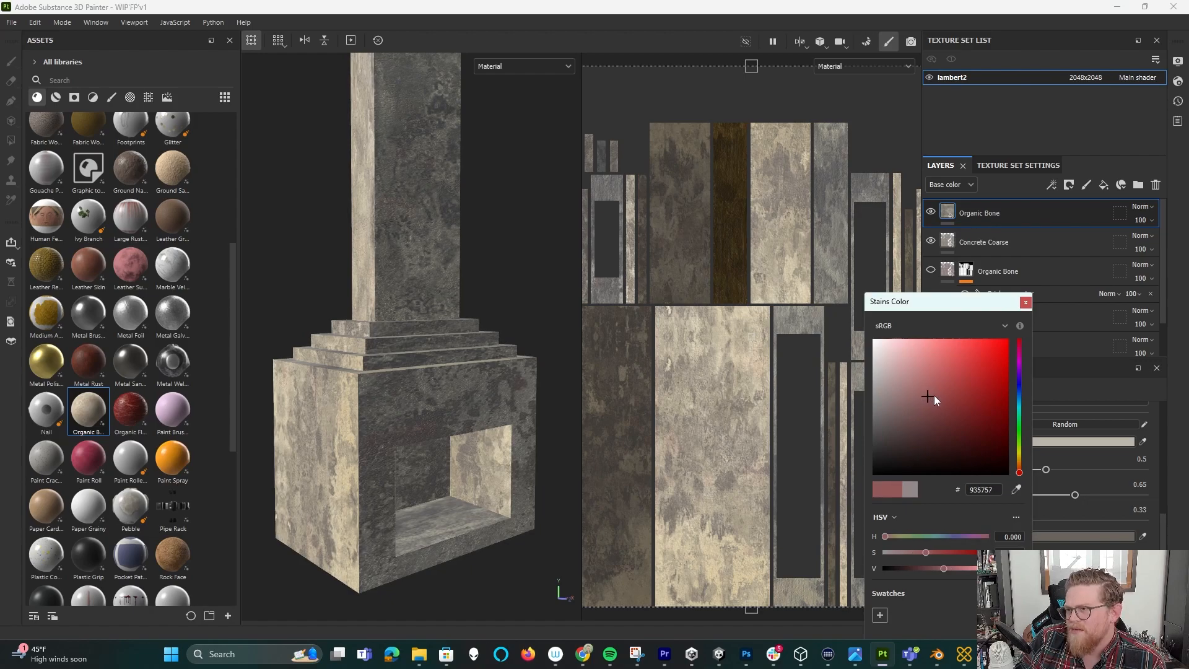
pyautogui.click(966, 374)
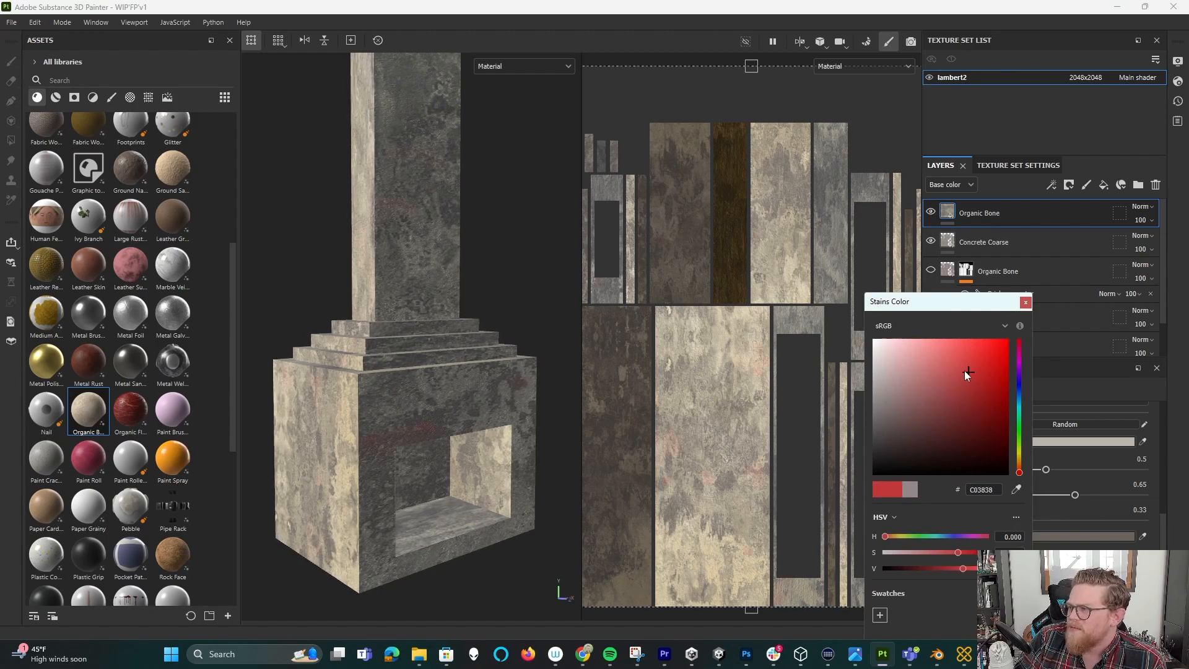
pyautogui.click(1025, 302)
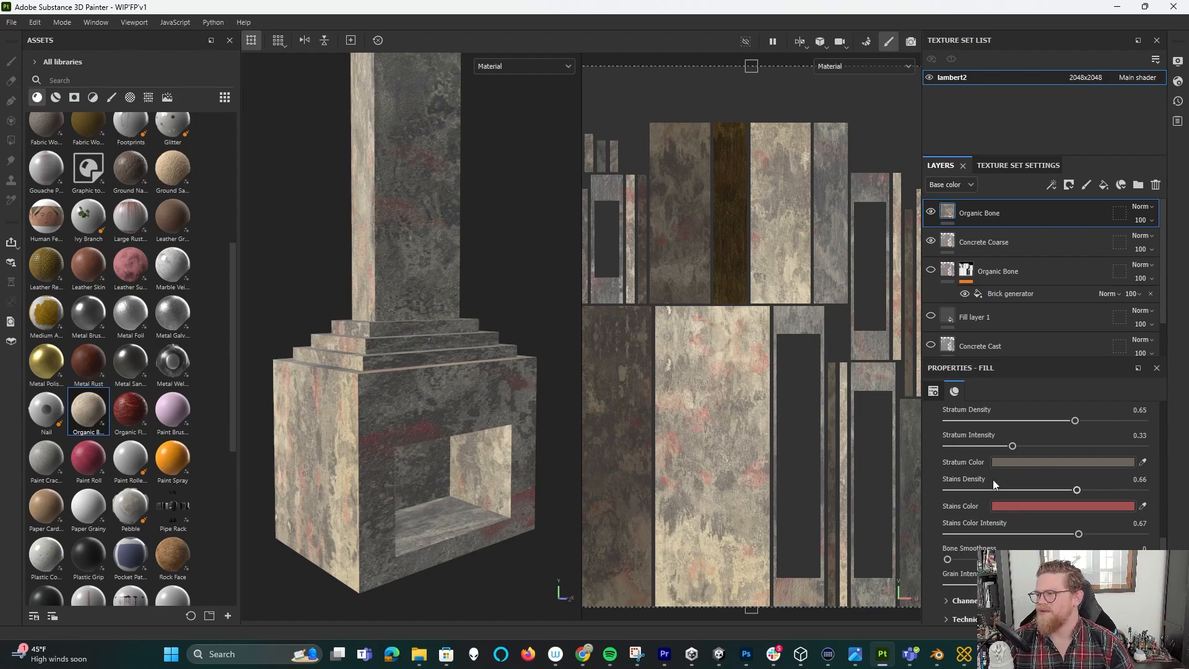
pyautogui.click(954, 390)
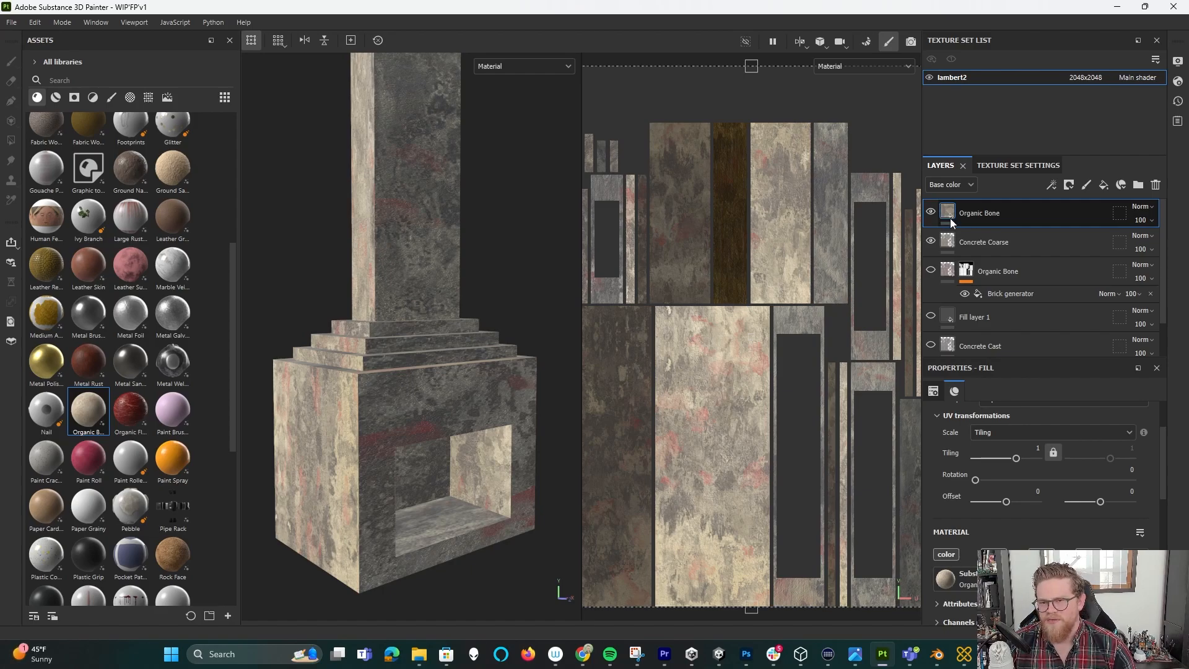
pyautogui.moveTo(994, 205)
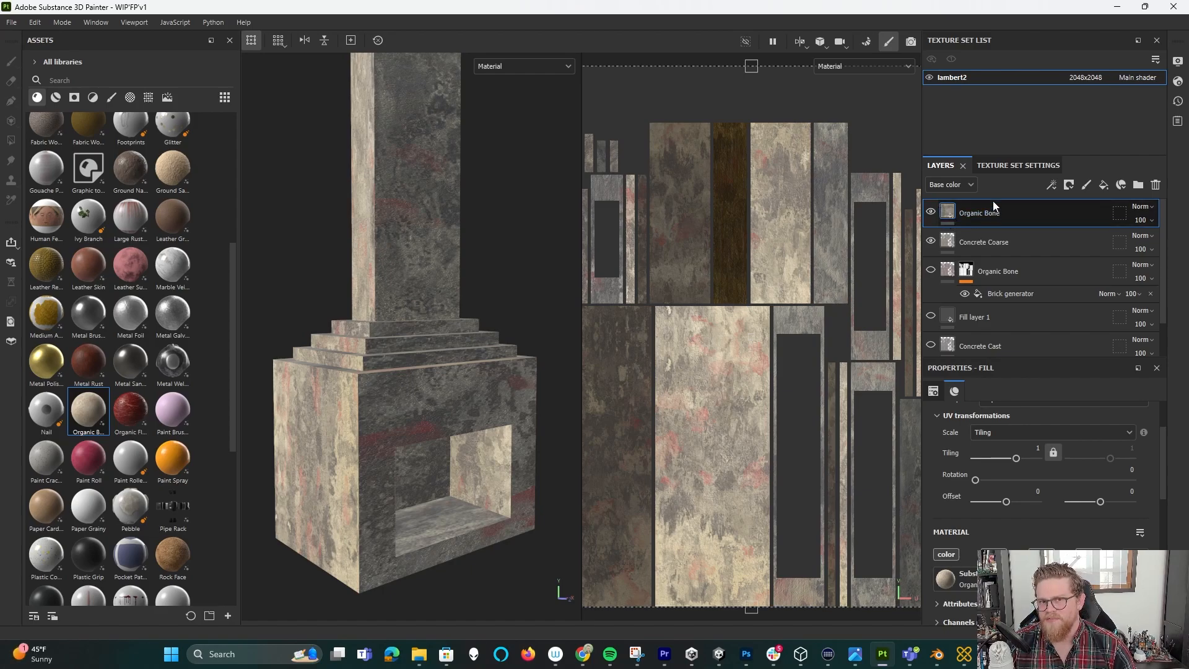
# Give the Organic Bone layer a black mask with a fill using the Brick generator.
pyautogui.click(983, 242)
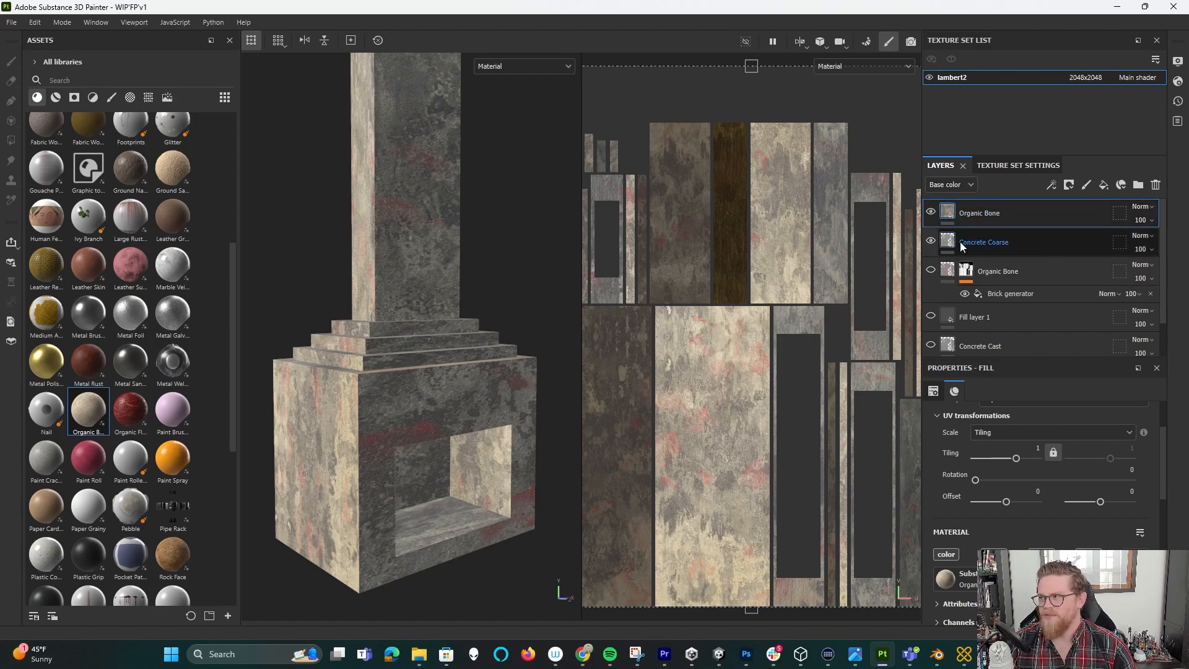
pyautogui.click(979, 212)
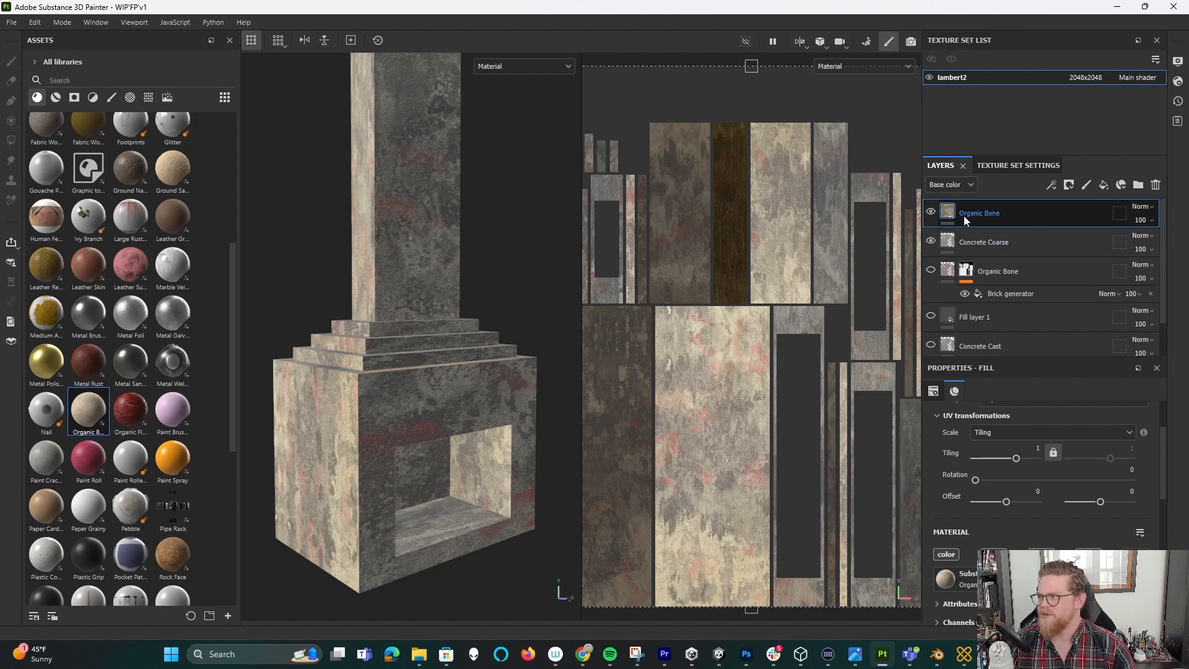
pyautogui.rightClick(978, 212)
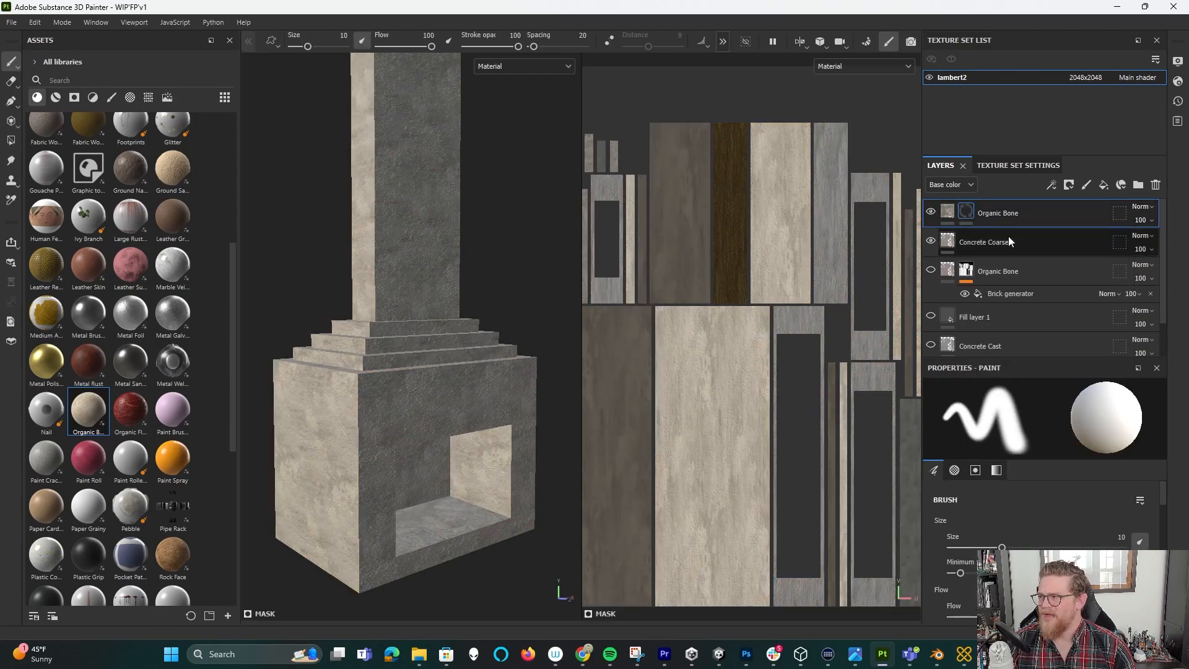
pyautogui.click(998, 212)
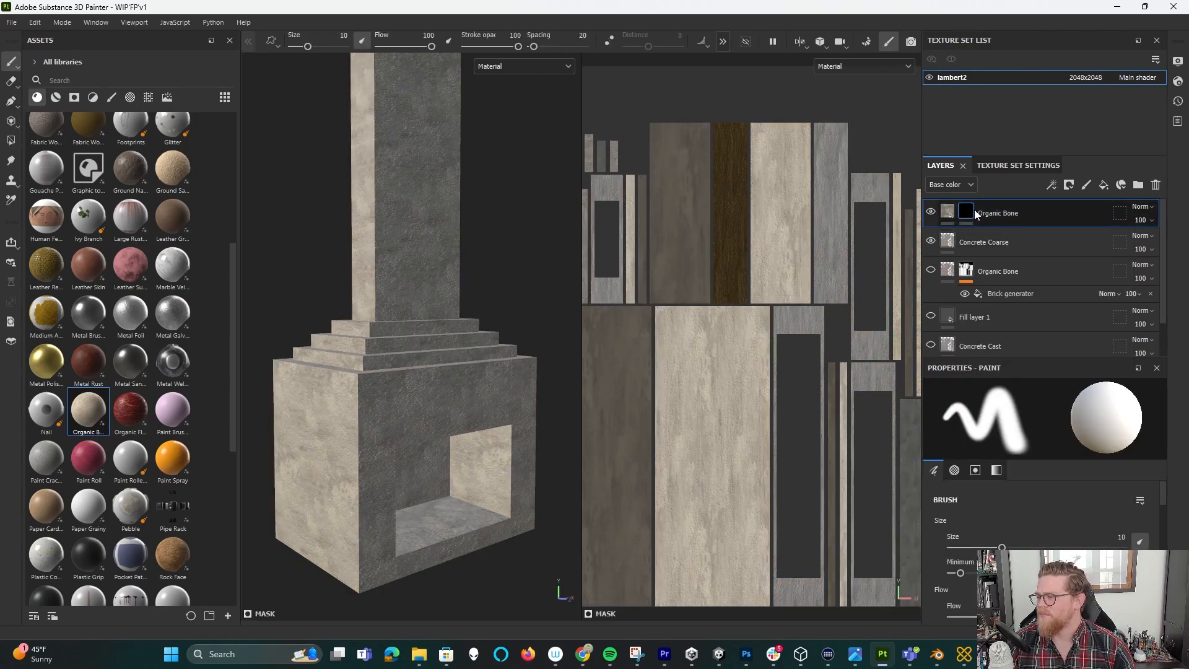
pyautogui.rightClick(965, 212)
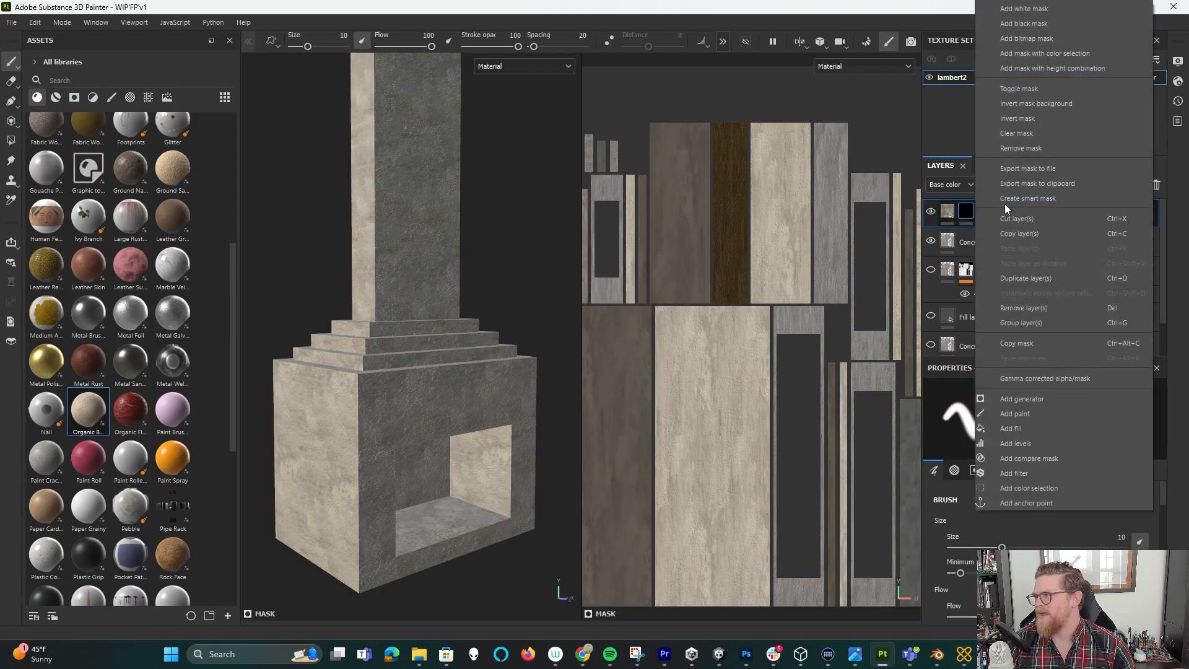
pyautogui.moveTo(1046, 428)
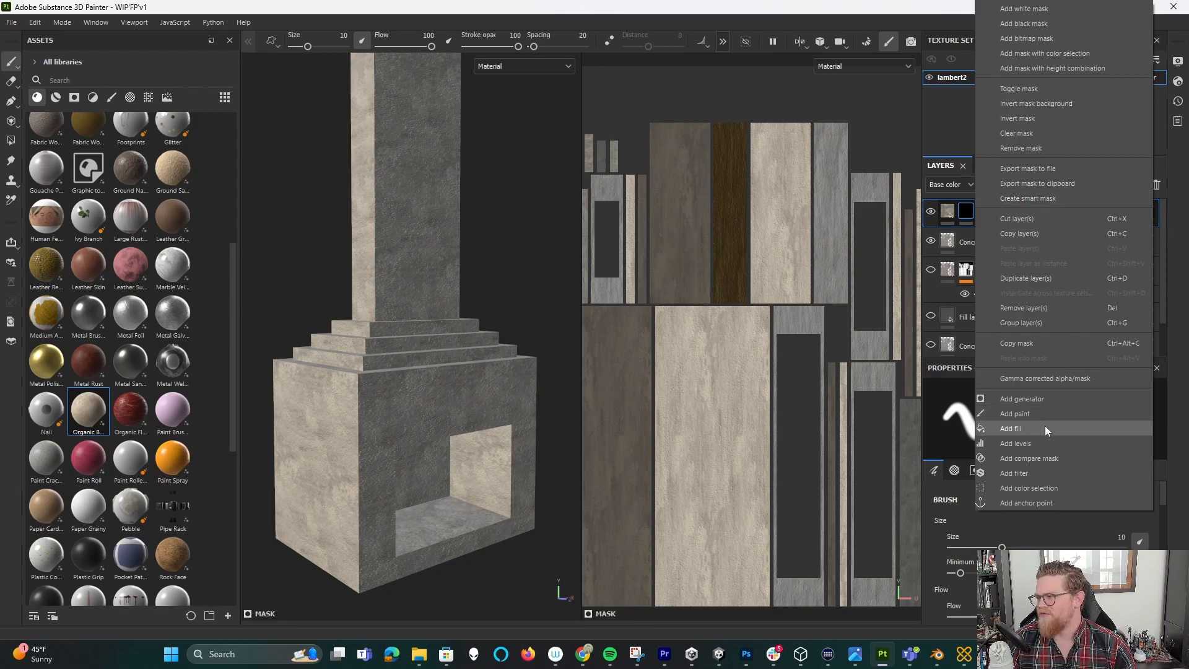
pyautogui.click(1012, 429)
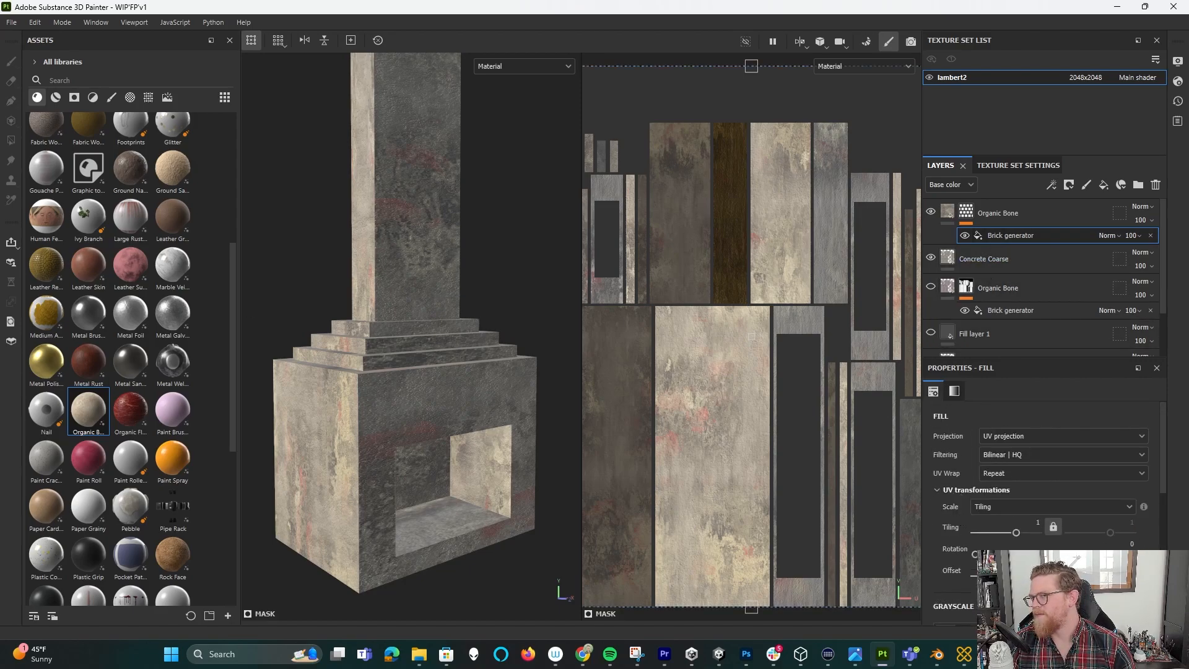
pyautogui.click(1119, 287)
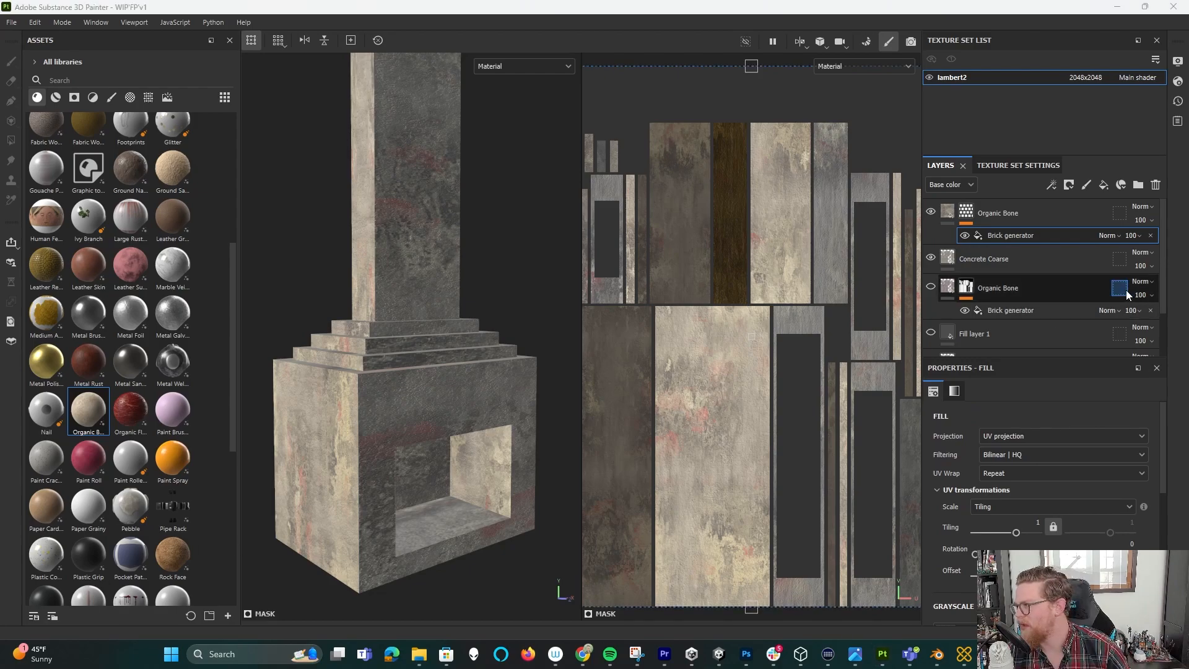
pyautogui.click(954, 390)
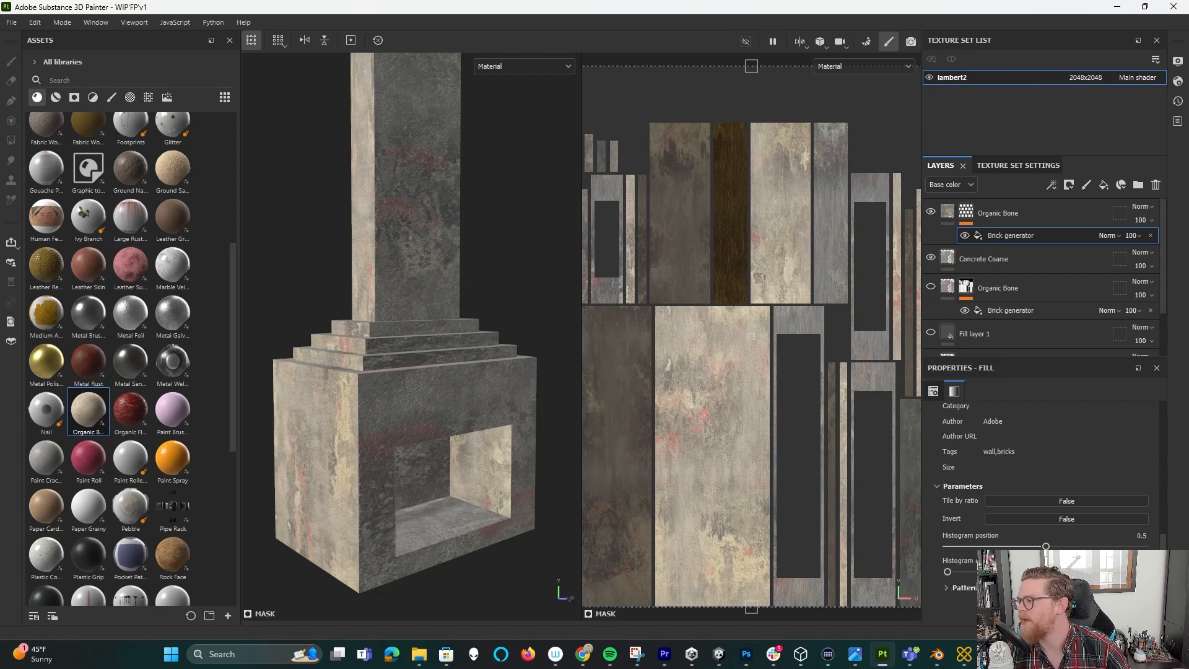
pyautogui.scroll(-3)
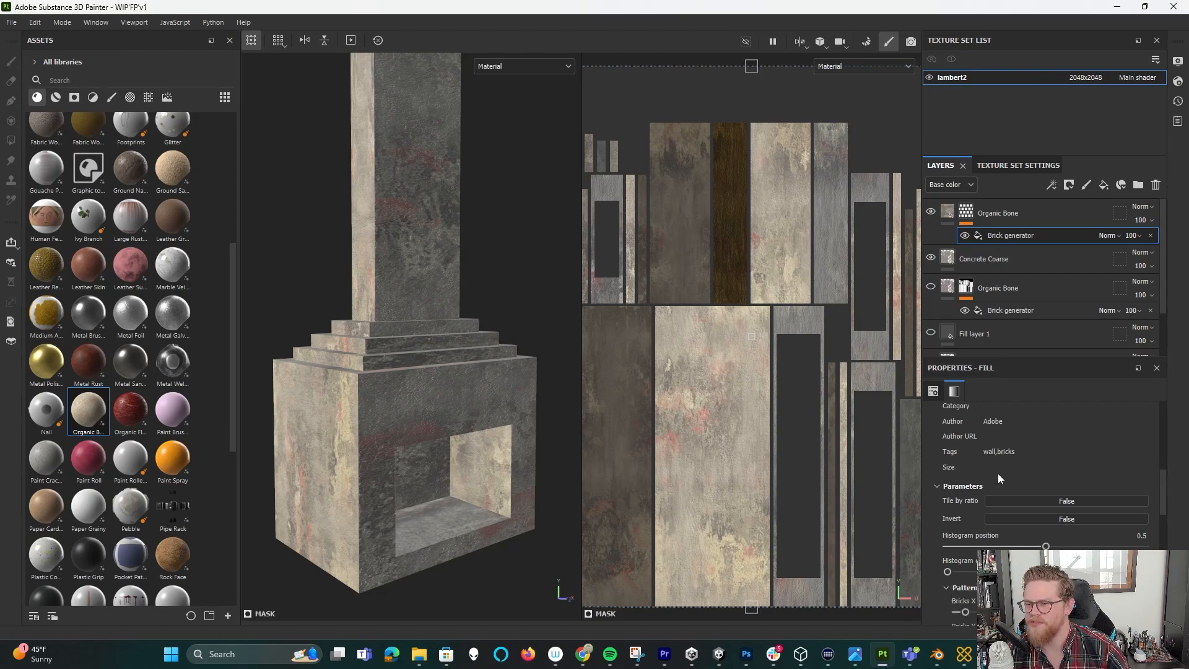
pyautogui.scroll(-3)
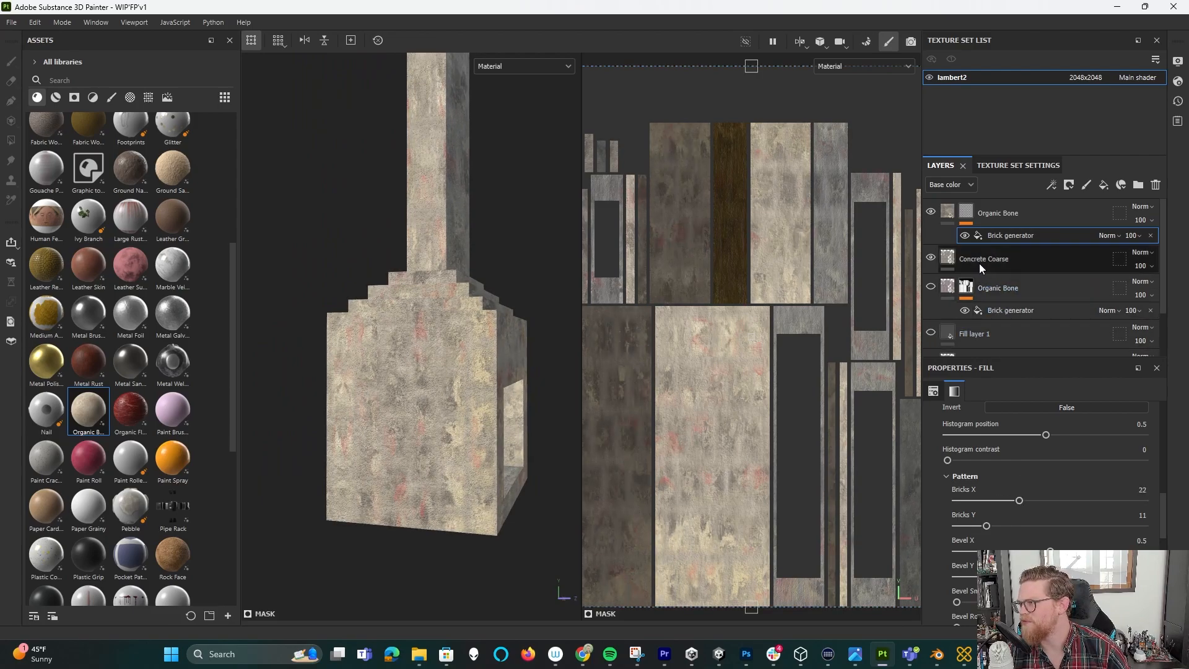
# Set the Concrete Coarse layer colour to dark grey 3A3833 so dark grout shows between the bricks.
pyautogui.click(982, 259)
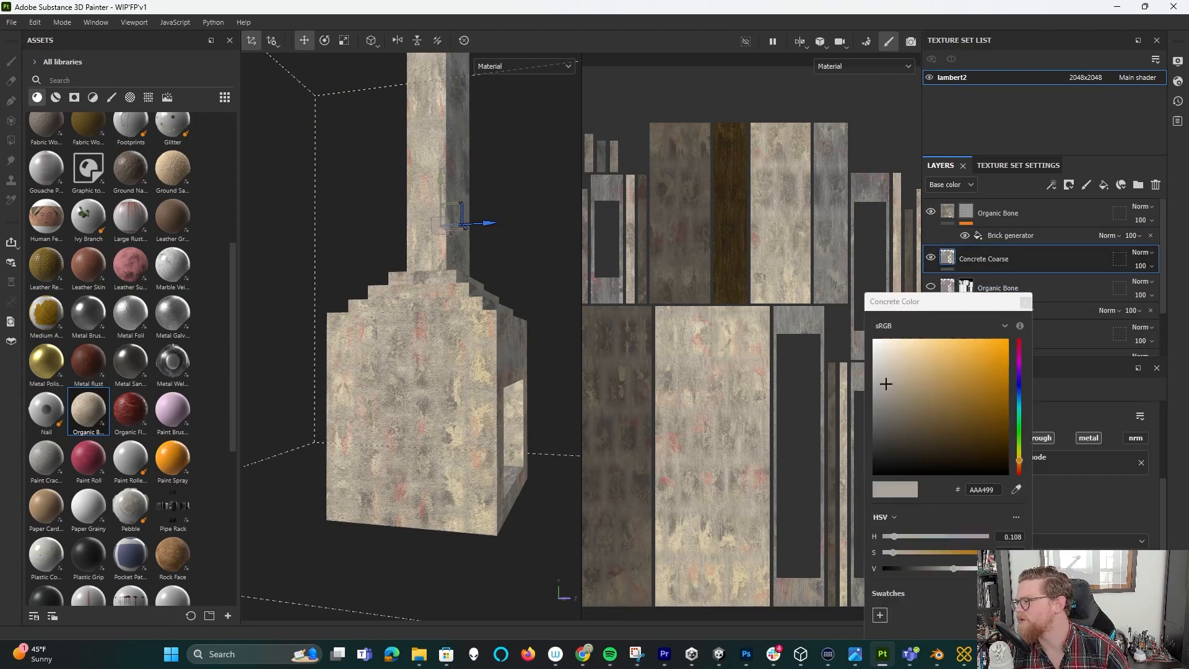
pyautogui.click(909, 461)
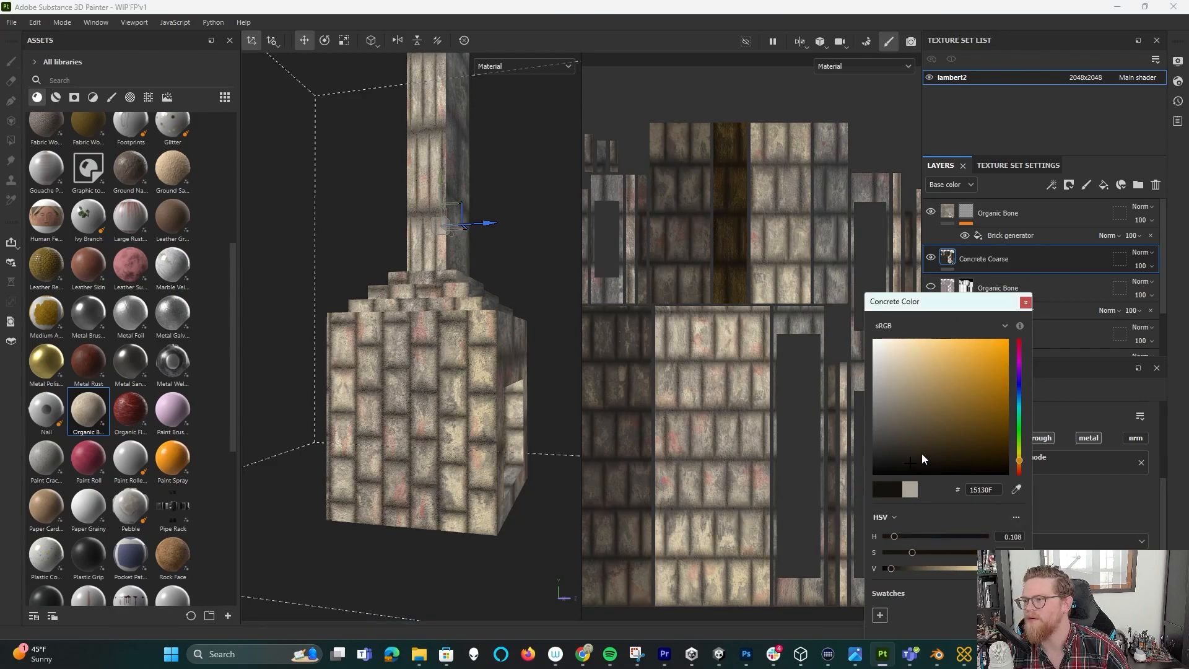
pyautogui.click(889, 443)
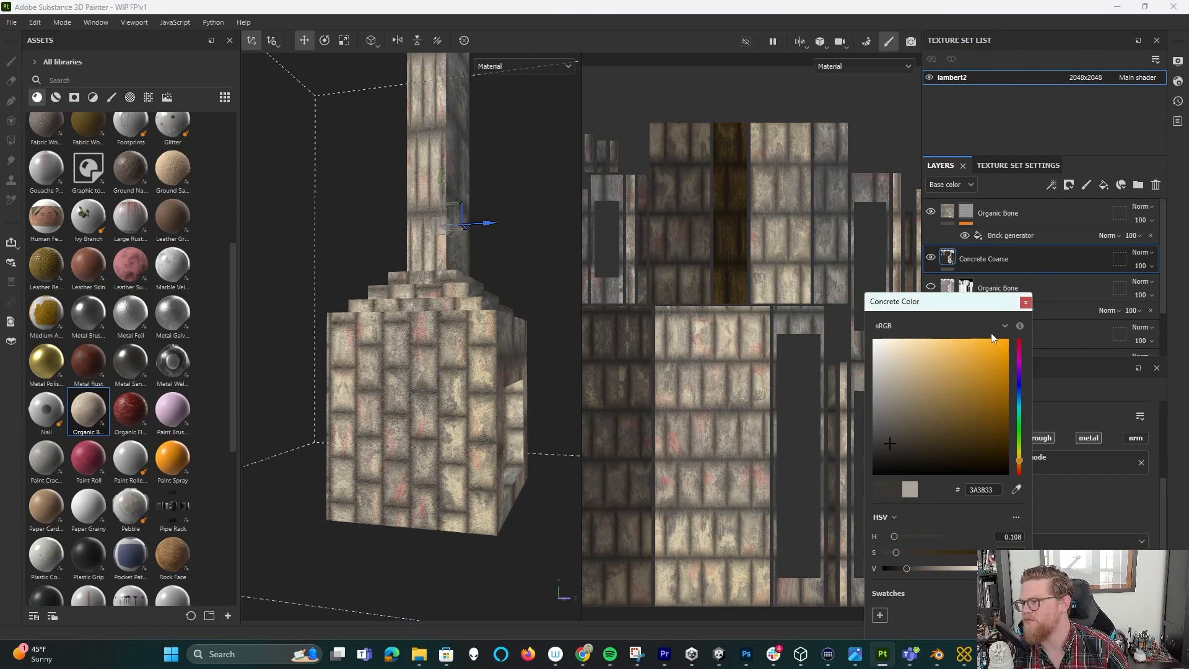
pyautogui.click(1024, 303)
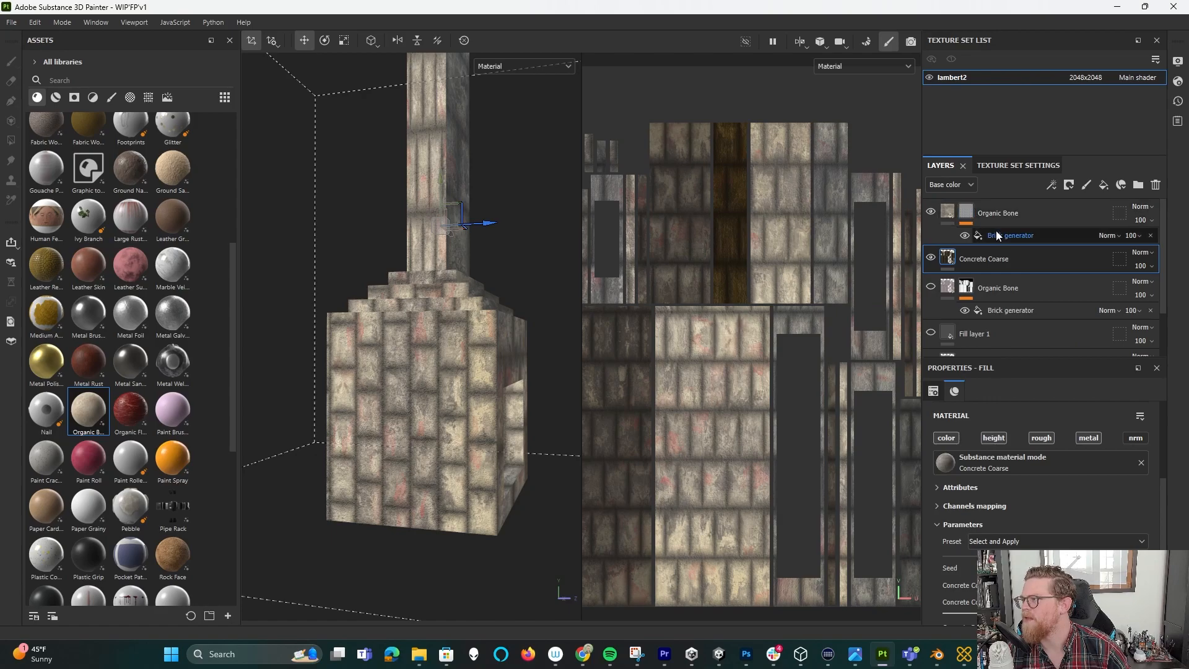
# In the Brick generator mask, lower Bevel X and Bevel Y and set UV Rotation to 90.
pyautogui.click(1011, 236)
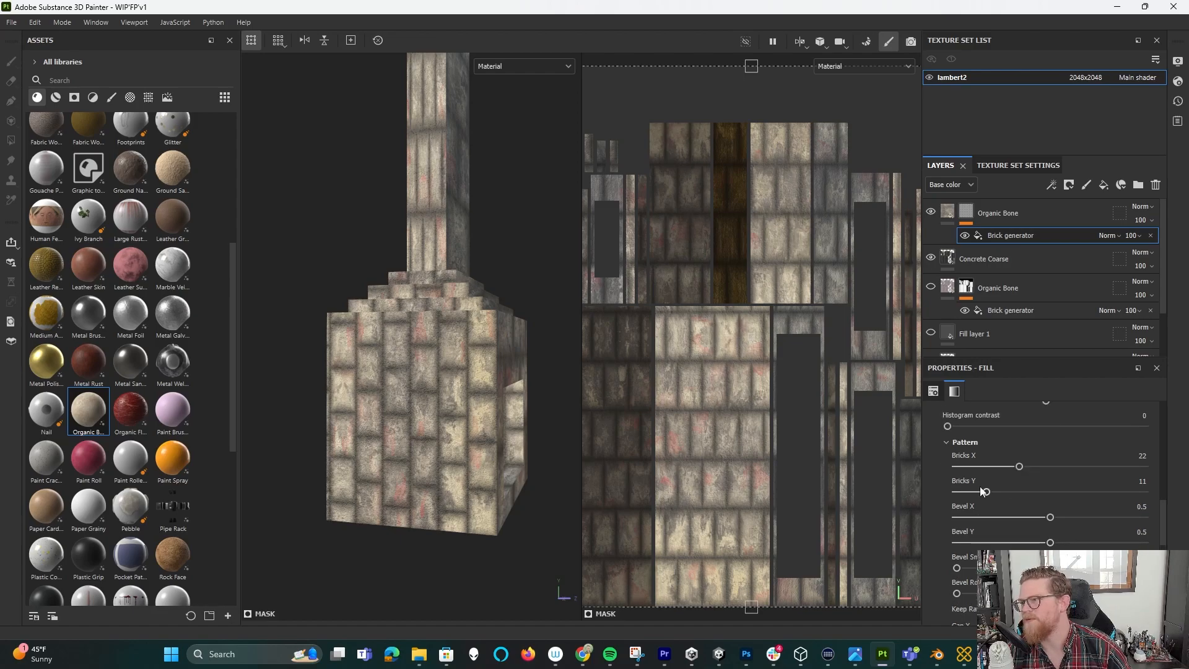
pyautogui.scroll(-3)
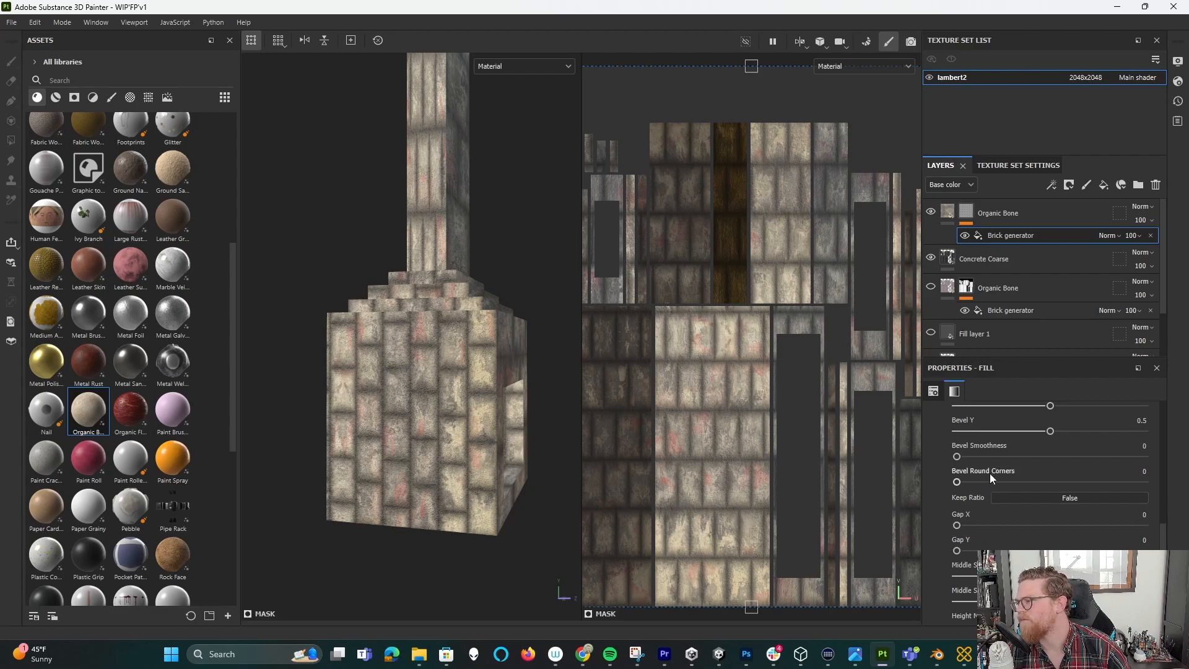
pyautogui.scroll(3)
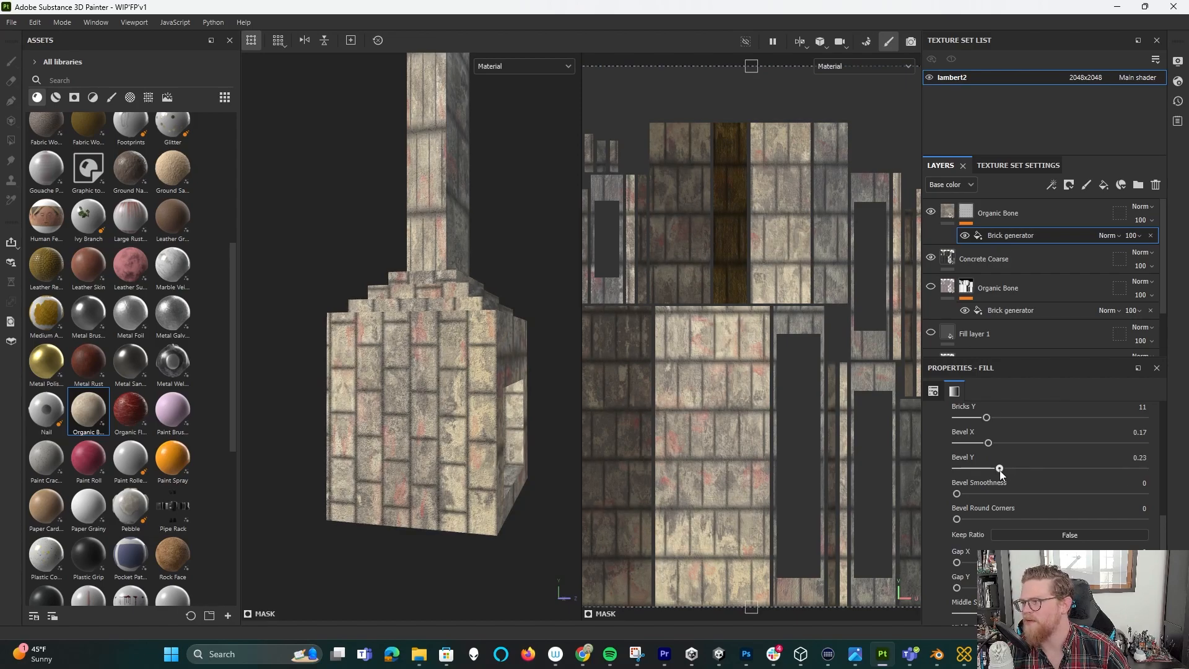
pyautogui.scroll(3)
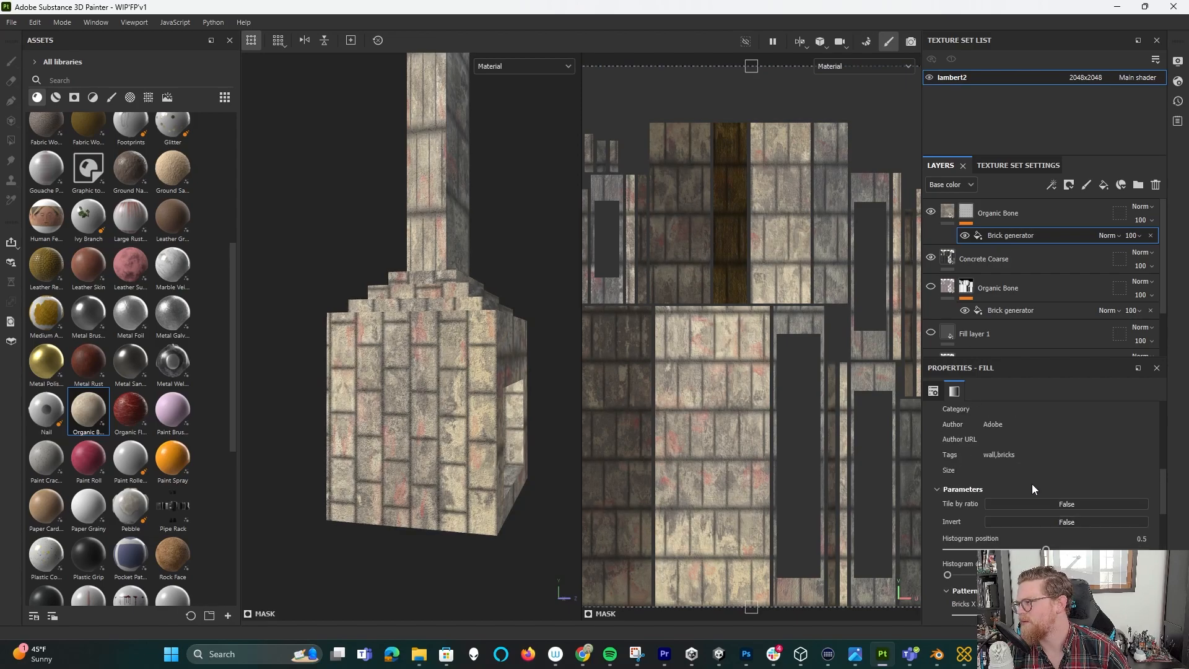
pyautogui.scroll(-3)
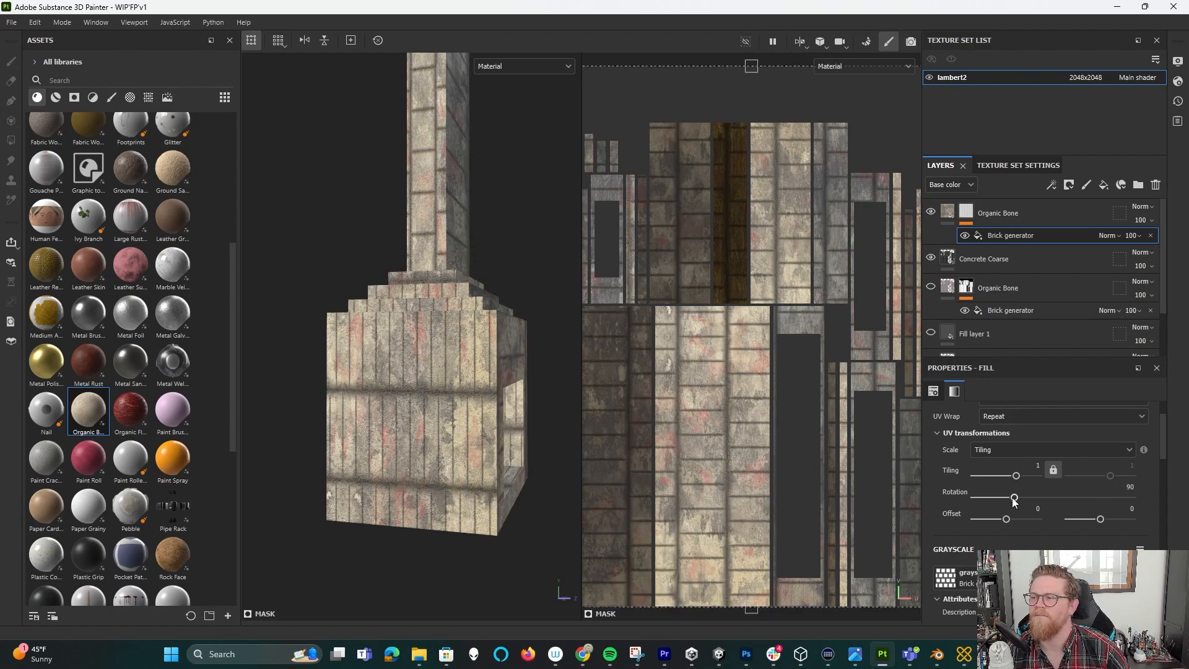
pyautogui.scroll(-3)
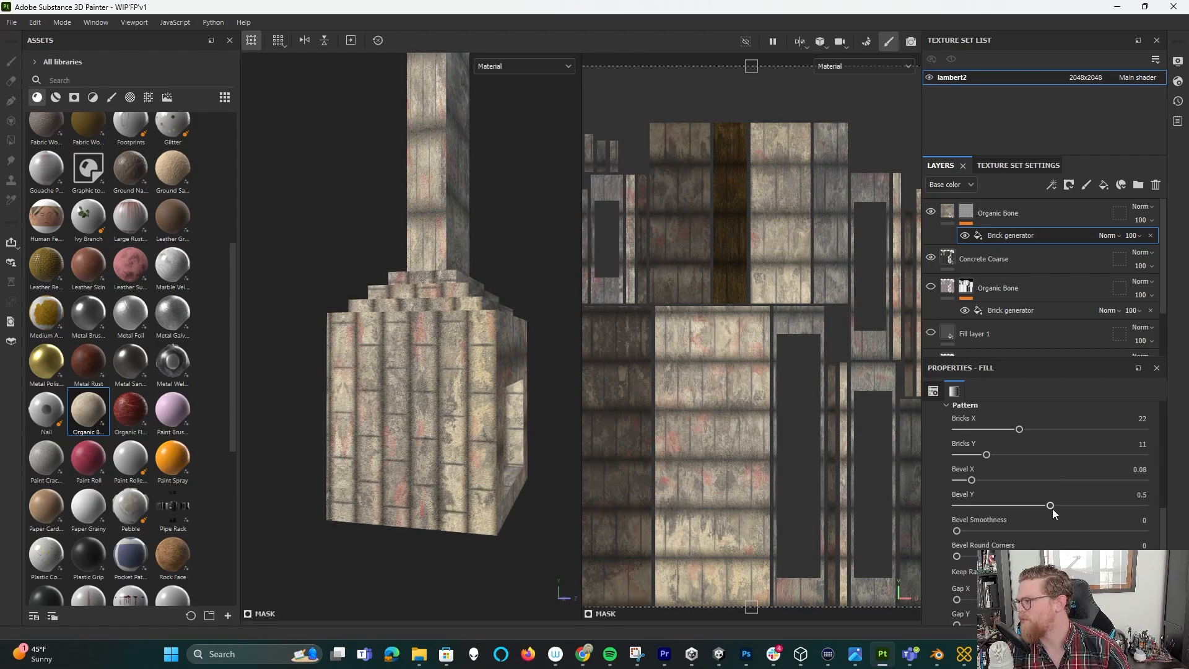
pyautogui.scroll(-3)
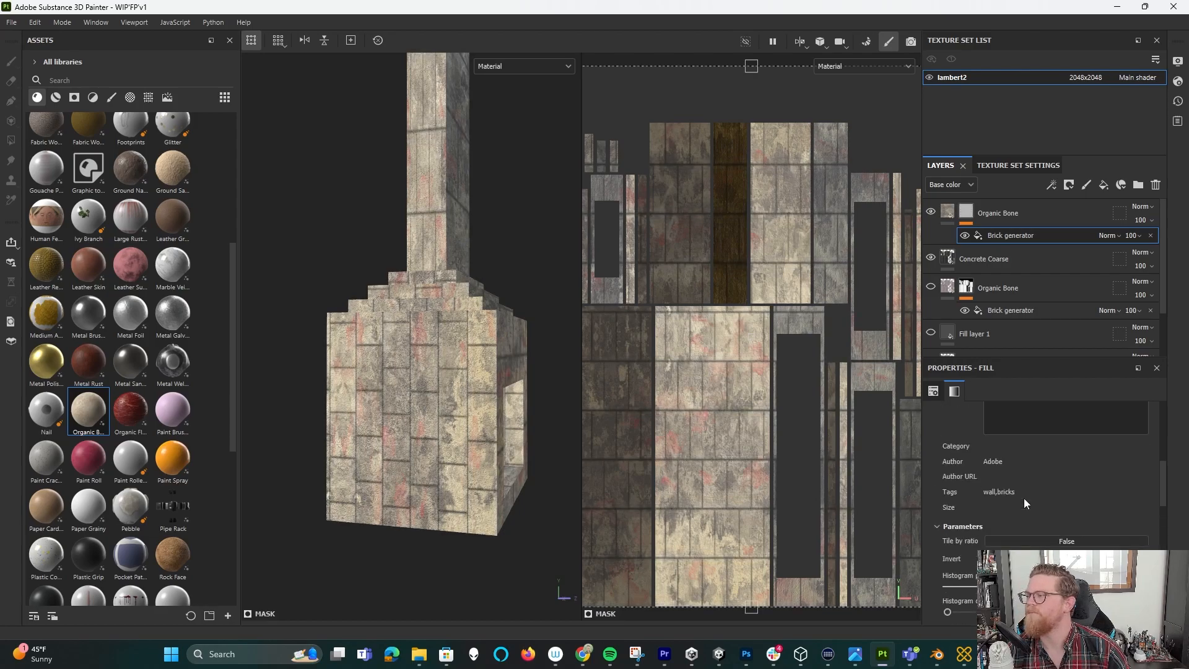
pyautogui.click(934, 391)
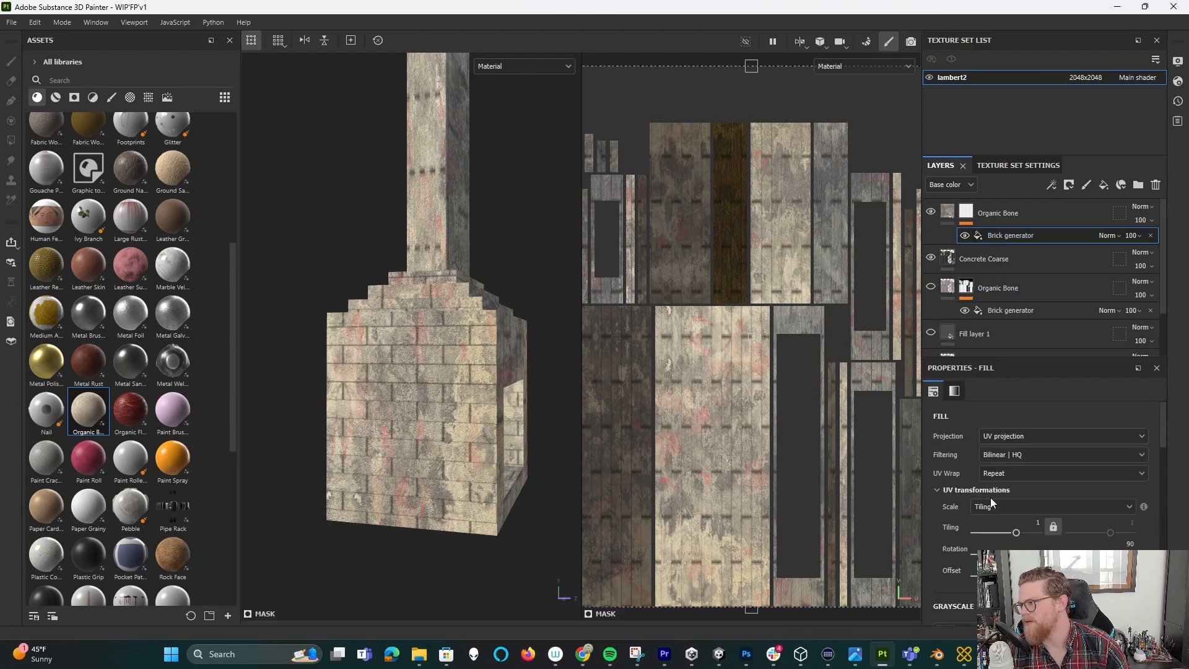
# Switch the brick mask to tri-planar projection and set Bricks X to 12 and Bricks Y to 36.
pyautogui.click(1062, 435)
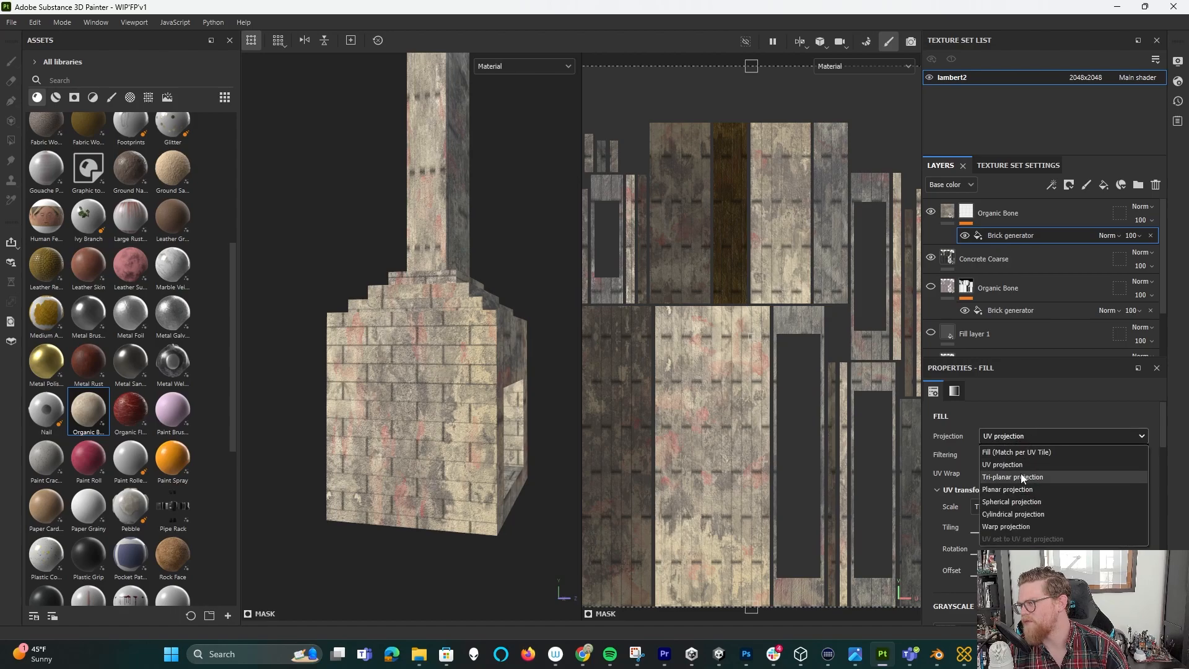
pyautogui.click(1012, 475)
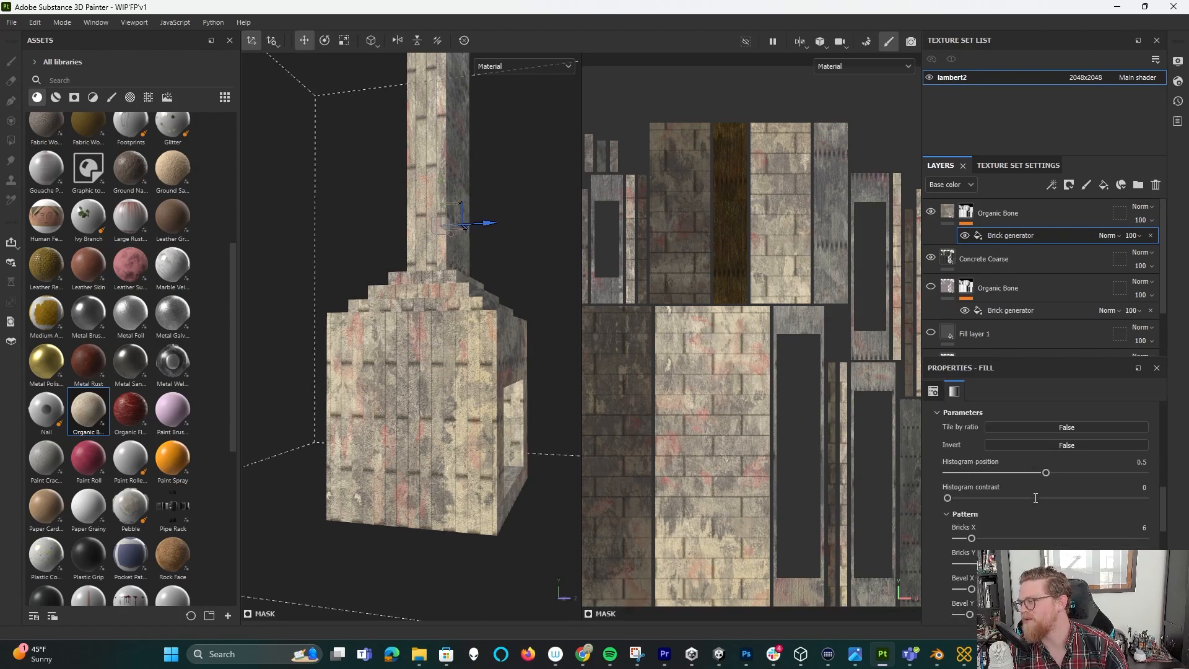
pyautogui.scroll(-3)
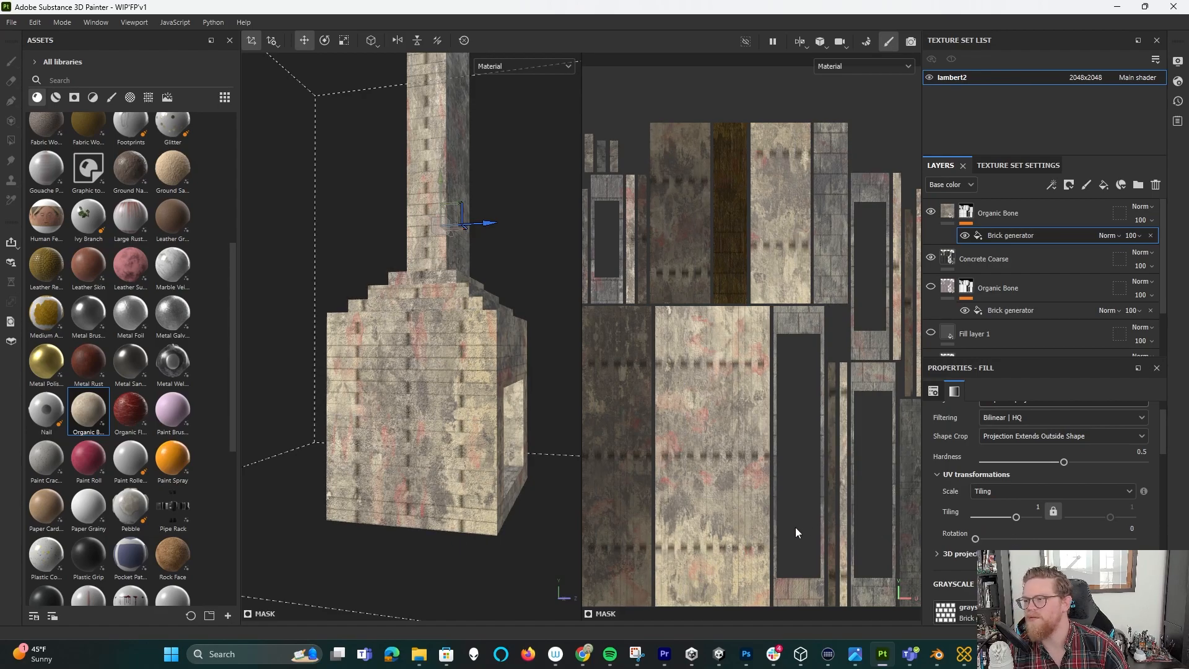
pyautogui.scroll(-3)
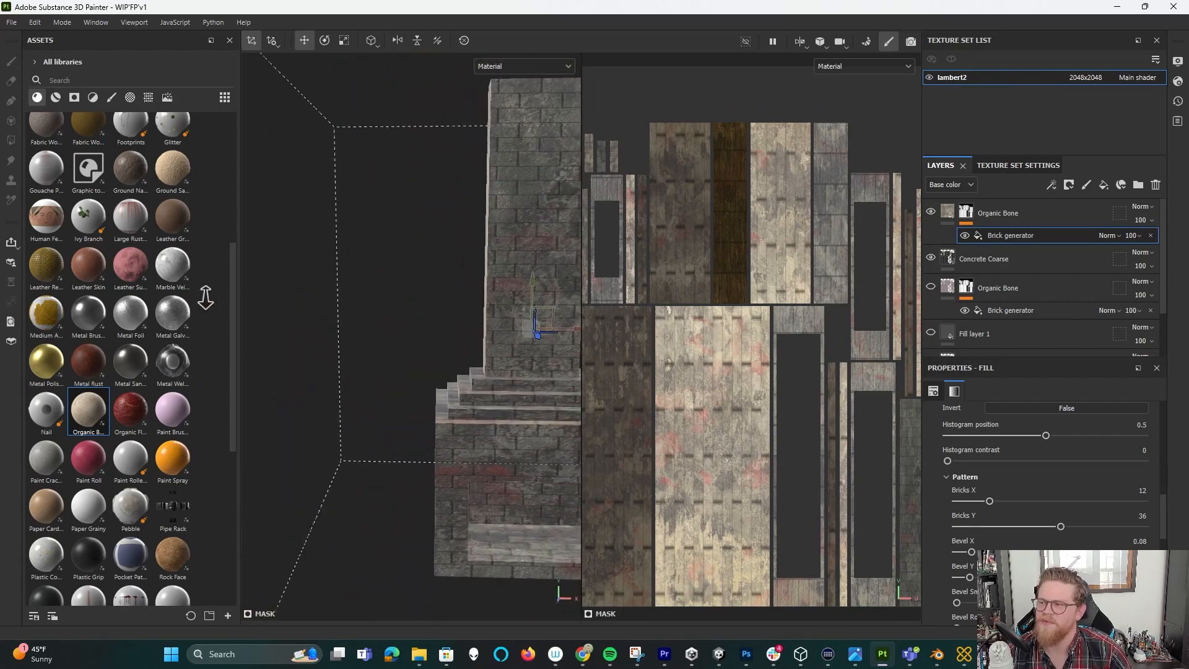
pyautogui.moveTo(531, 326); pyautogui.dragTo(455, 250)
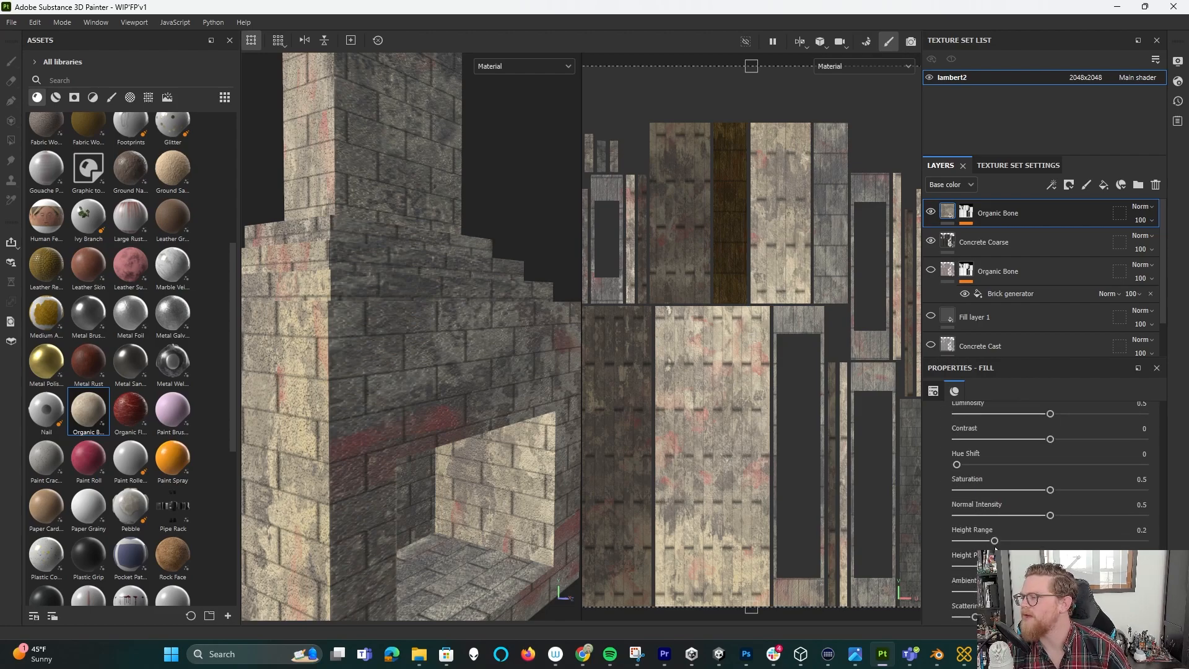
pyautogui.moveTo(1029, 539)
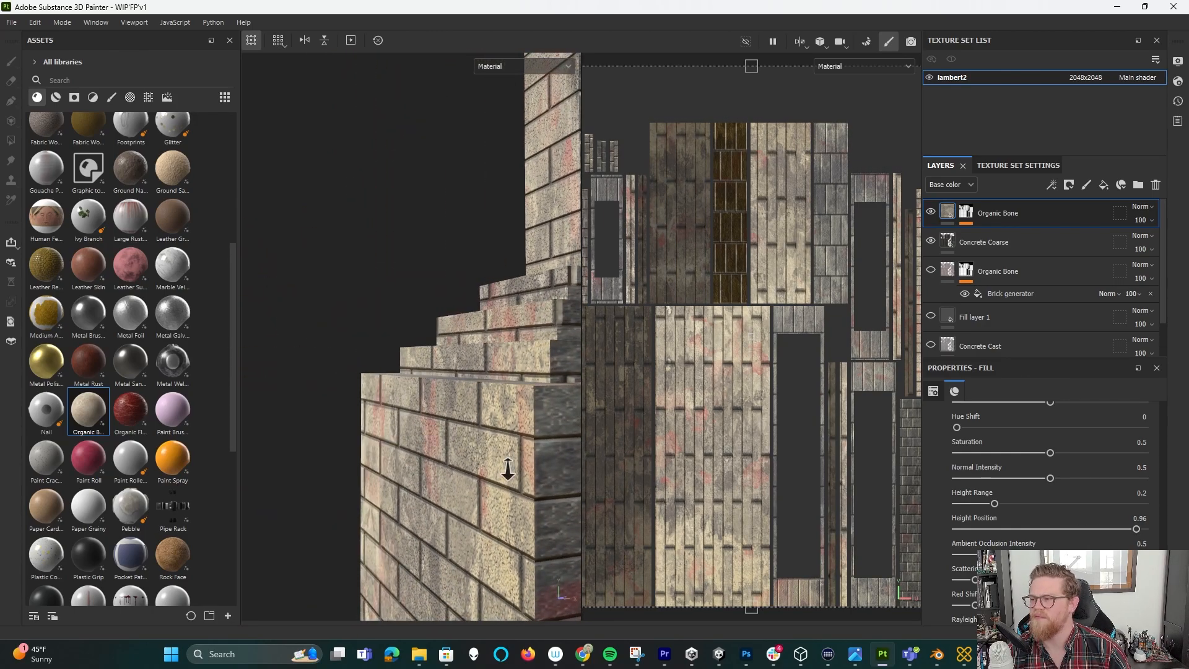
# Orbit in close on the stepped brick tiers to inspect the raised relief.
pyautogui.moveTo(471, 455); pyautogui.dragTo(410, 425)
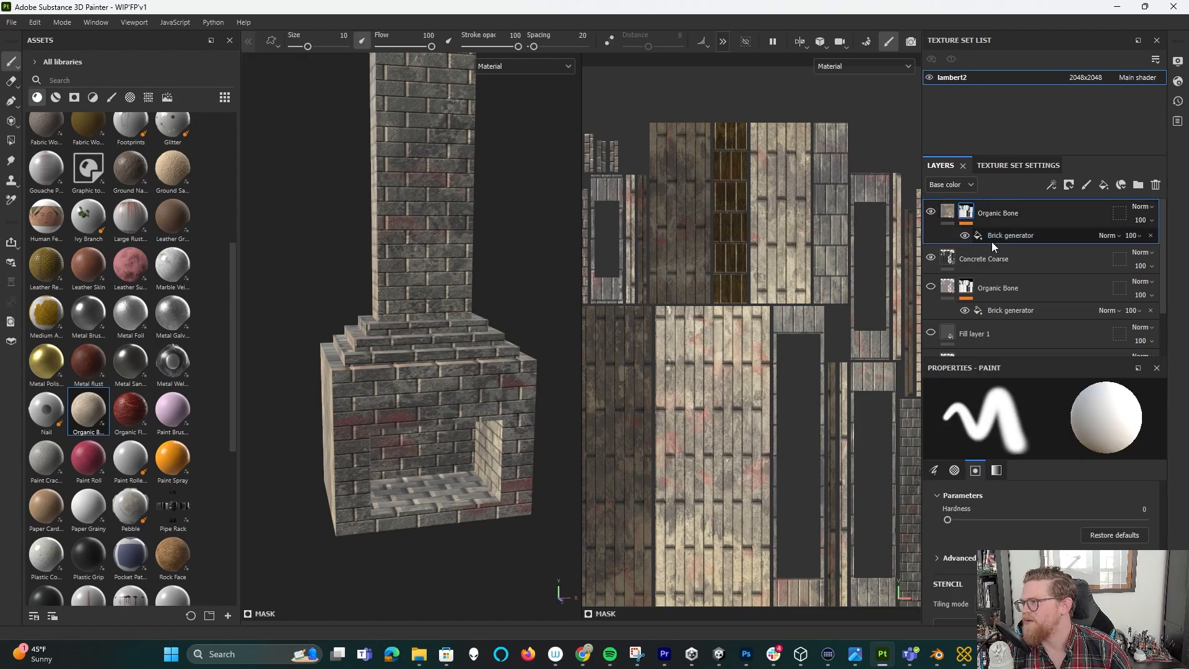
pyautogui.click(1010, 236)
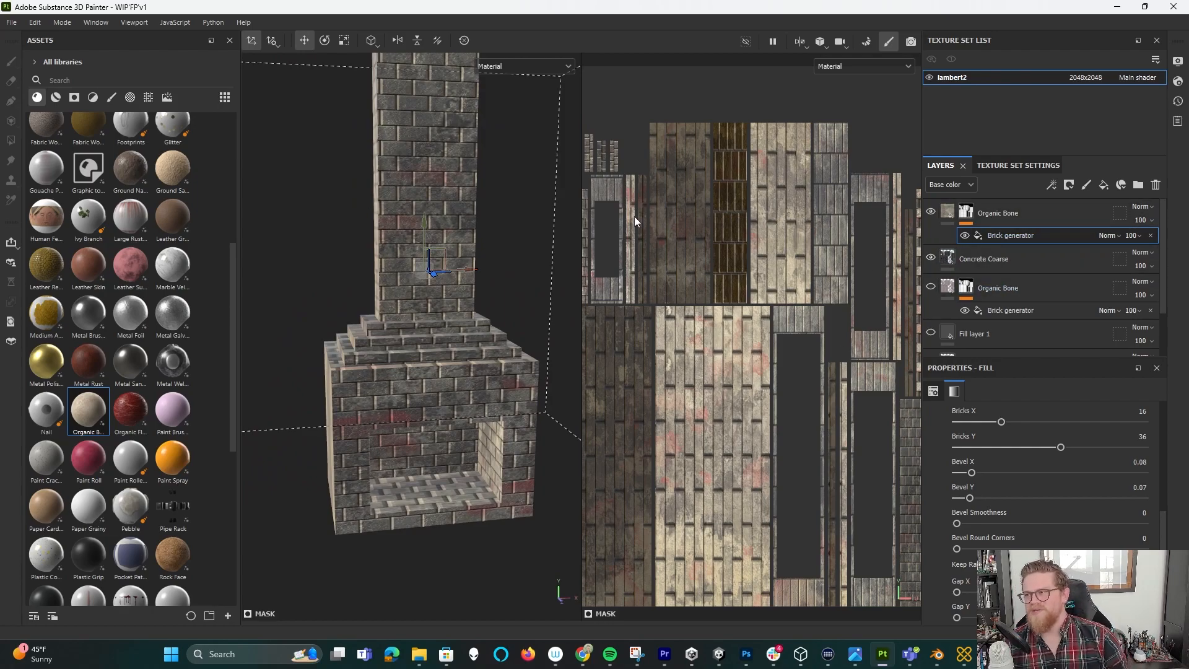
pyautogui.moveTo(677, 259)
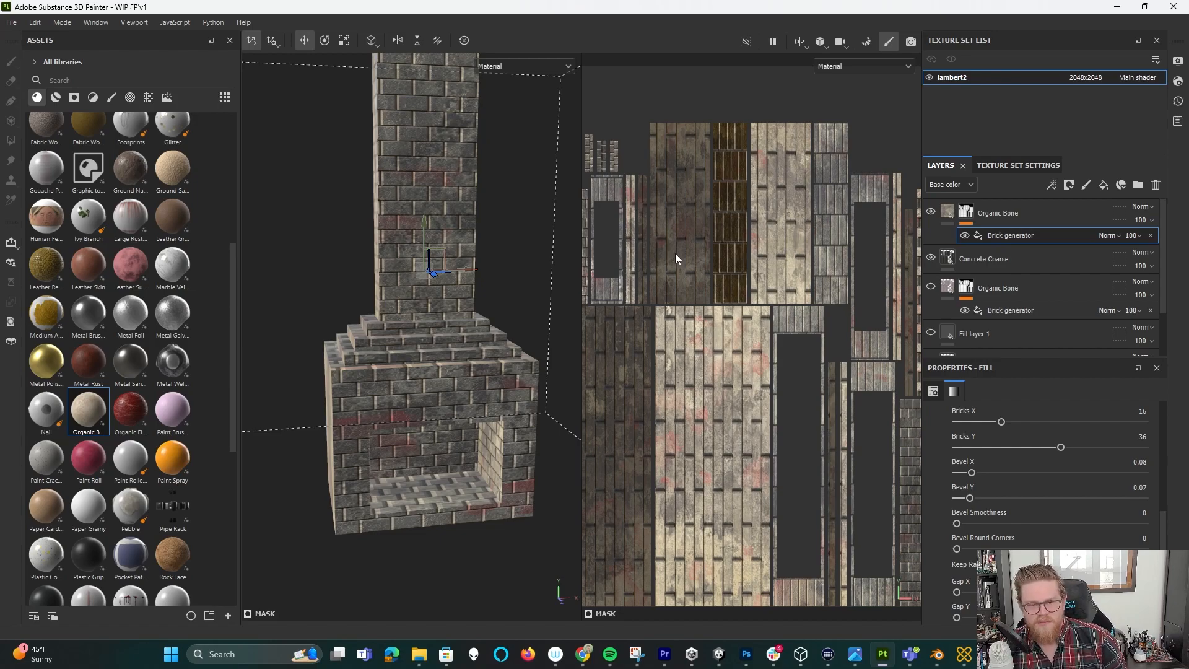
pyautogui.moveTo(110, 61)
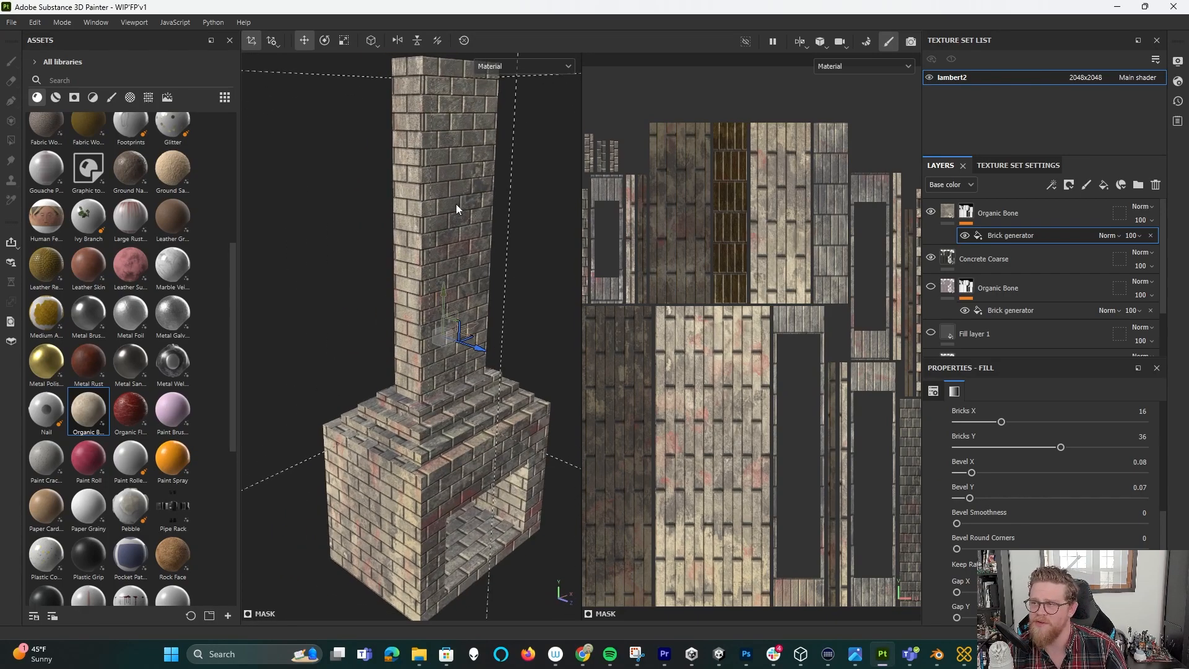
pyautogui.moveTo(455, 209); pyautogui.dragTo(468, 239)
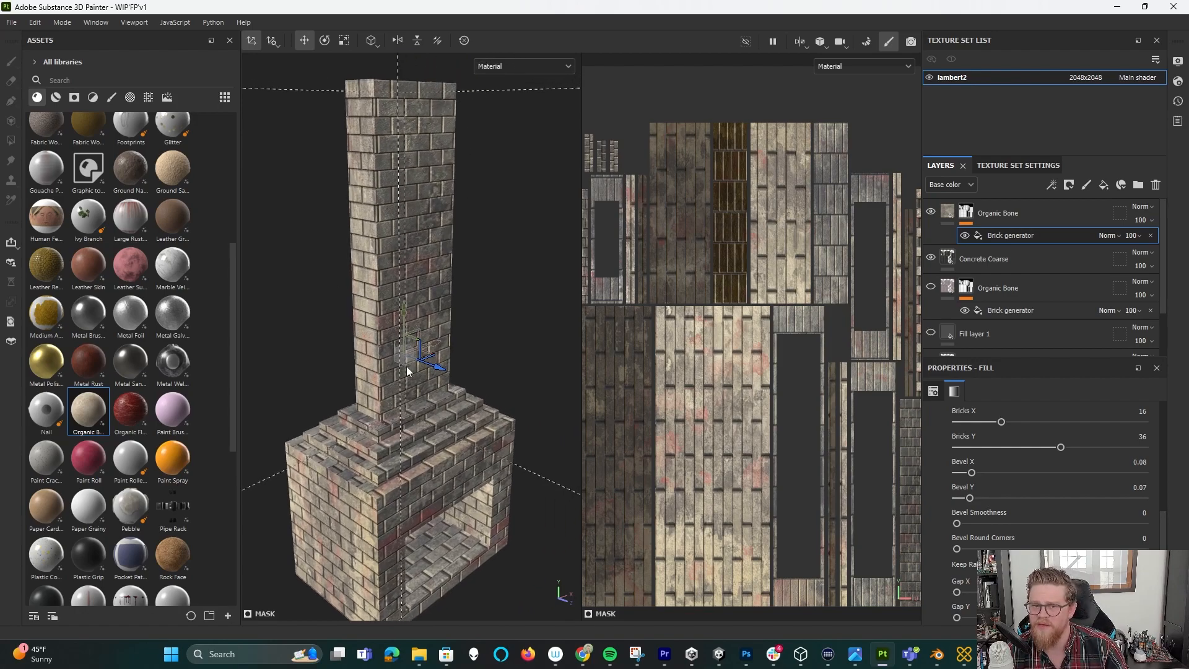
pyautogui.moveTo(909, 42)
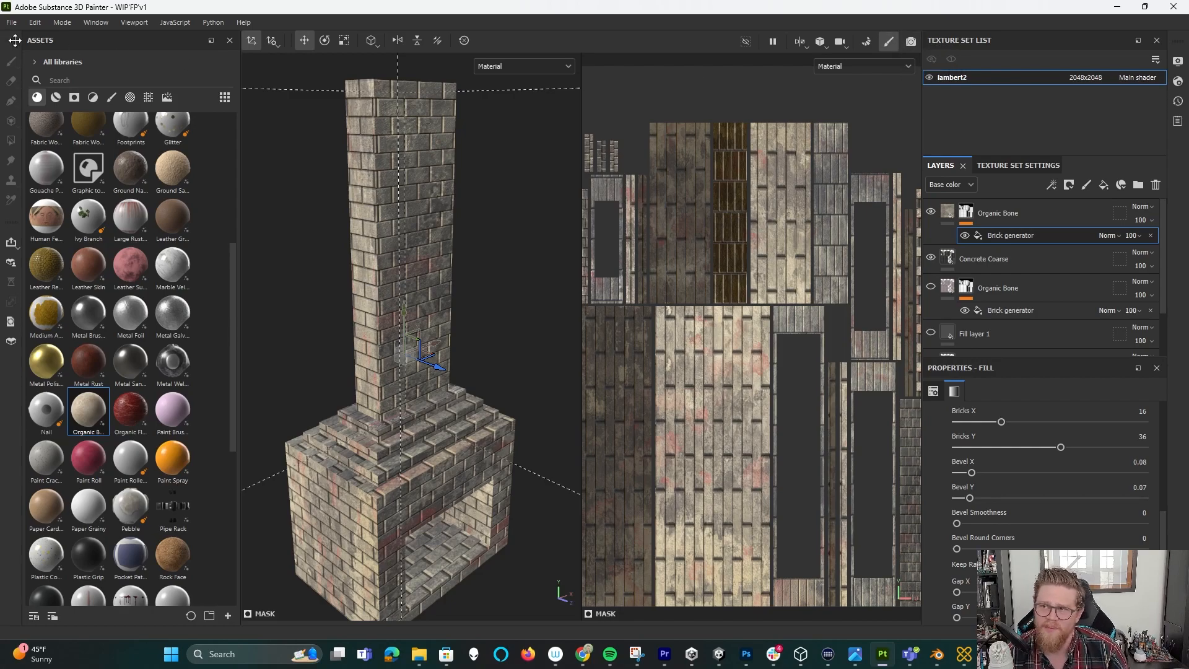
pyautogui.moveTo(57, 39)
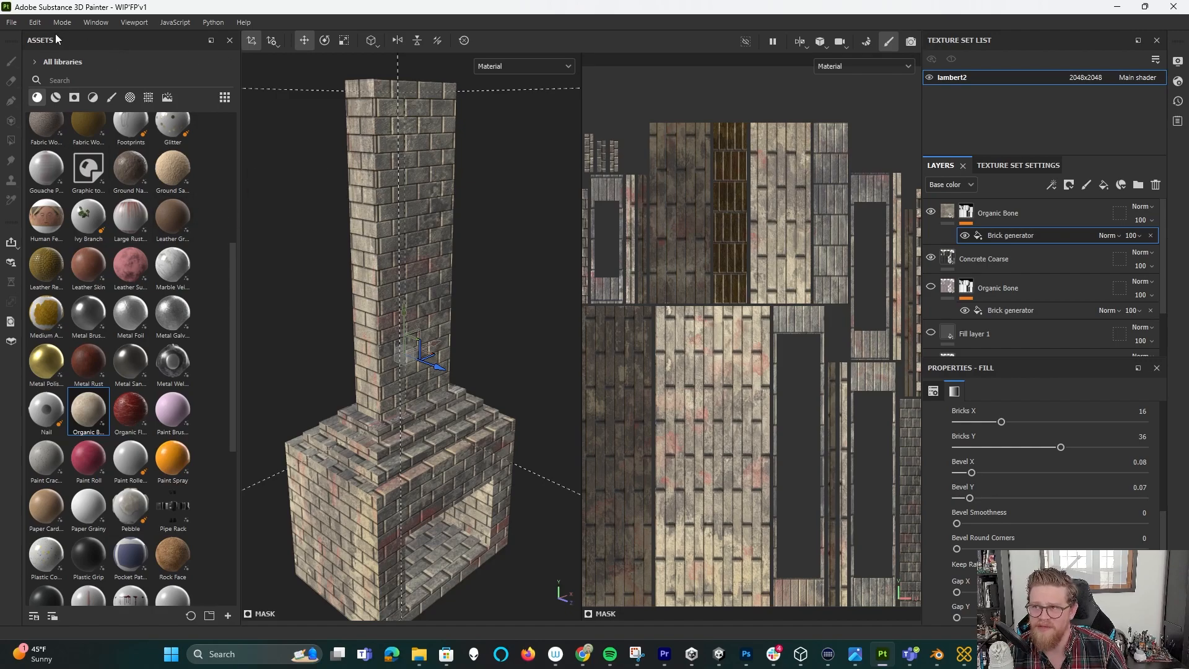
pyautogui.moveTo(26, 164)
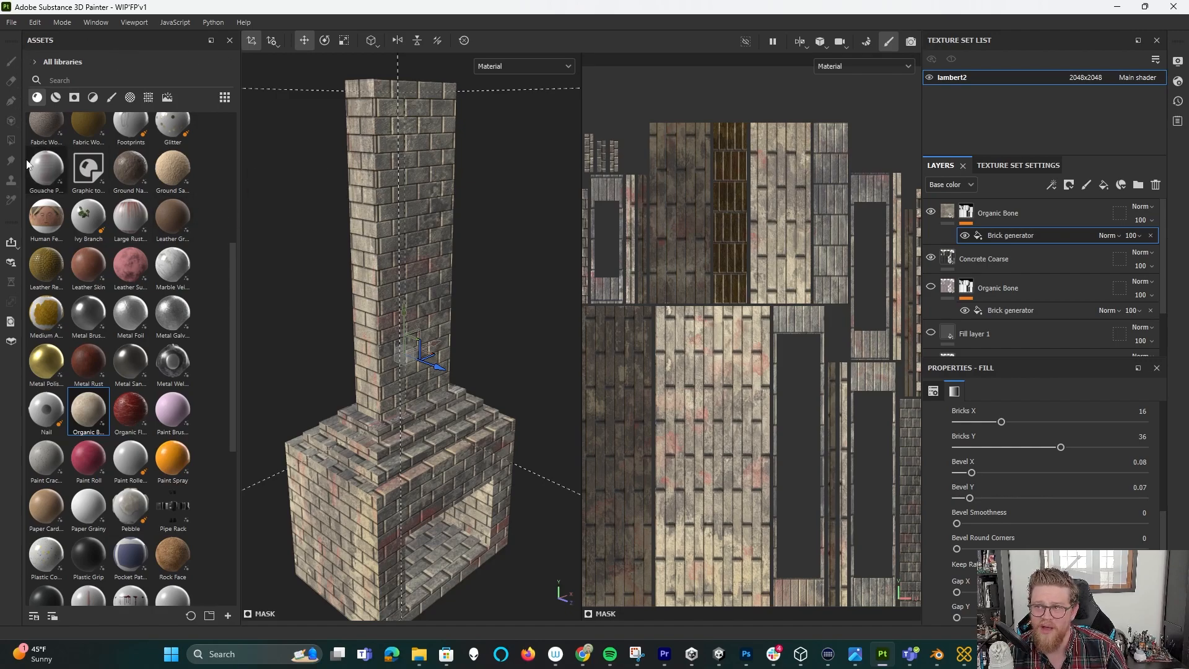
pyautogui.moveTo(428, 53)
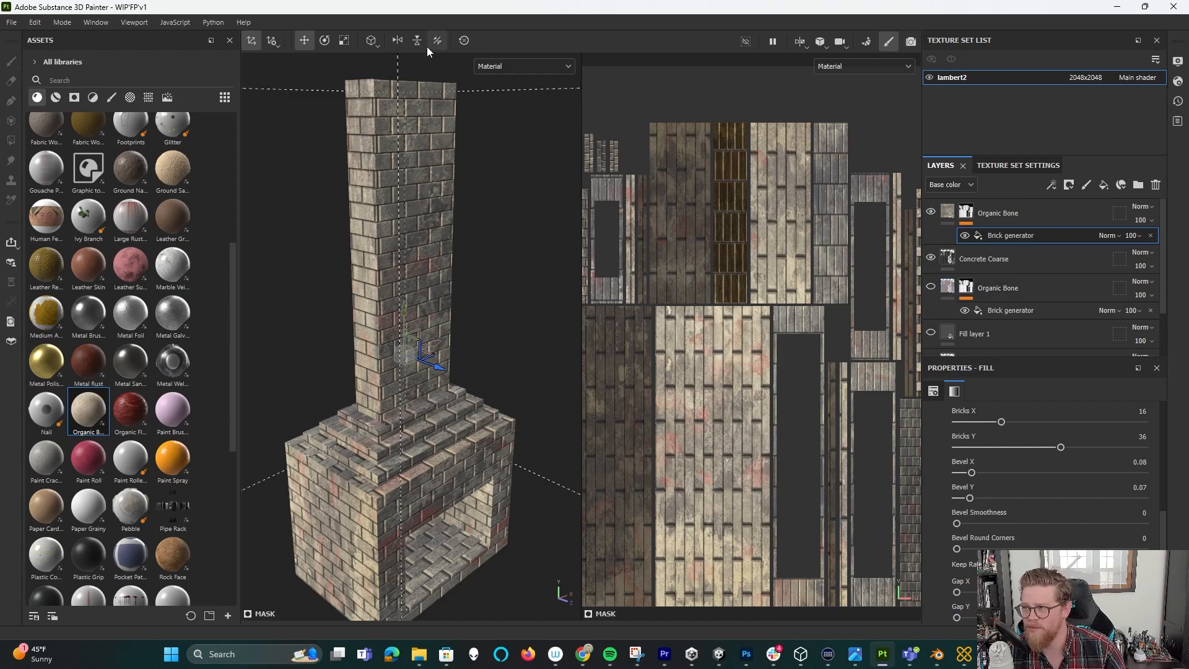
pyautogui.moveTo(730, 96)
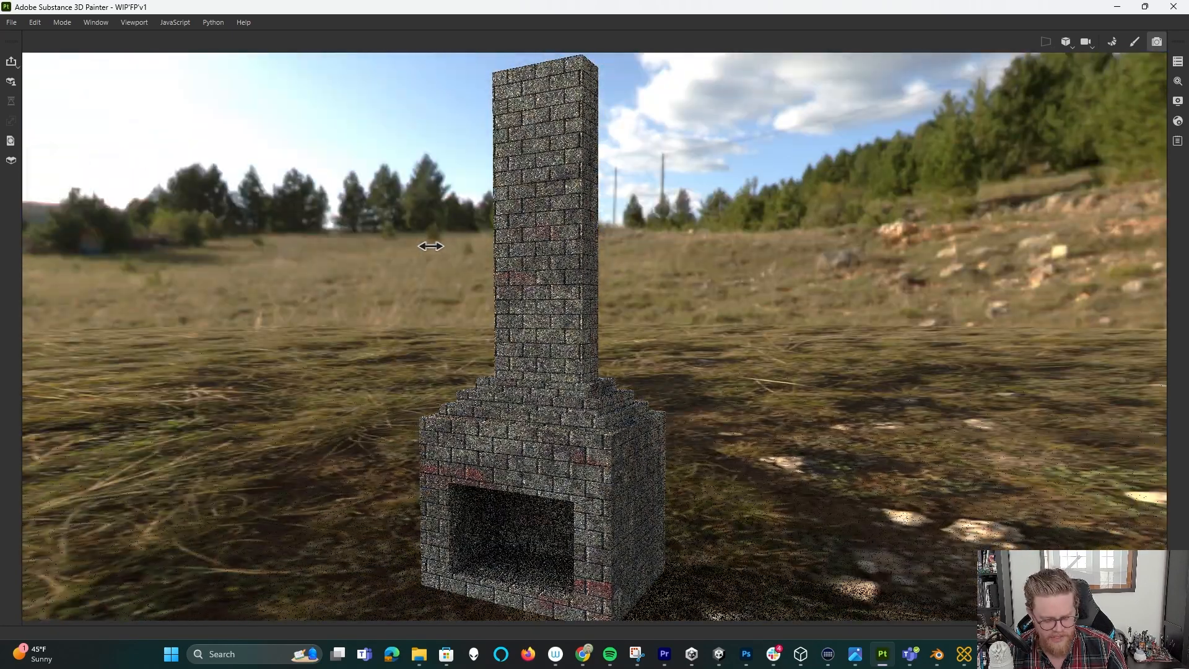
# Orbit the Iray-rendered fireplace against the grassy backdrop and return to the render preview.
pyautogui.moveTo(431, 245); pyautogui.dragTo(421, 244)
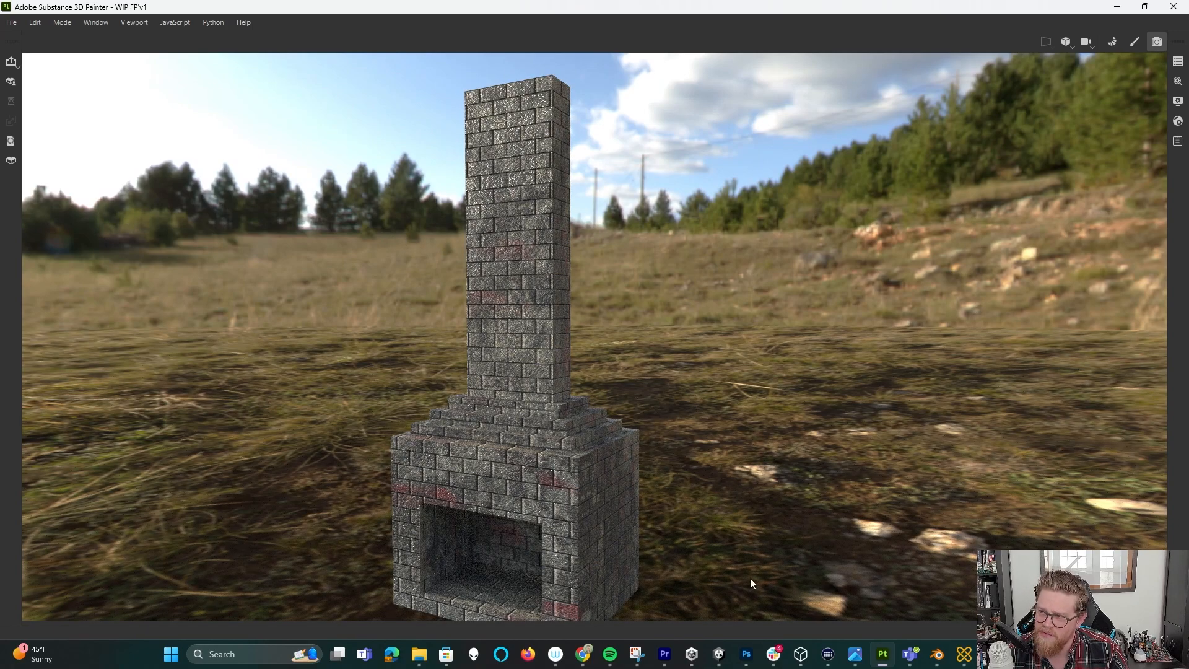
pyautogui.click(717, 654)
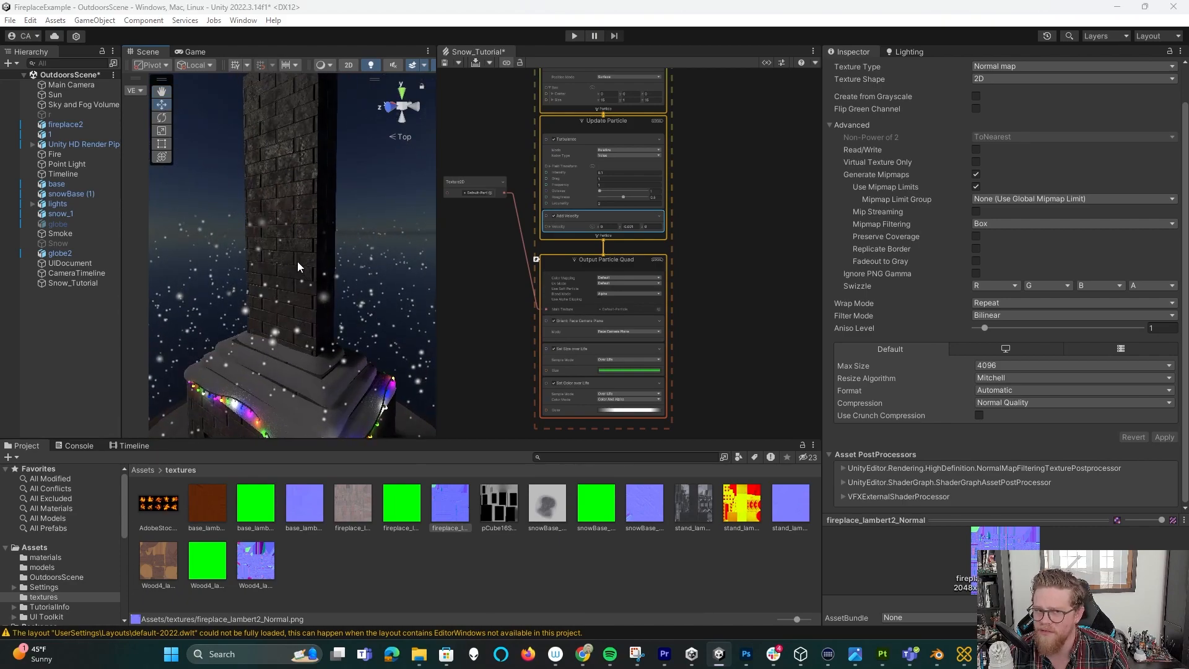
pyautogui.moveTo(314, 260)
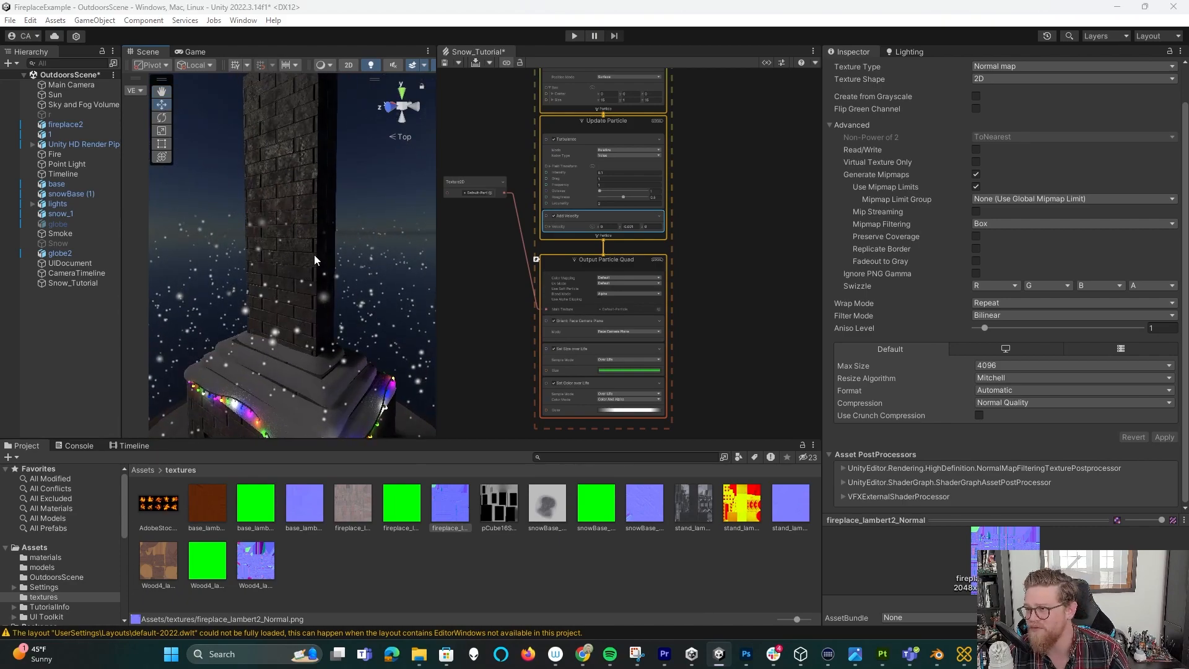
pyautogui.click(882, 654)
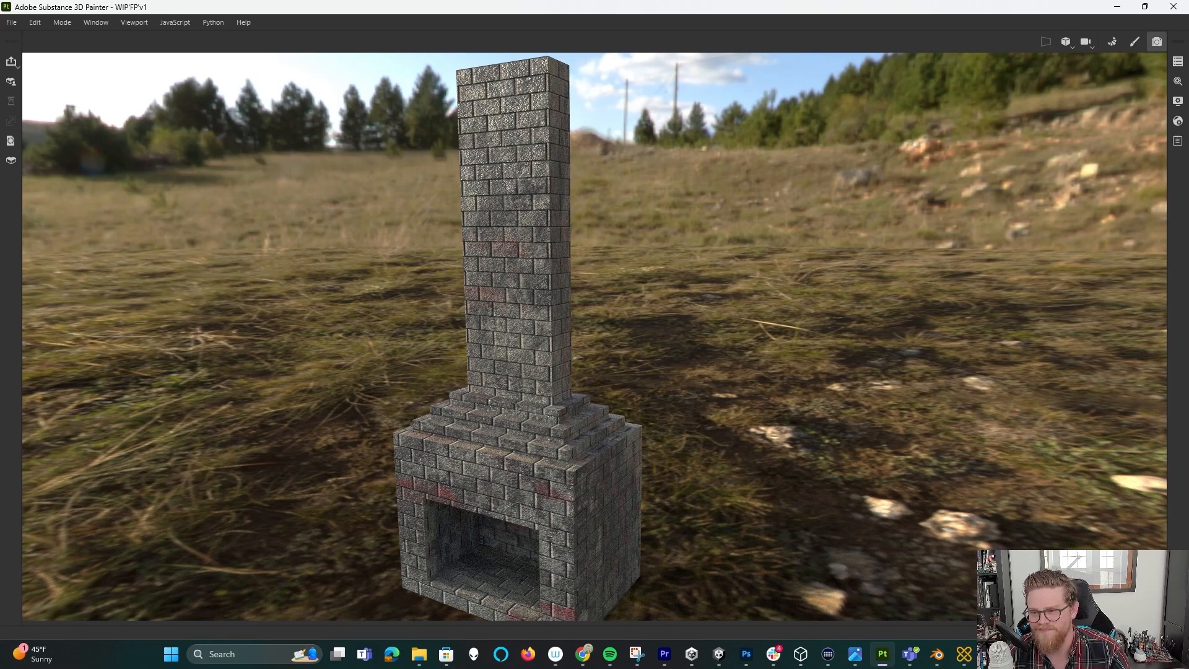
# Bring up Export Textures from the File menu for the fireplace texture set.
pyautogui.click(11, 22)
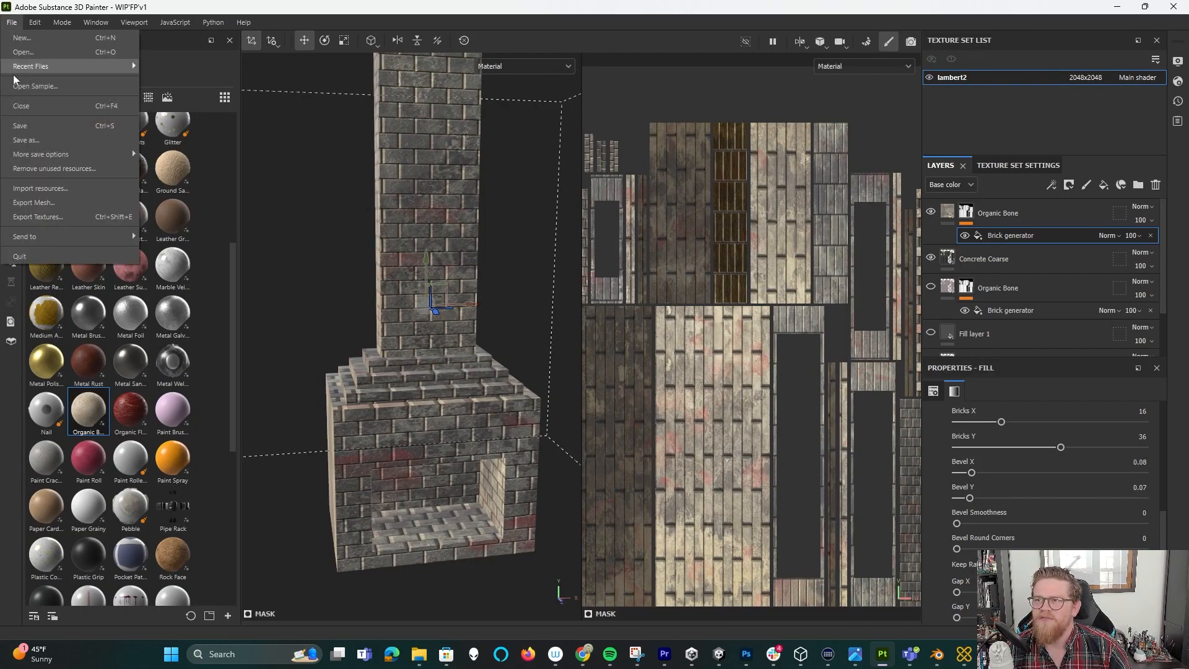
pyautogui.click(37, 218)
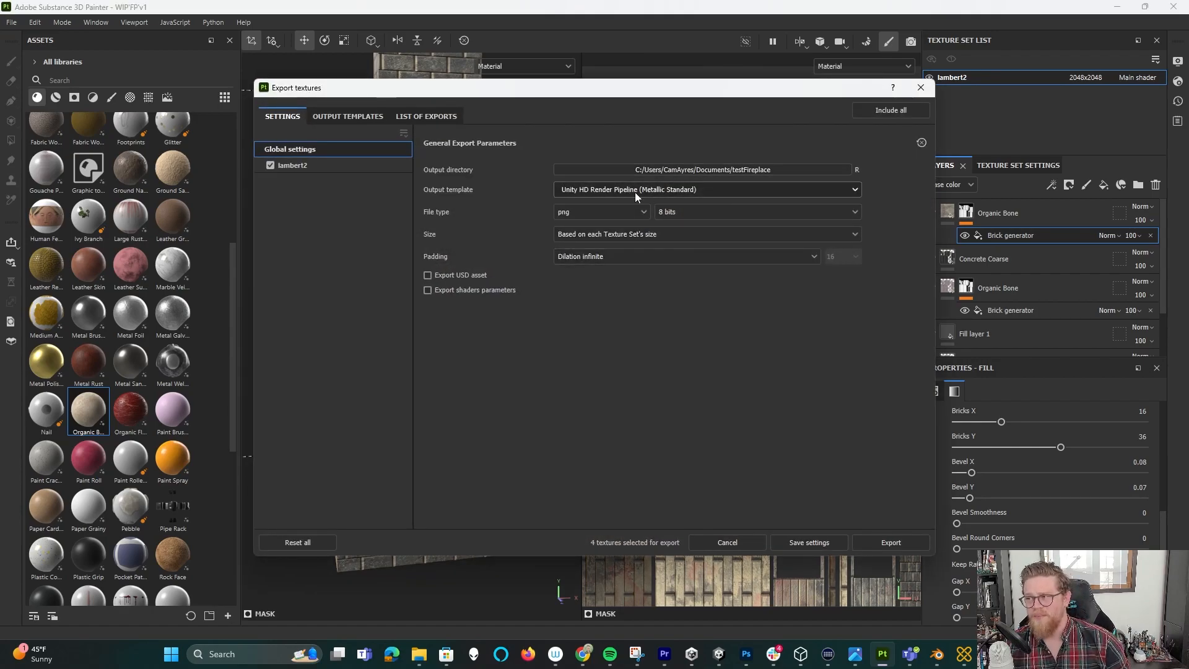
pyautogui.moveTo(622, 195)
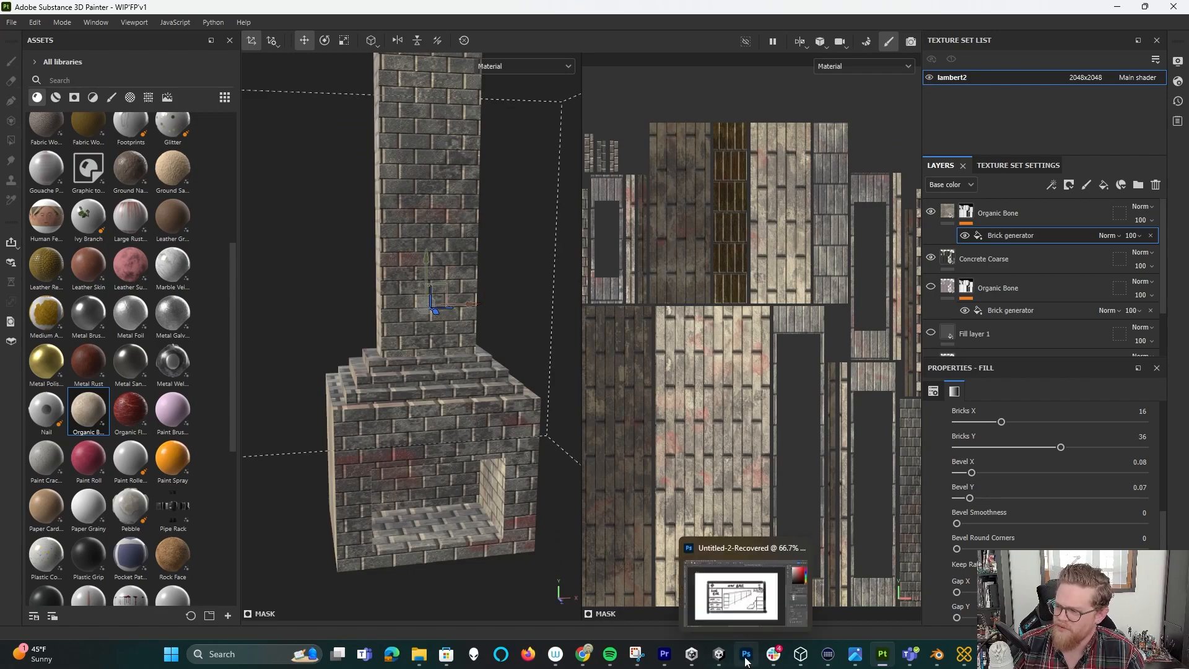
# Select the fireplace object in Unity and scroll its Inspector to Surface Inputs.
pyautogui.click(718, 654)
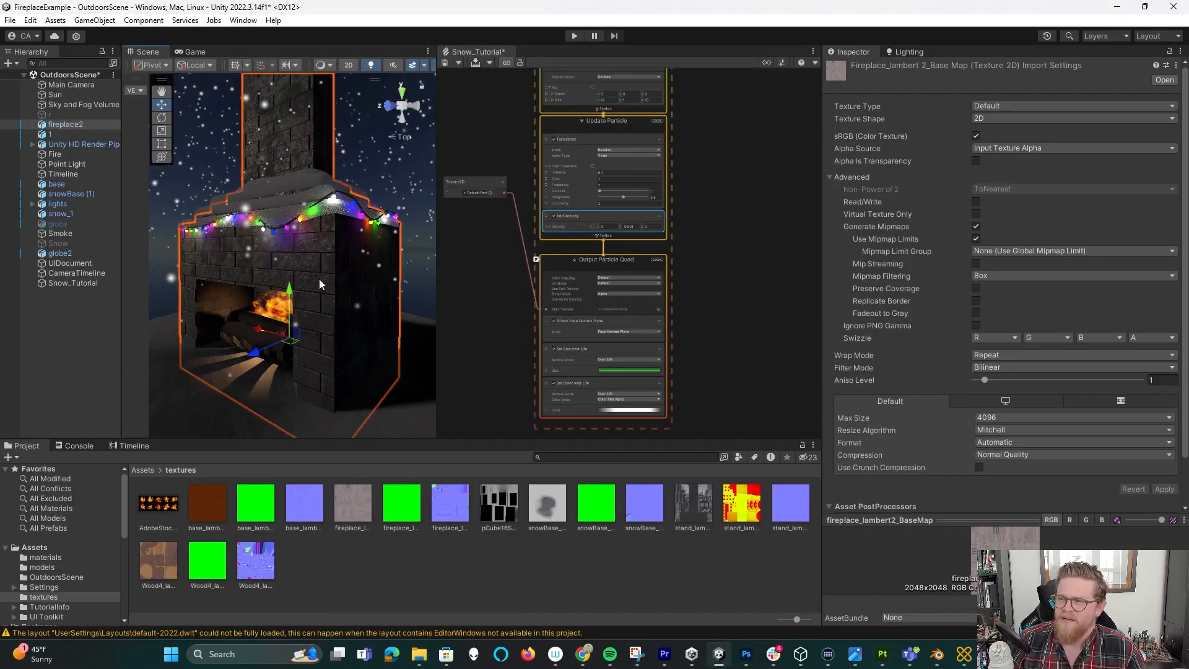
pyautogui.click(65, 124)
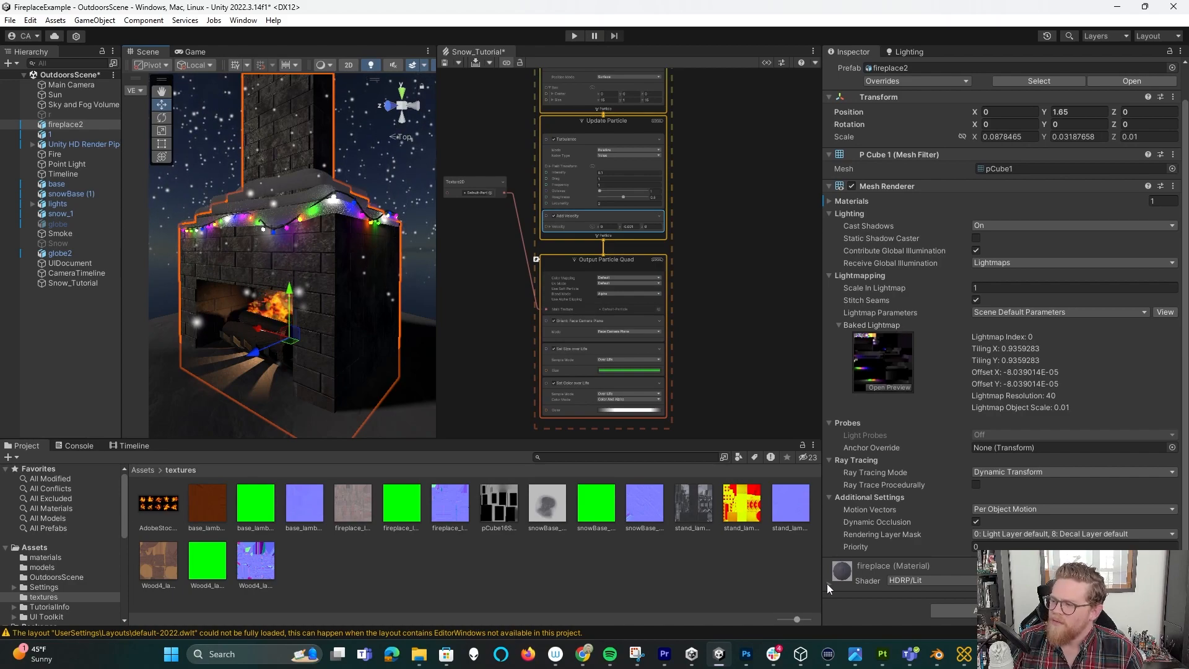
pyautogui.scroll(-3)
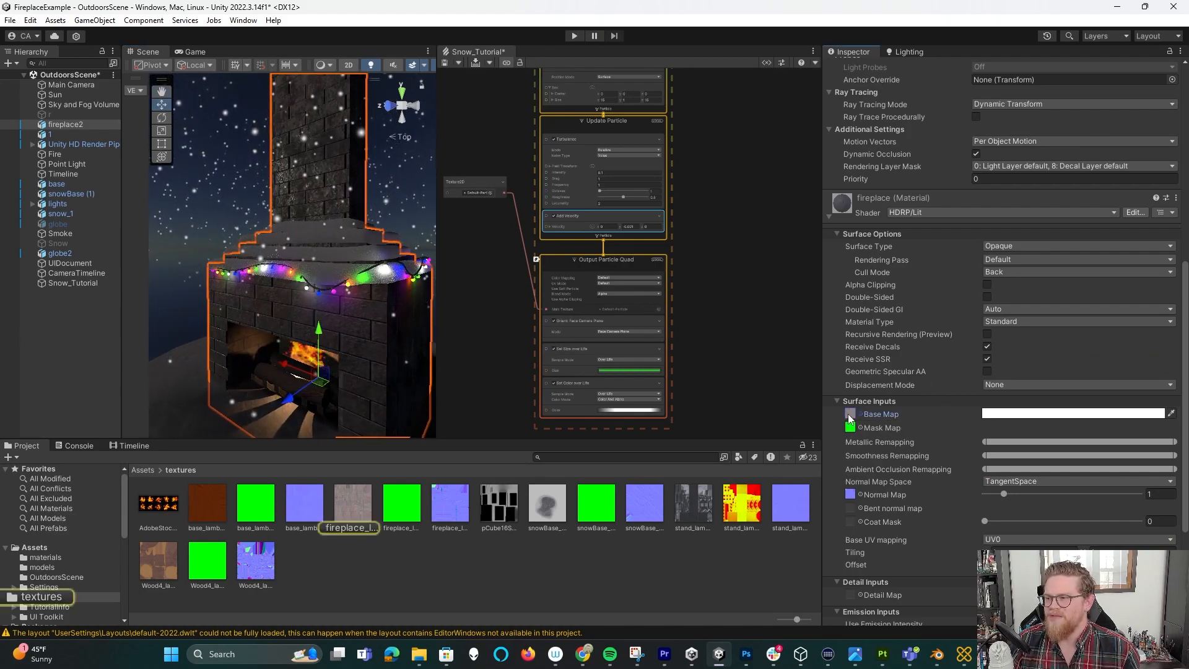
# Inspect the exported BaseMap, MaskMap and Normal textures assigned to the HDRP/Lit material.
pyautogui.click(351, 503)
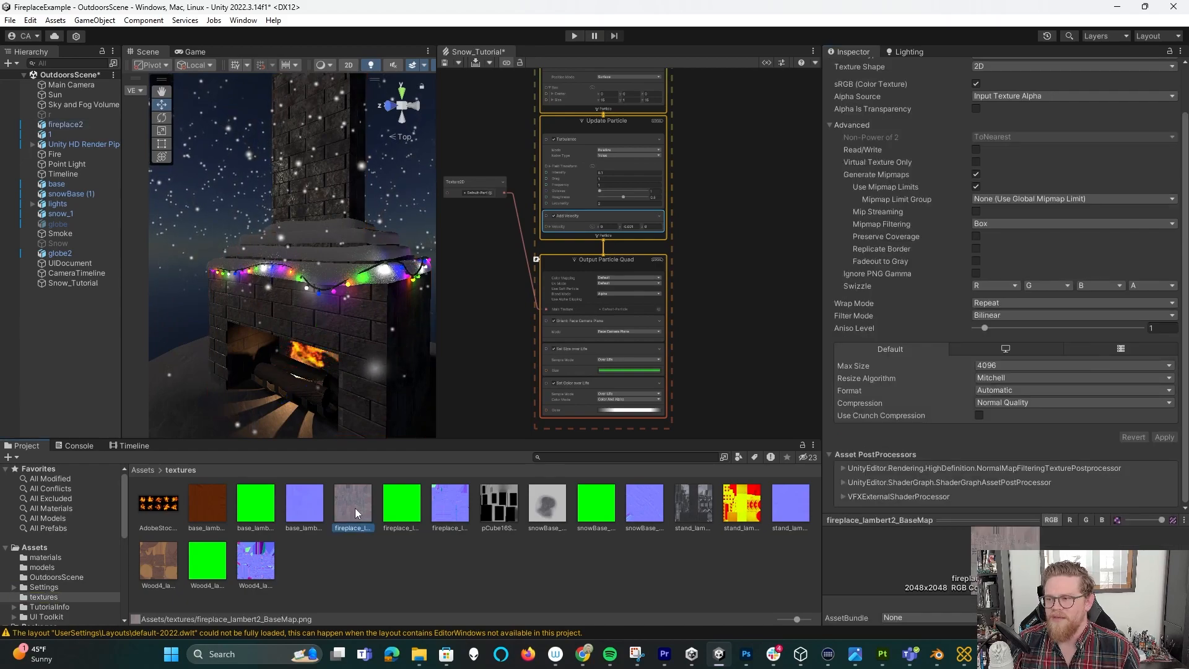
pyautogui.click(401, 503)
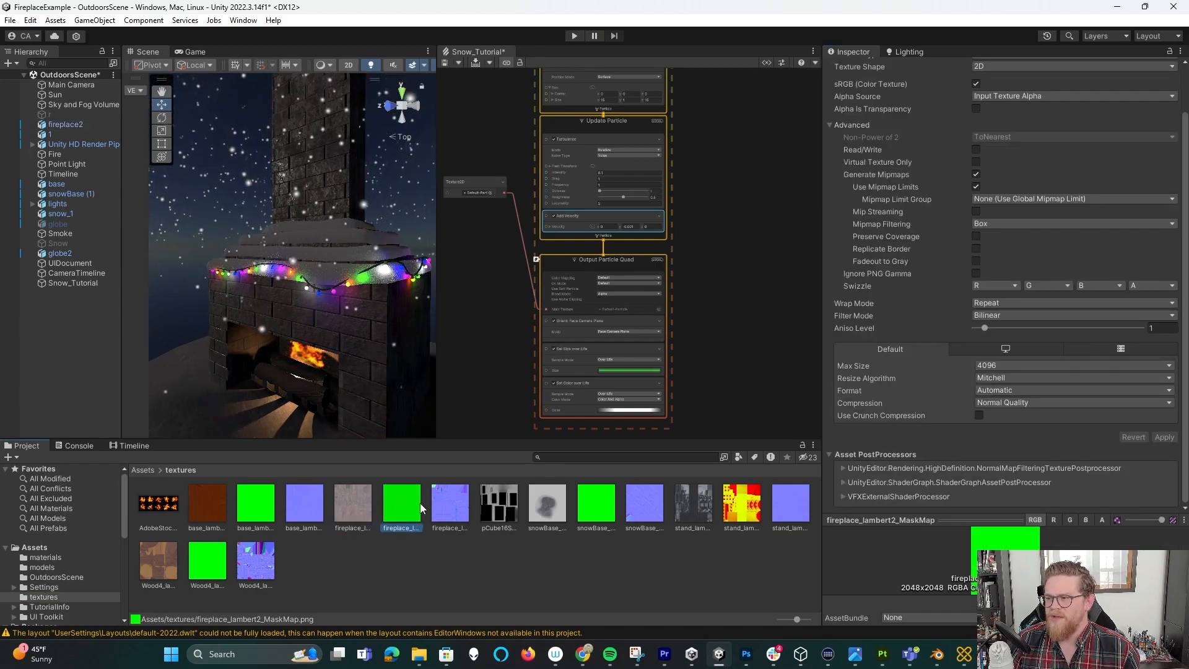
pyautogui.click(448, 502)
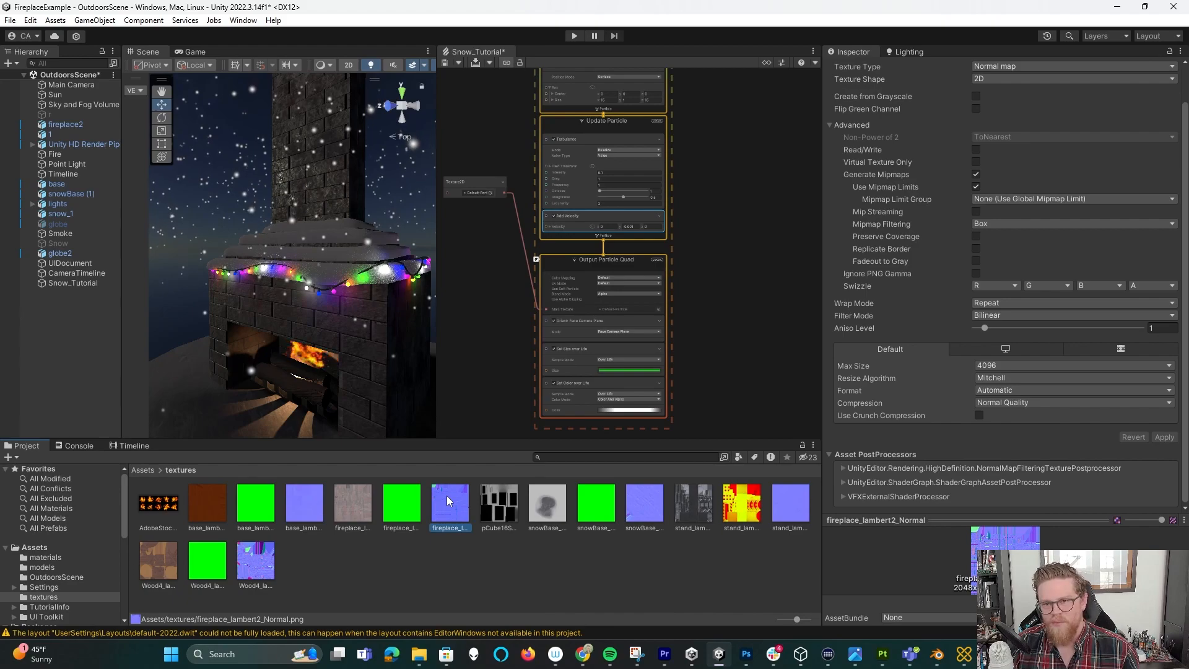
pyautogui.moveTo(350, 343)
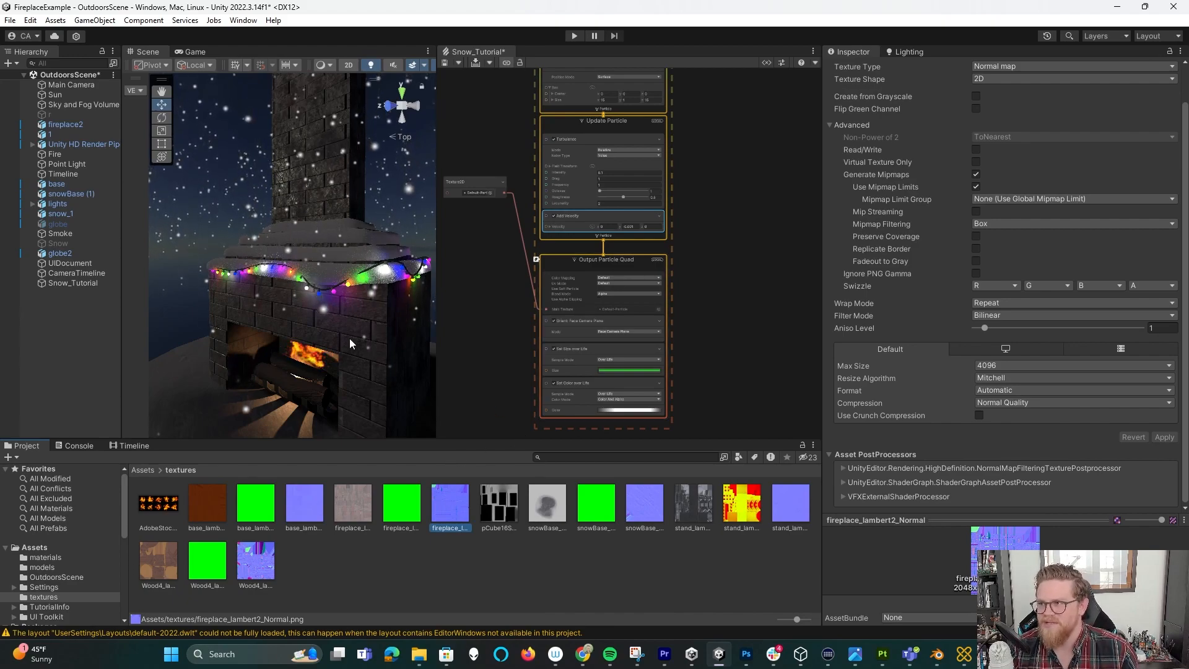
pyautogui.moveTo(371, 323)
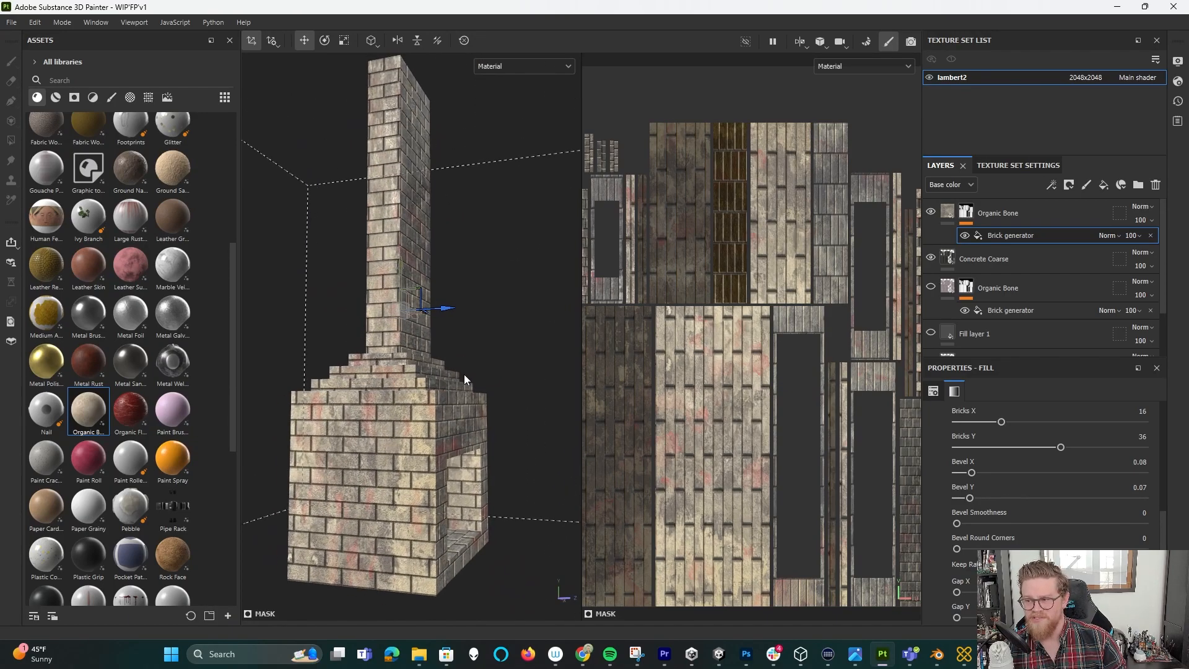
pyautogui.moveTo(458, 400)
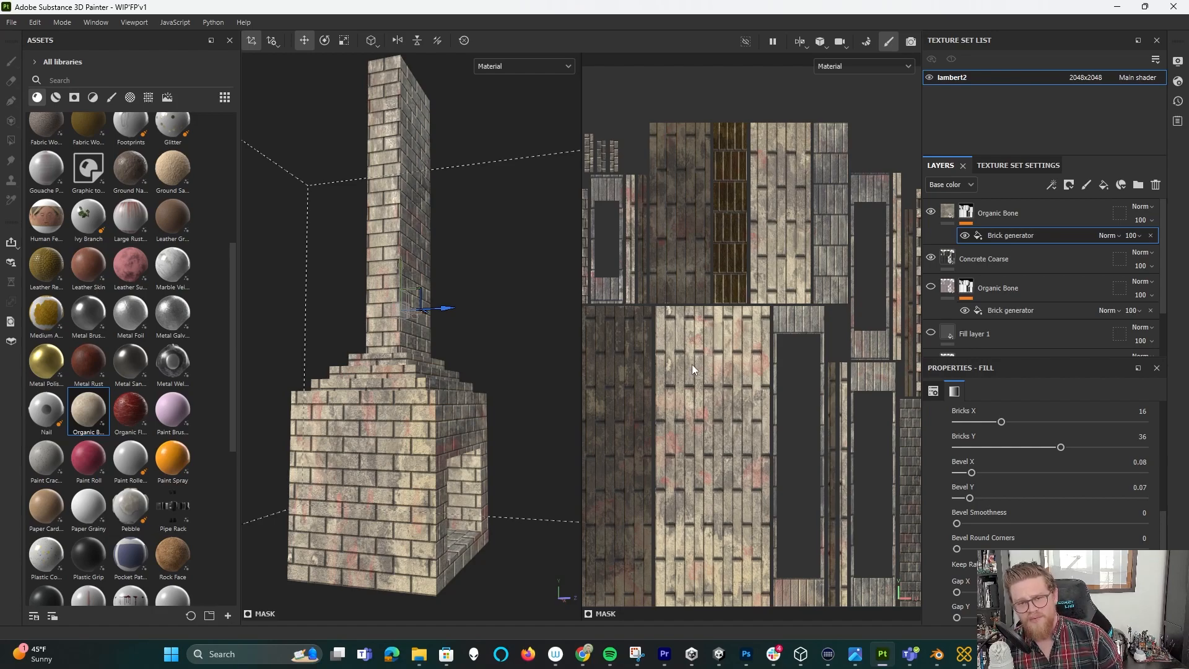
pyautogui.moveTo(696, 371)
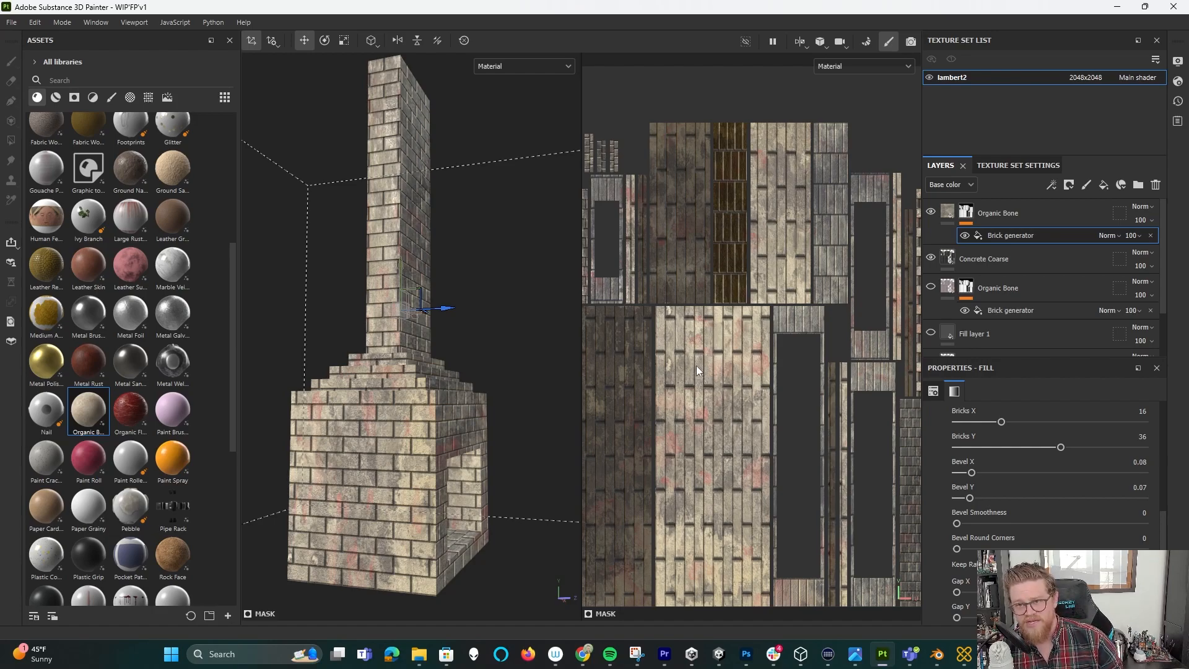
pyautogui.moveTo(550, 369)
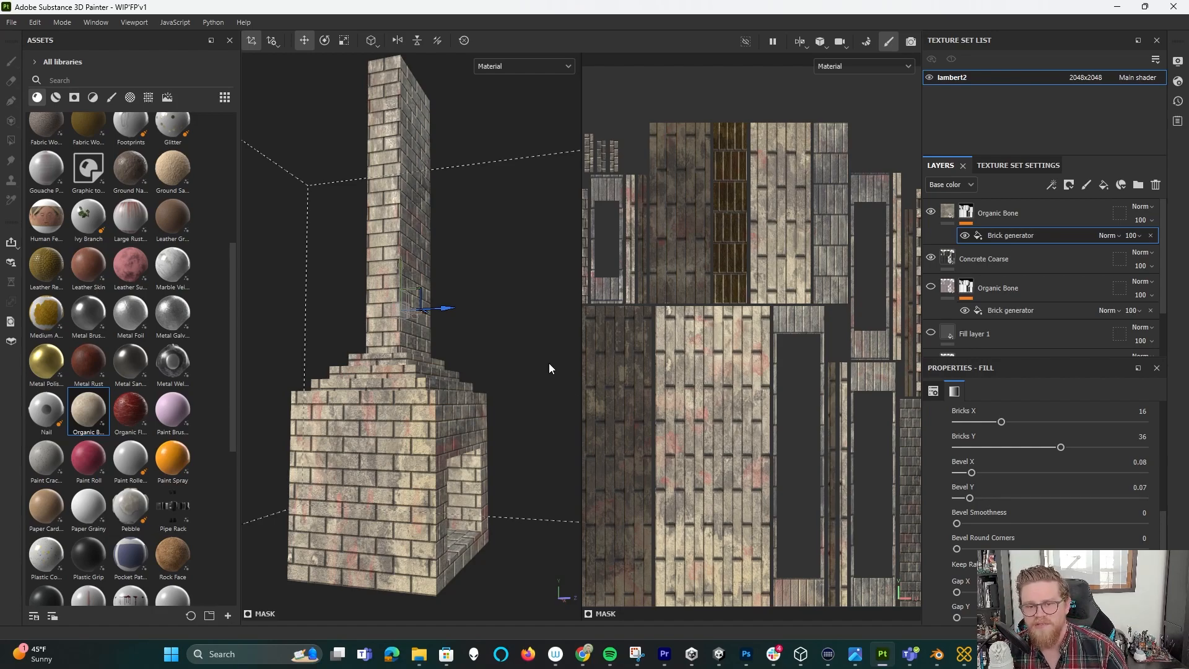
pyautogui.moveTo(424, 280)
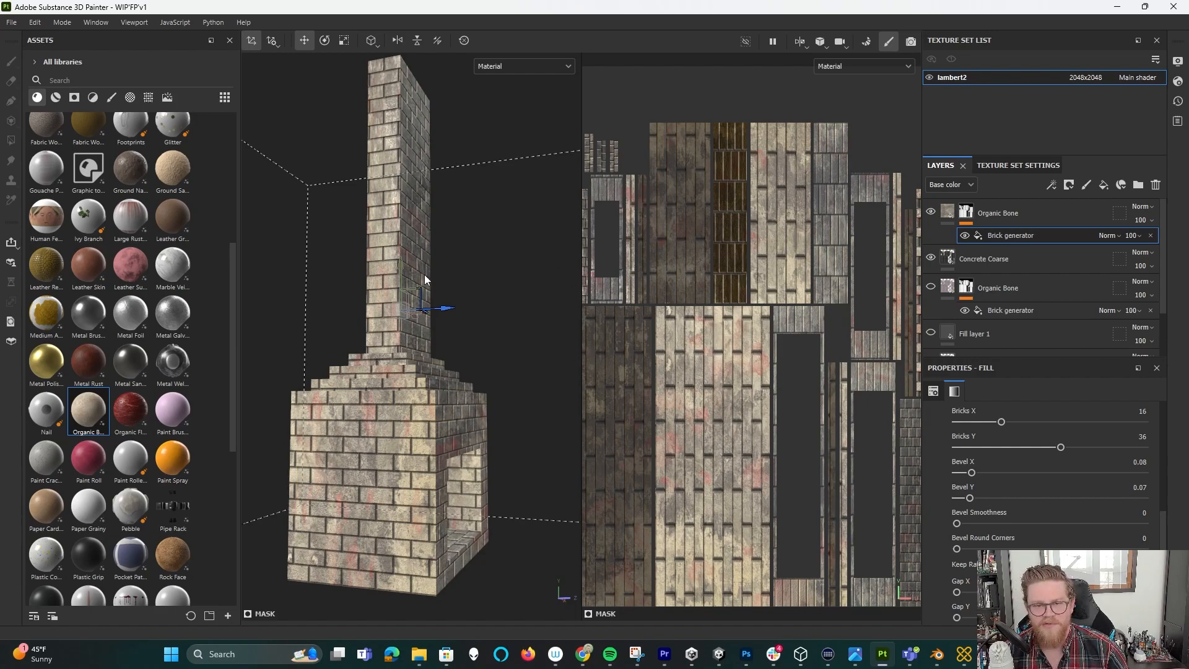